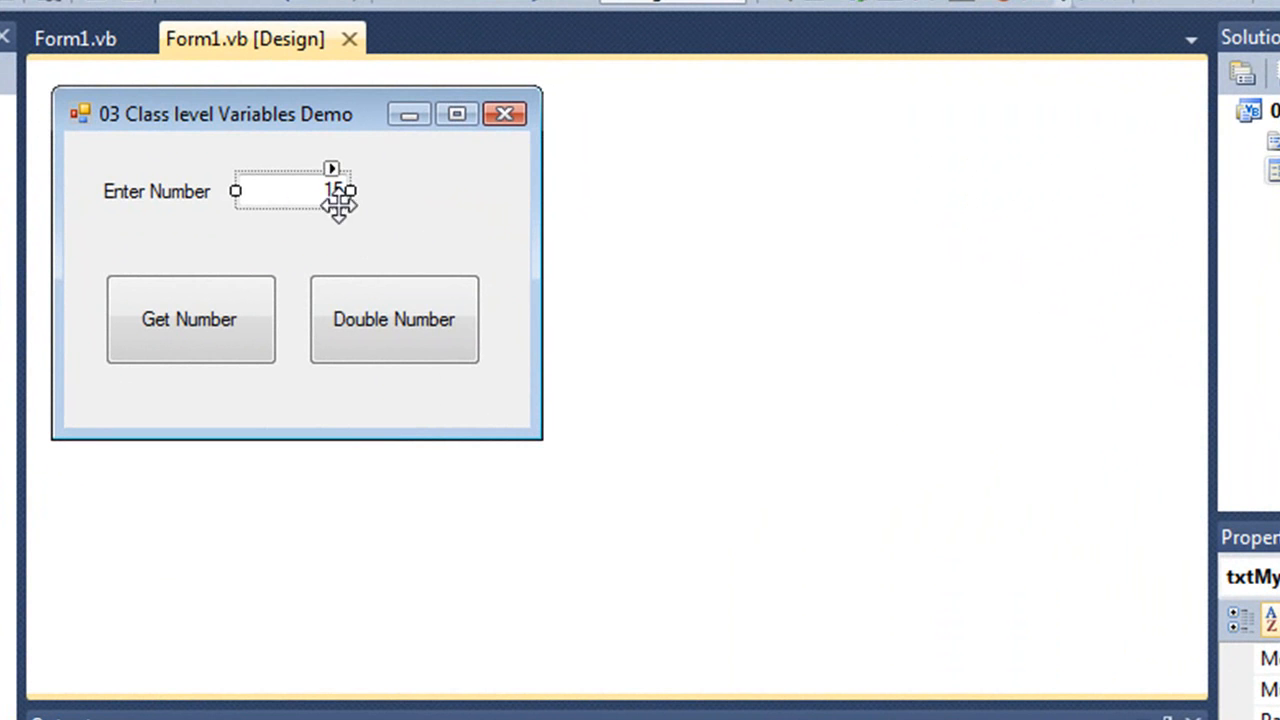
pyautogui.moveTo(322, 208)
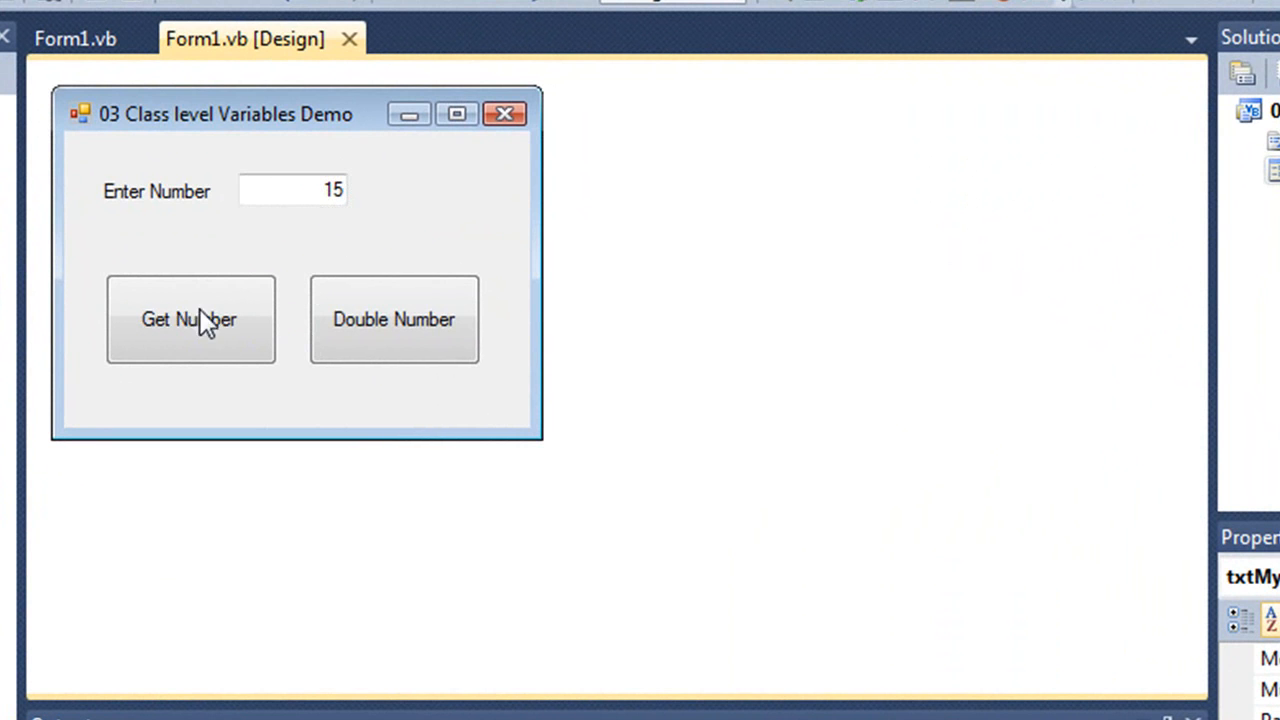
# Select the Get Number button and switch to the Form1.vb code behind it
pyautogui.click(190, 320)
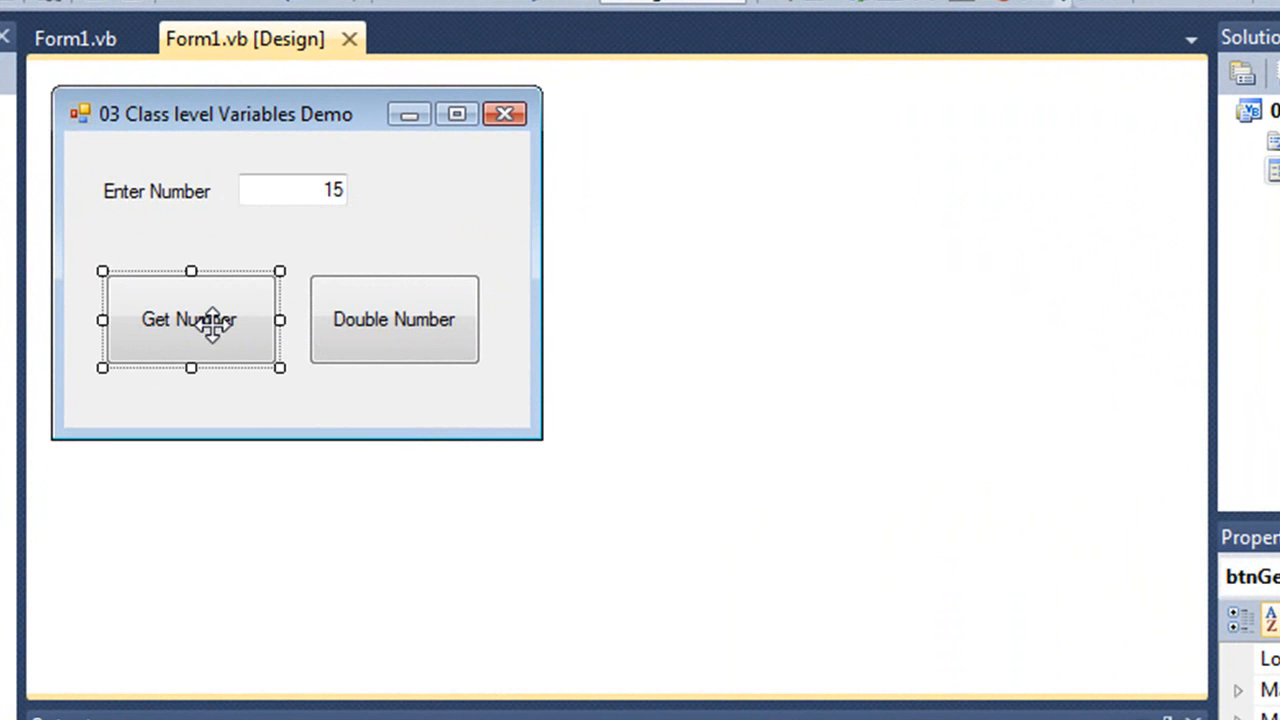
pyautogui.moveTo(392, 306)
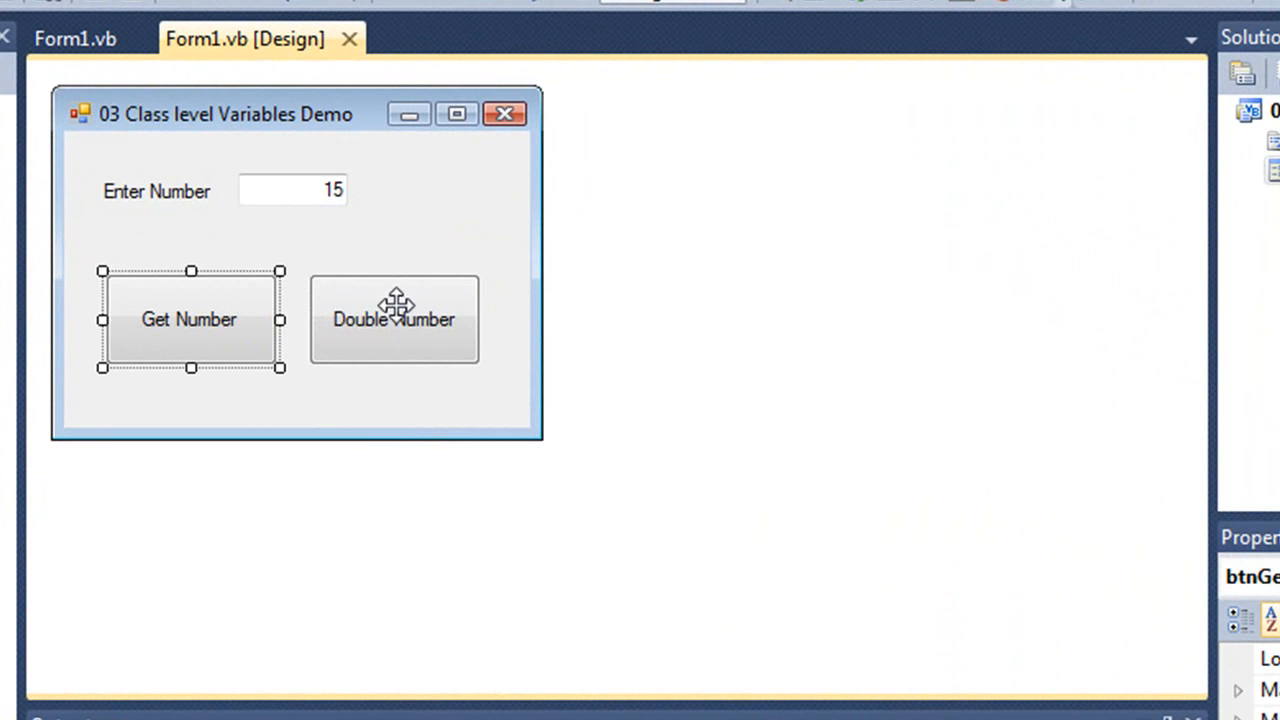
pyautogui.click(392, 320)
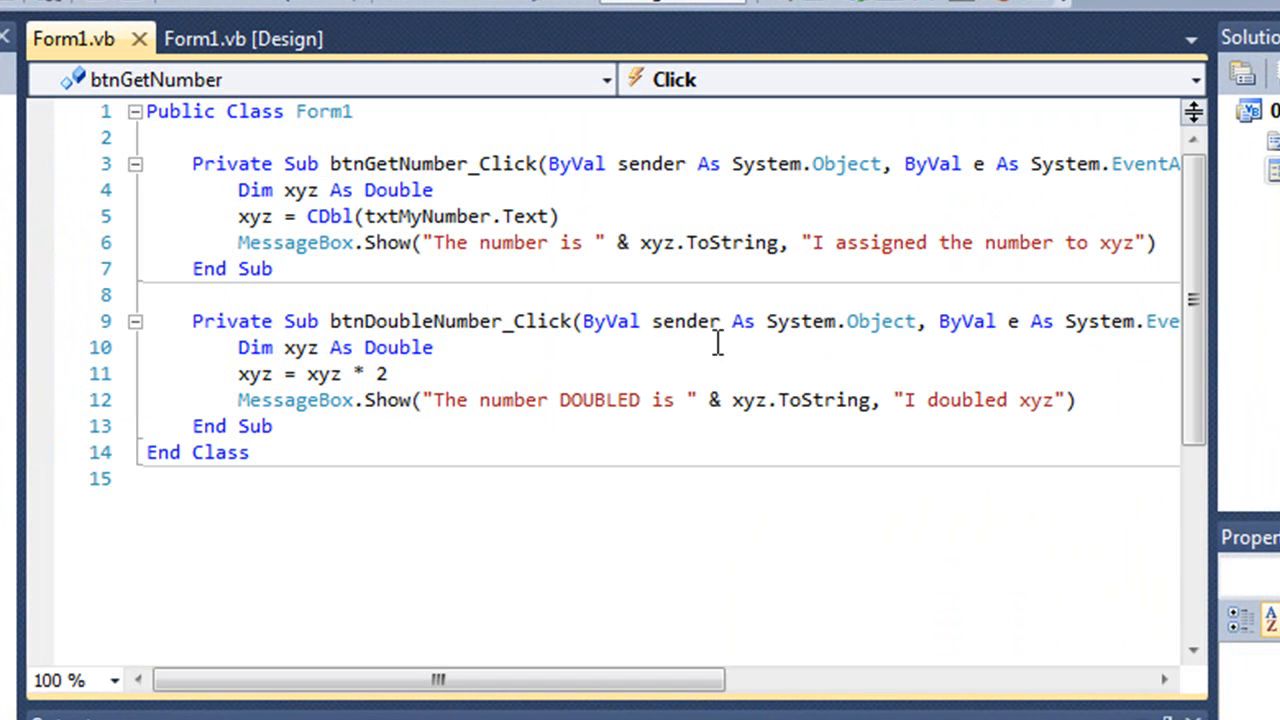
pyautogui.click(234, 190)
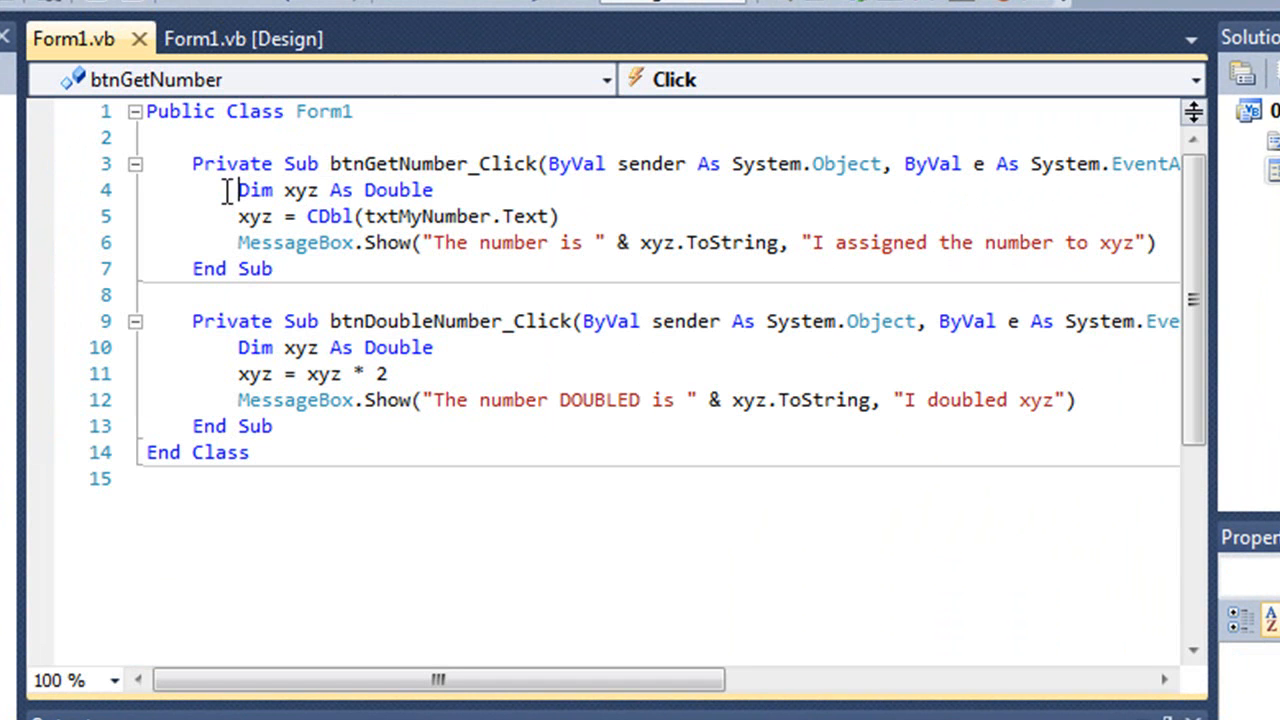
pyautogui.moveTo(238, 190); pyautogui.dragTo(436, 190)
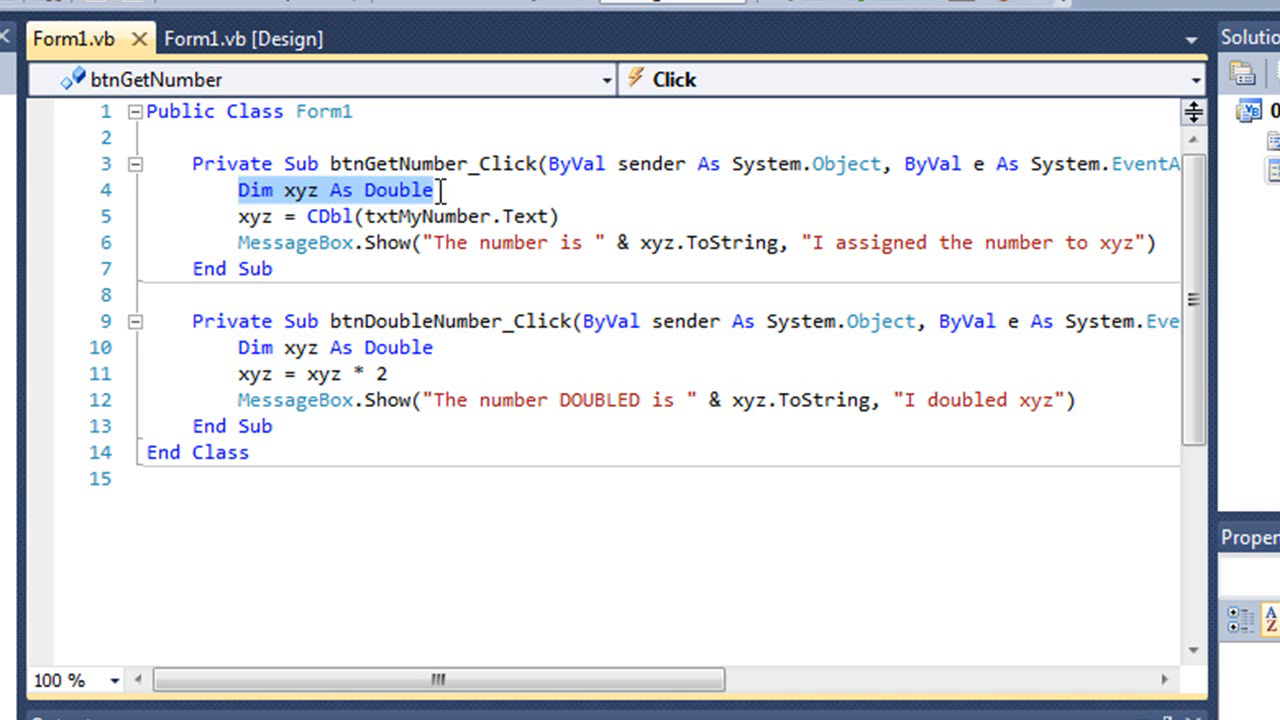
pyautogui.click(416, 216)
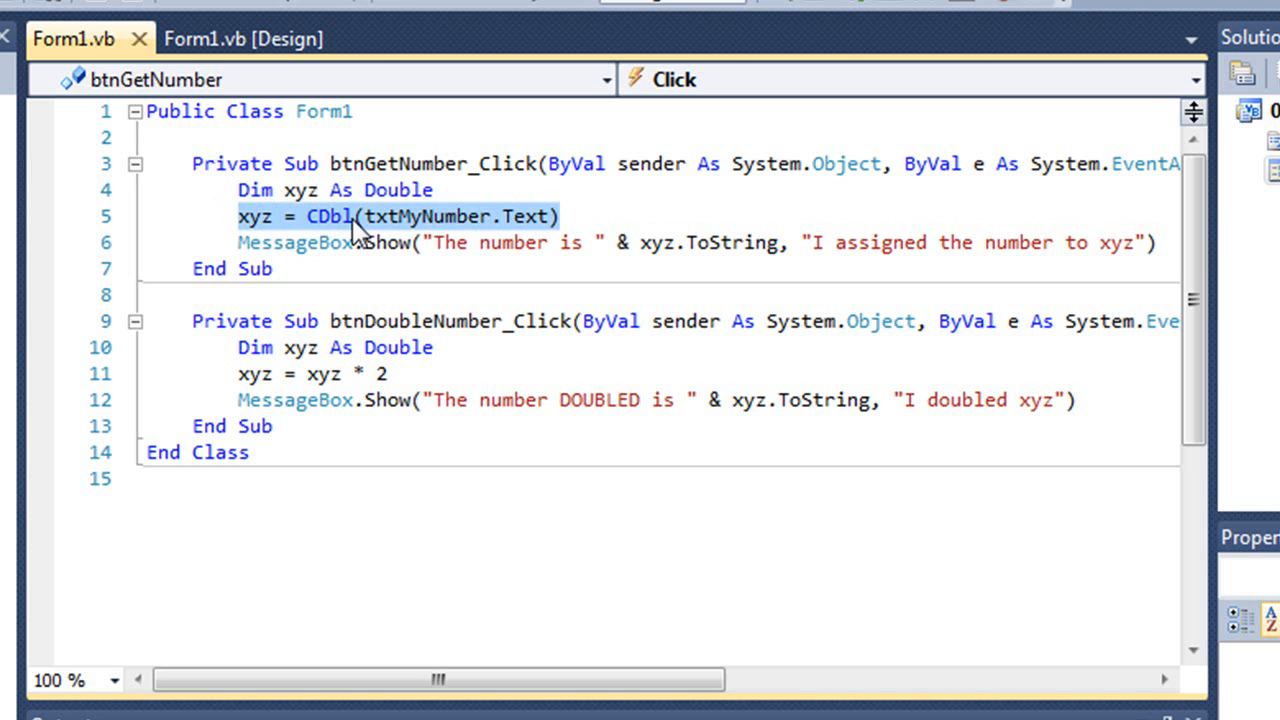
pyautogui.moveTo(258, 238)
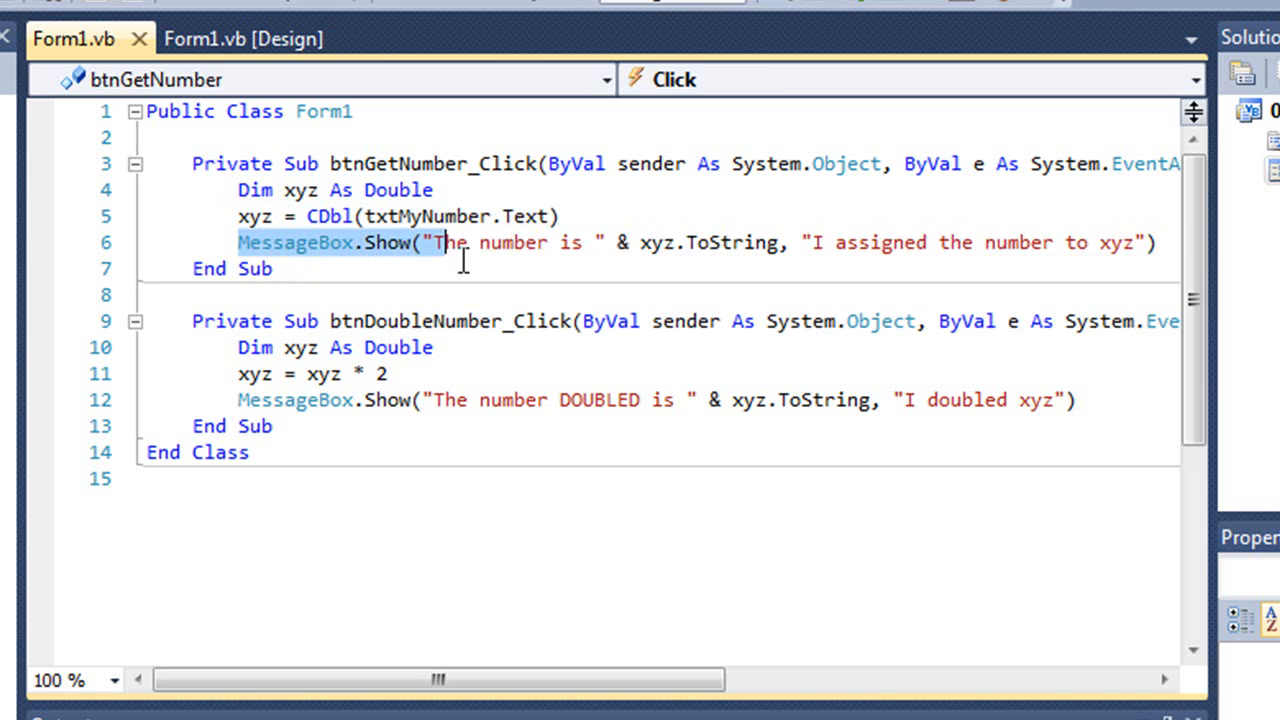
pyautogui.moveTo(438, 242); pyautogui.dragTo(924, 242)
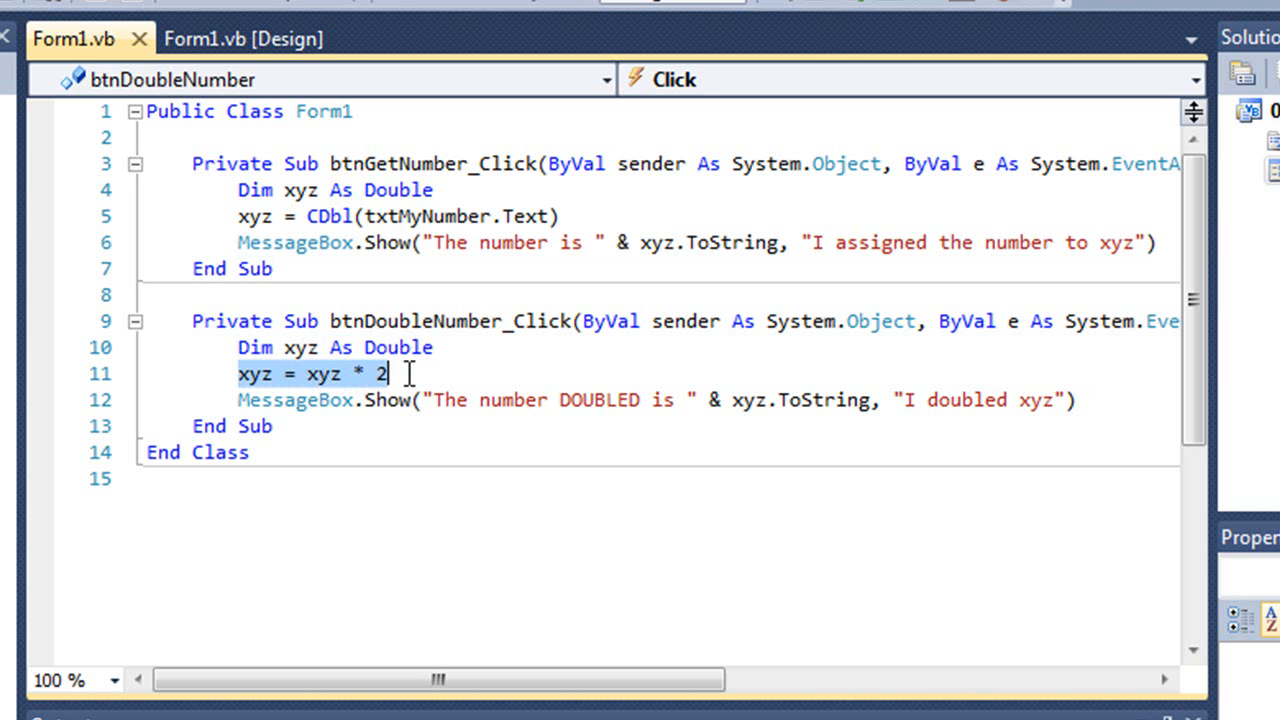
pyautogui.moveTo(370, 400)
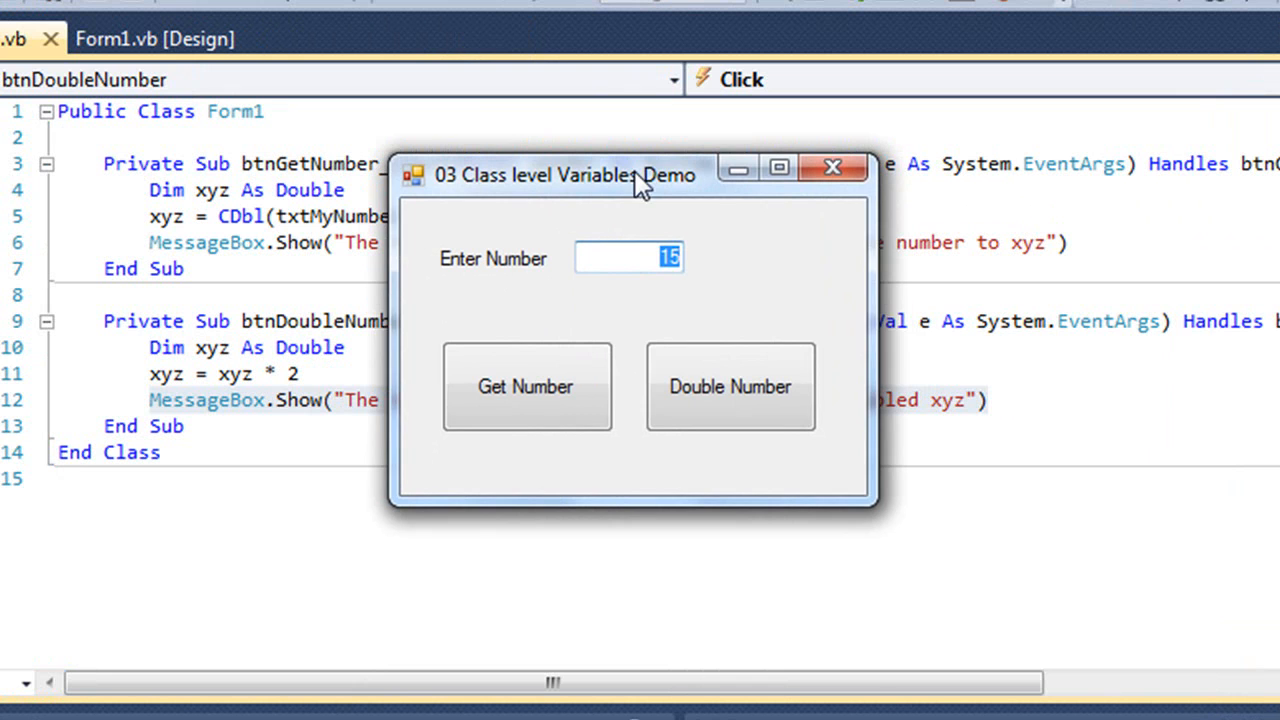
pyautogui.moveTo(504, 380)
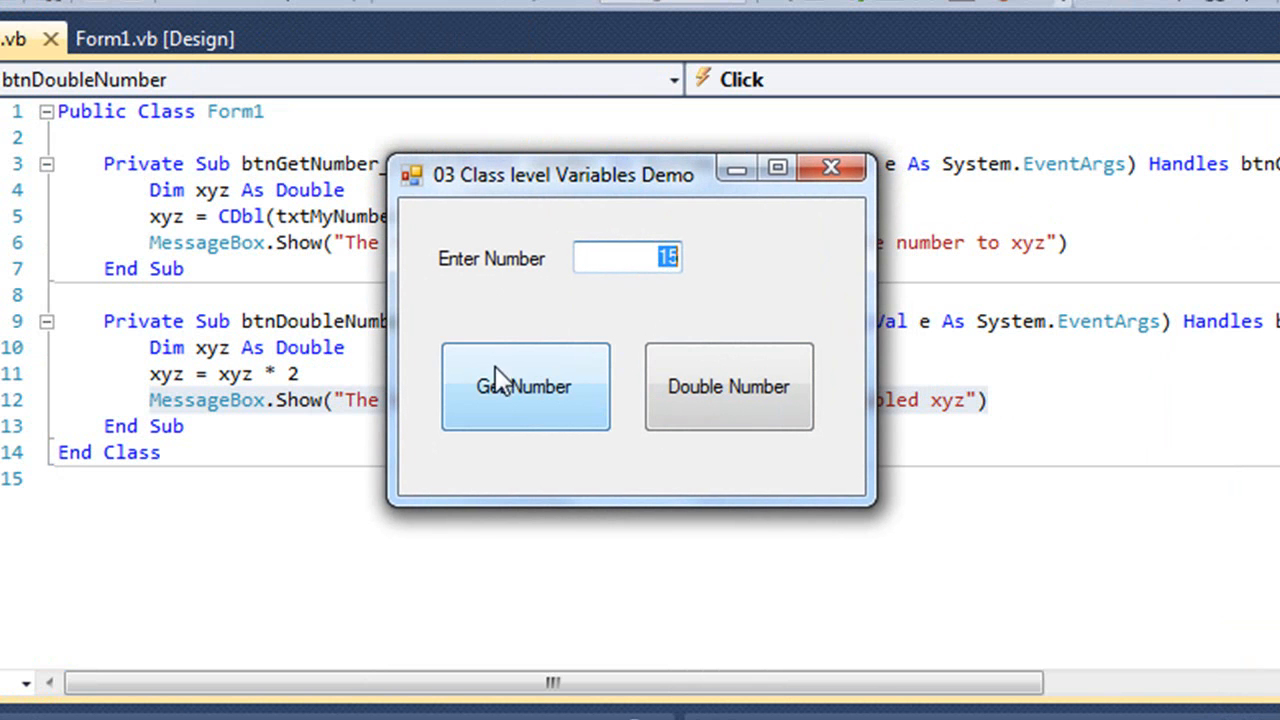
# Store 15 with Get Number, then Double Number reports 0 because each handler's xyz is local
pyautogui.click(524, 386)
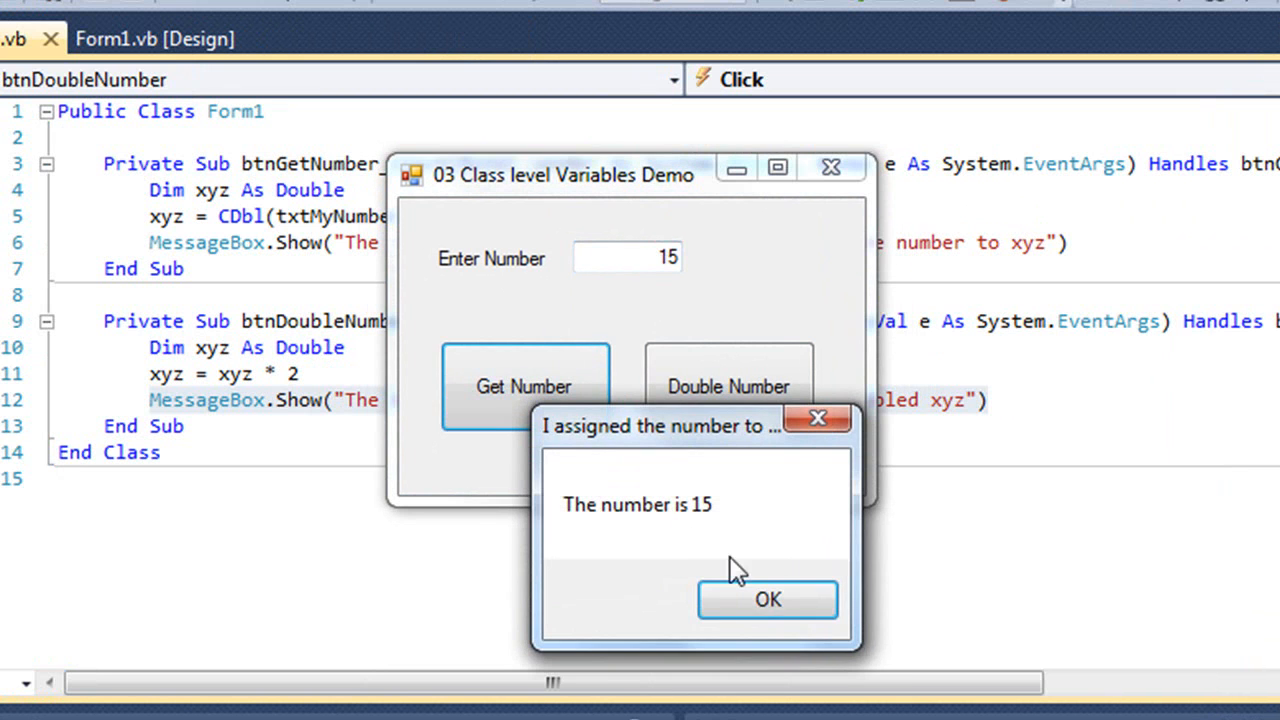
pyautogui.click(768, 600)
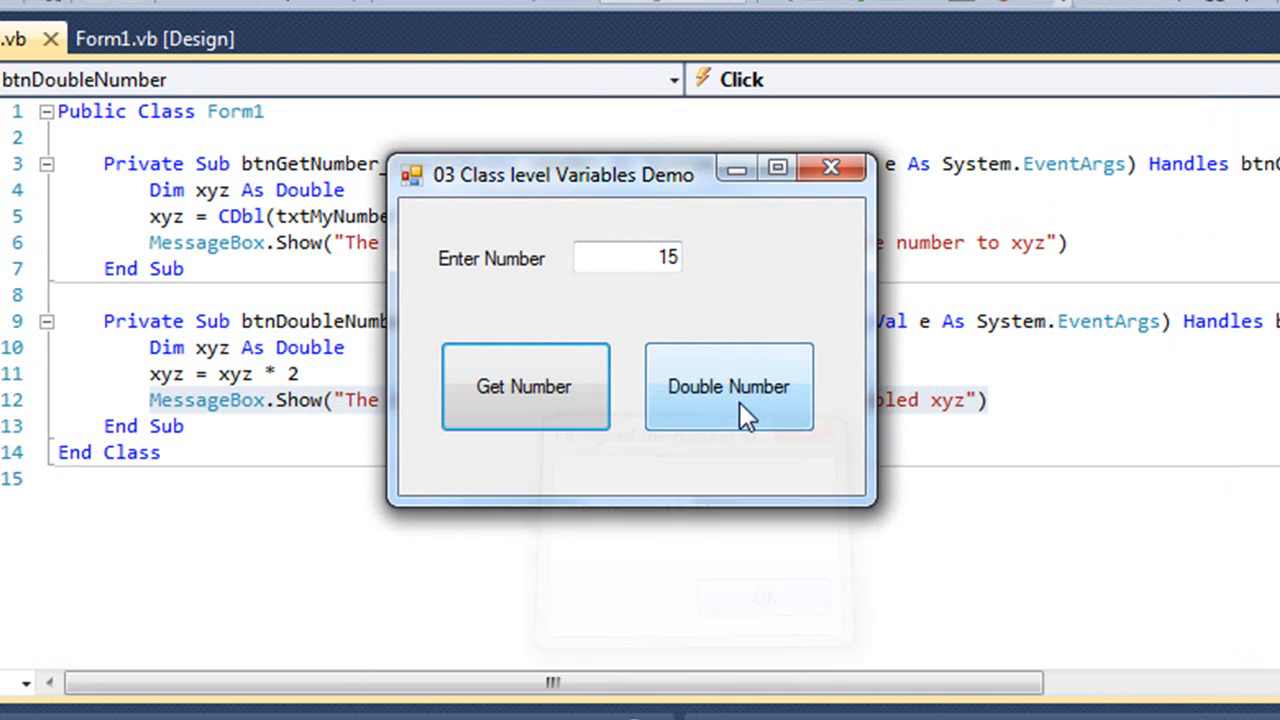
pyautogui.click(728, 386)
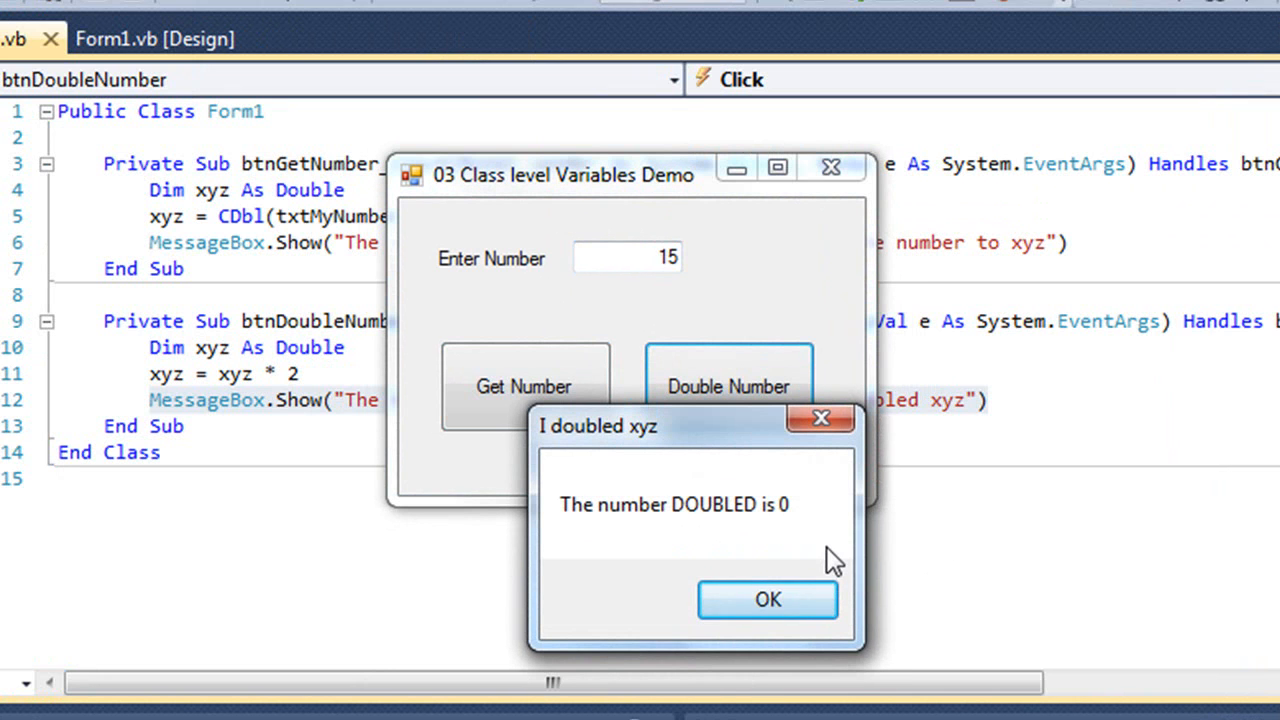
pyautogui.moveTo(832, 424)
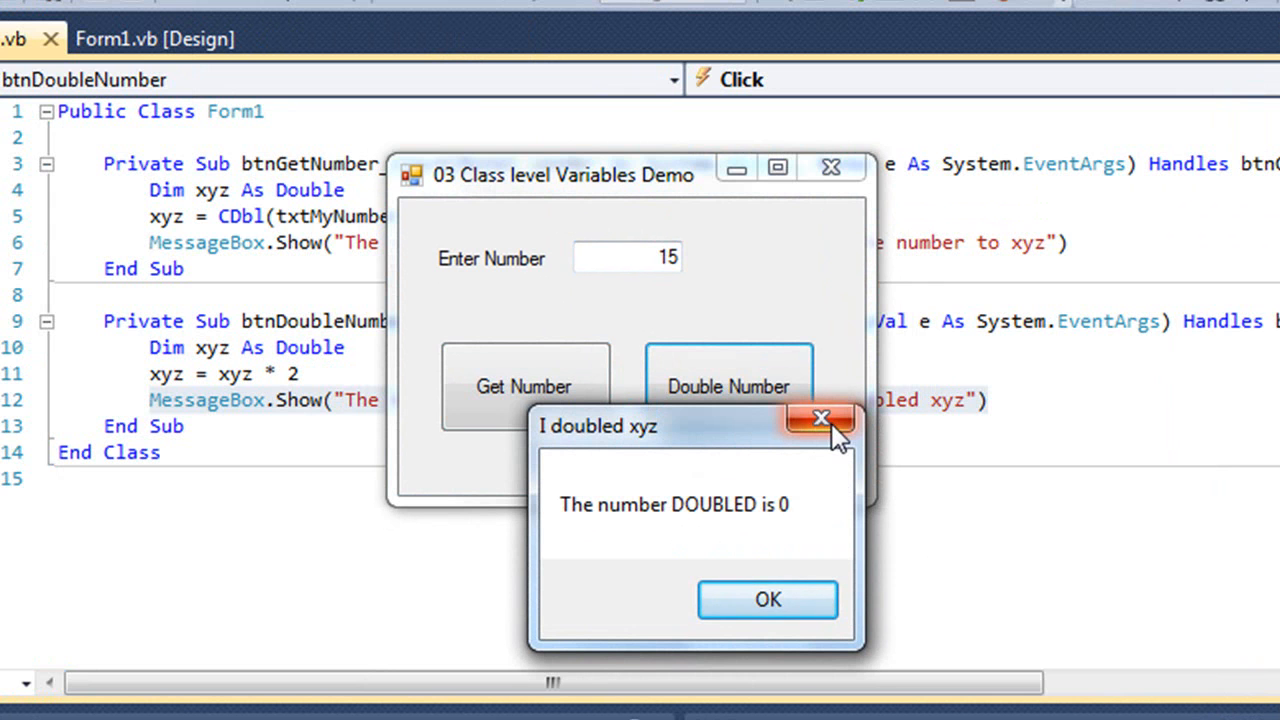
pyautogui.click(824, 420)
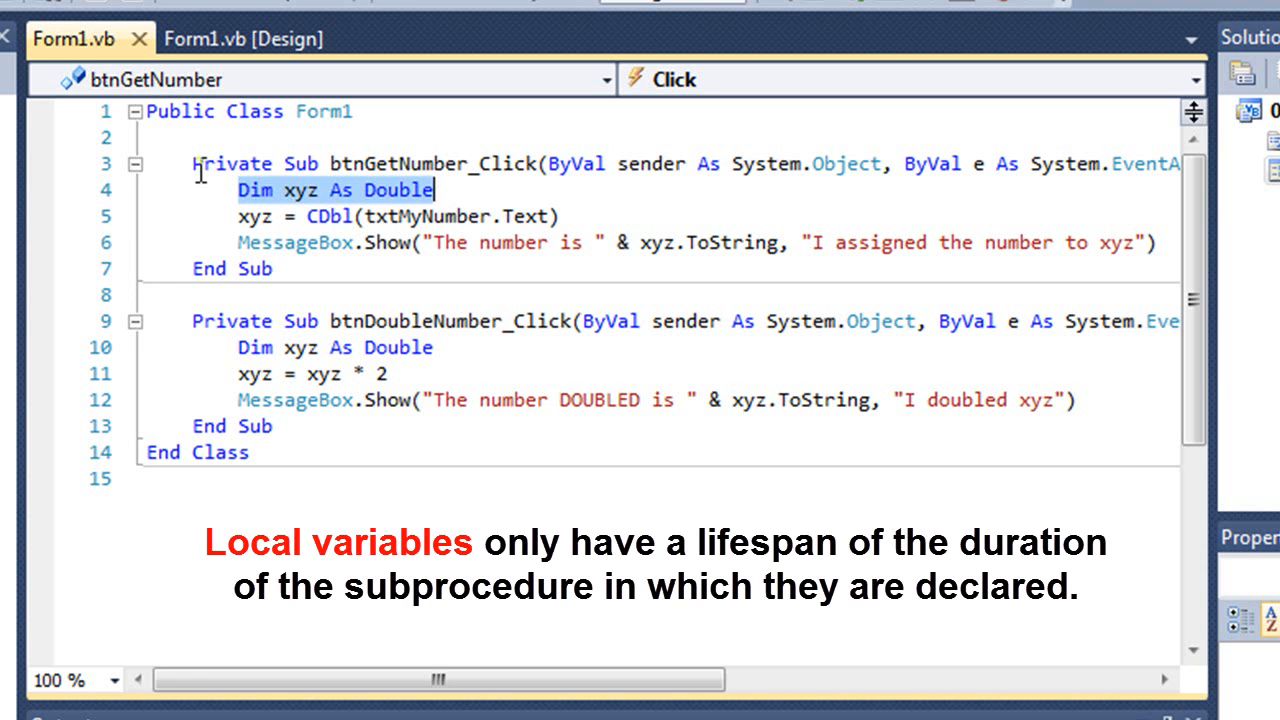
pyautogui.moveTo(188, 164); pyautogui.dragTo(270, 268)
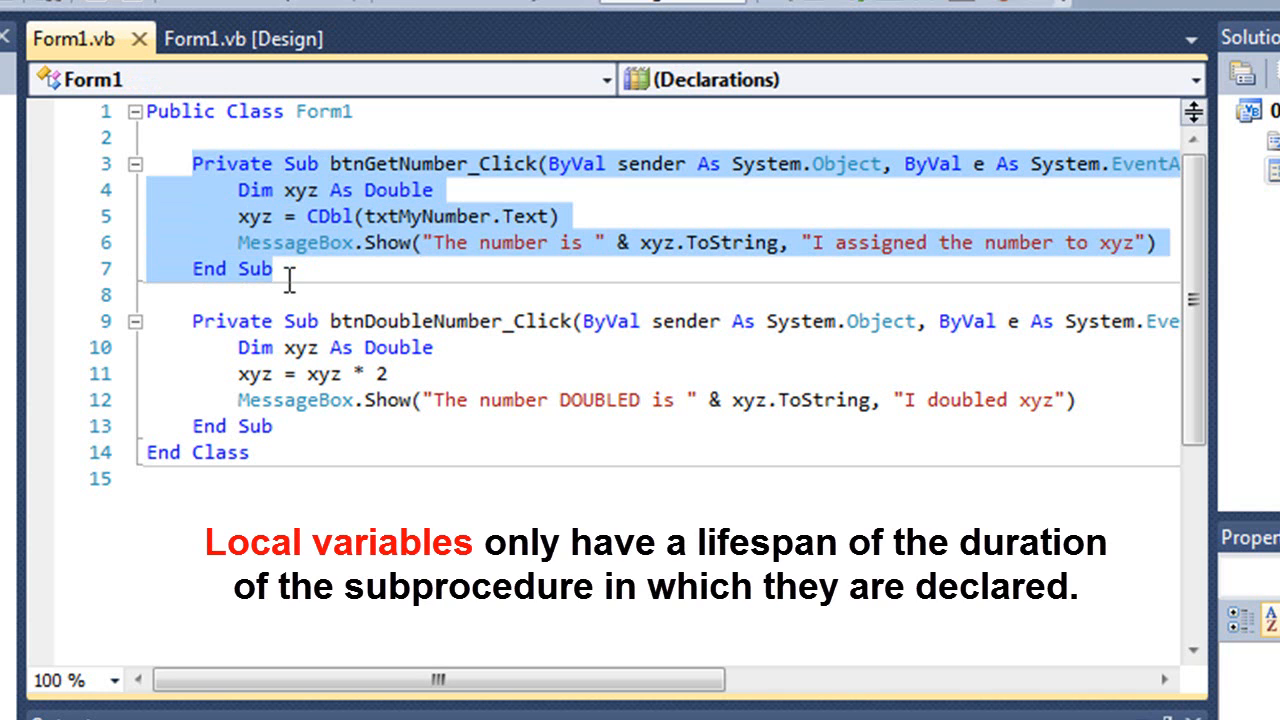
pyautogui.moveTo(444, 224)
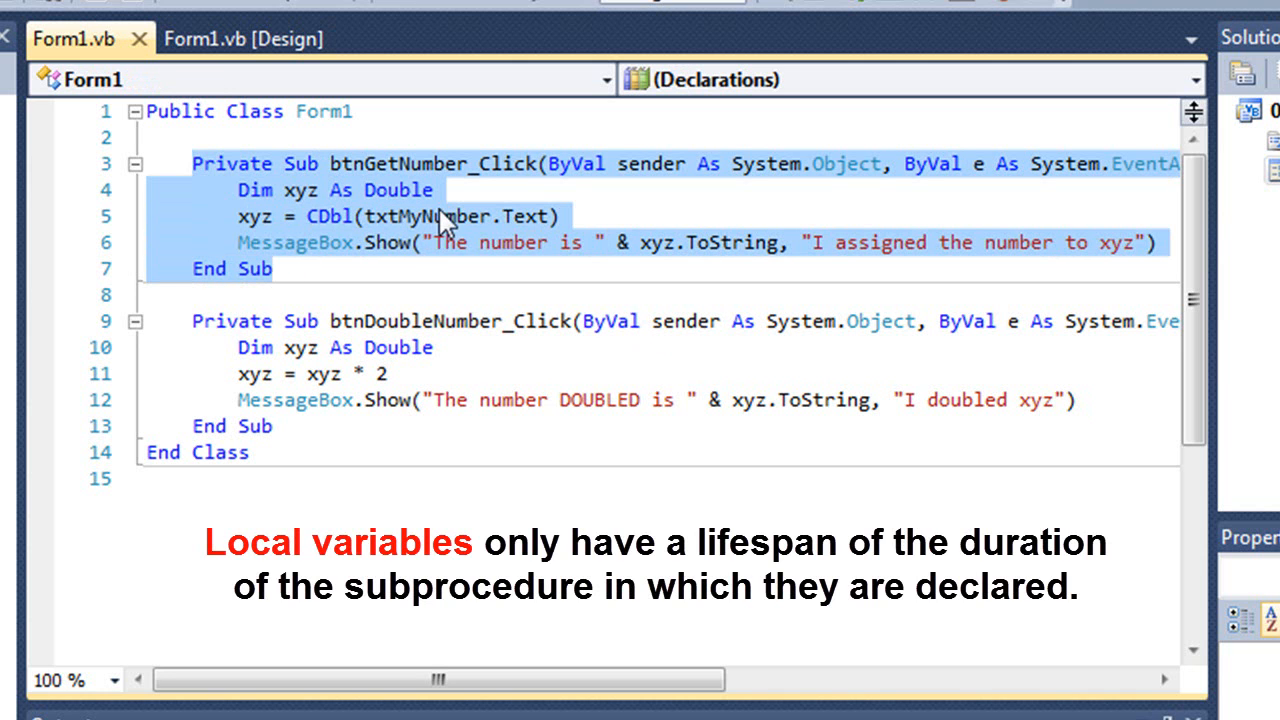
pyautogui.moveTo(320, 216)
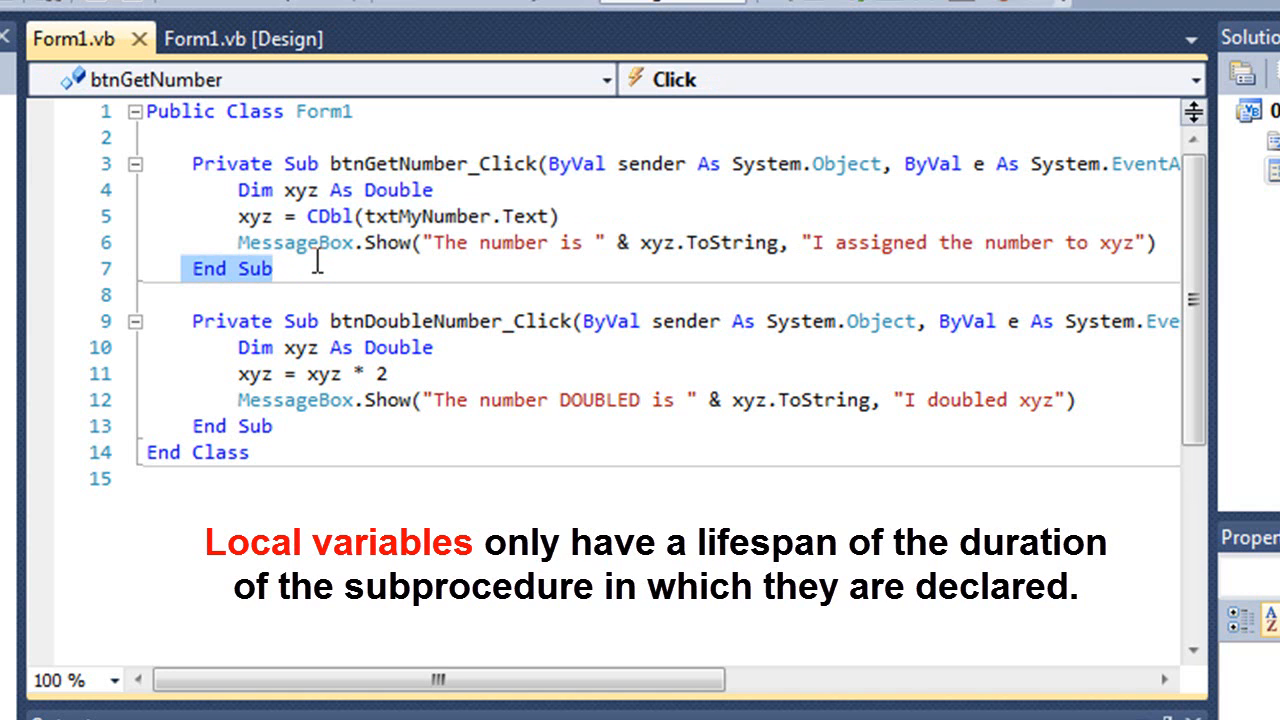
pyautogui.moveTo(226, 192)
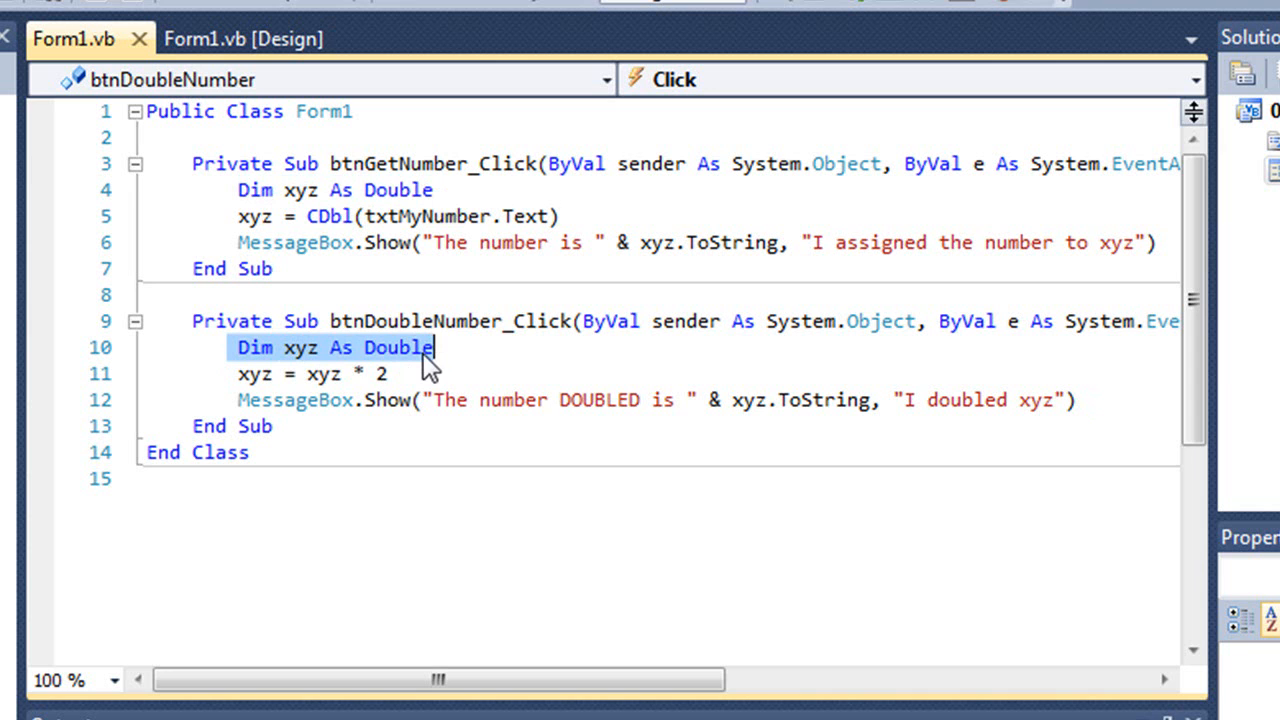
pyautogui.moveTo(304, 368)
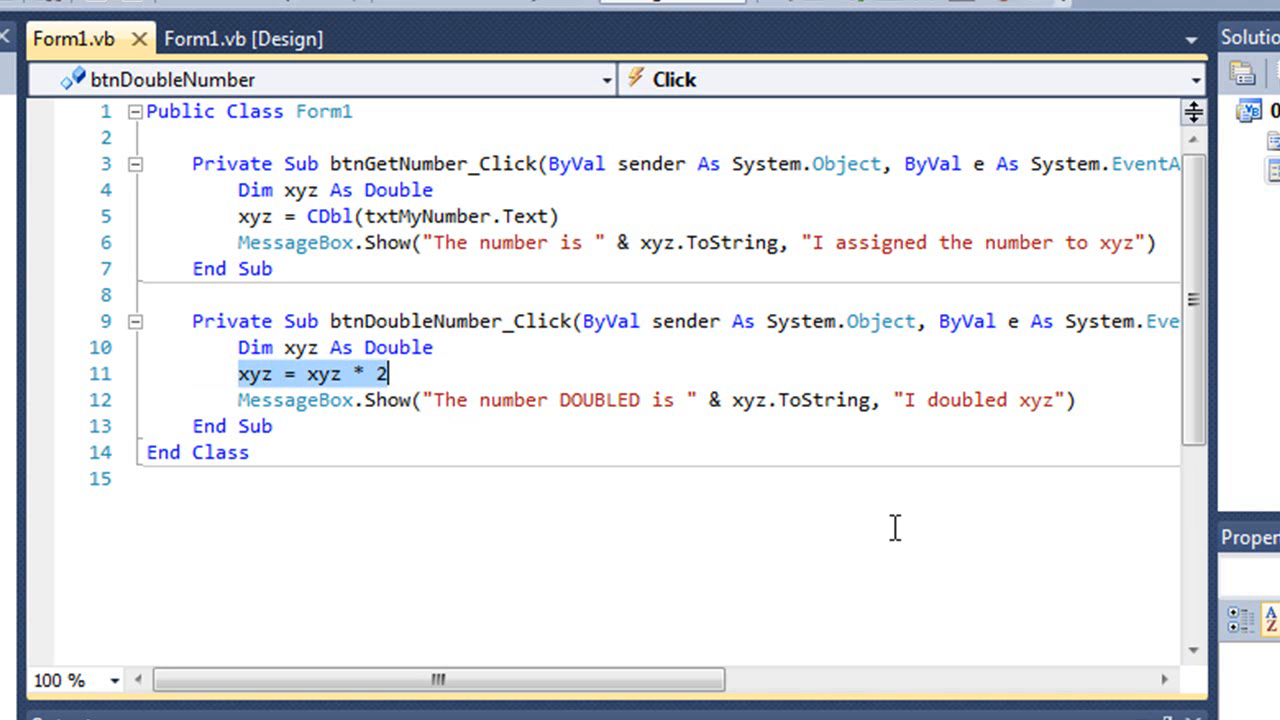
pyautogui.moveTo(356, 404)
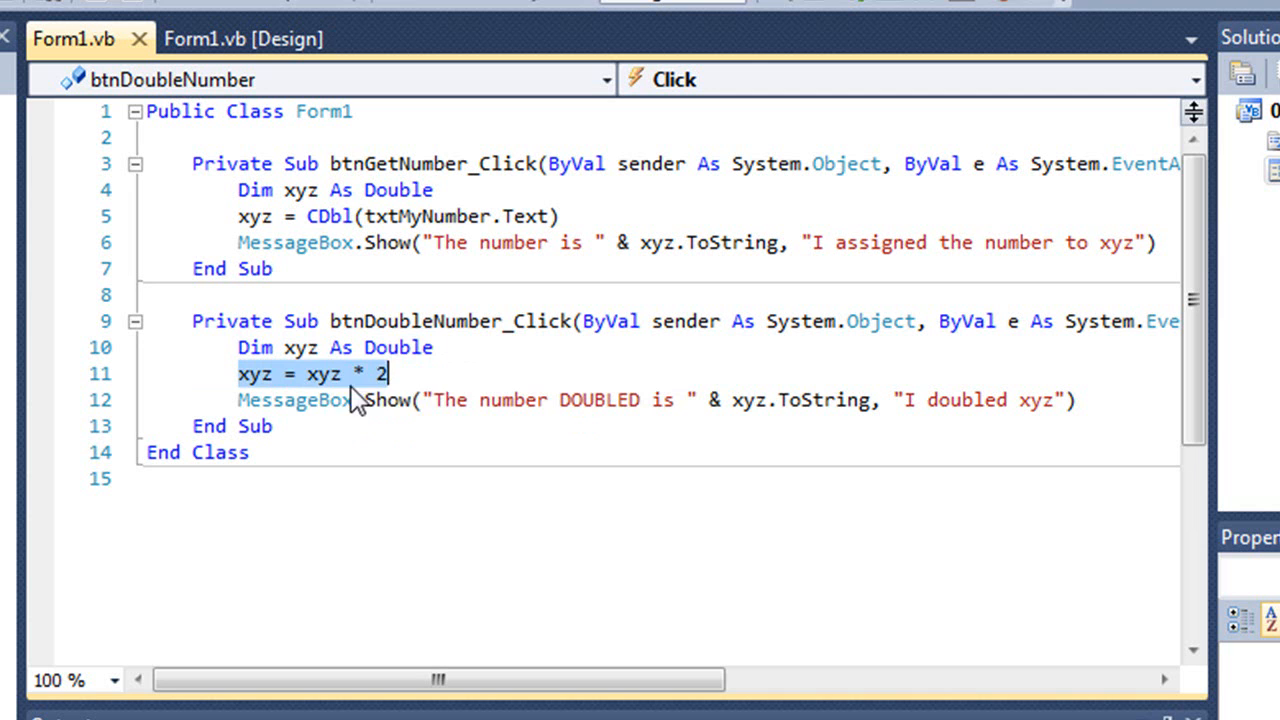
pyautogui.moveTo(516, 356)
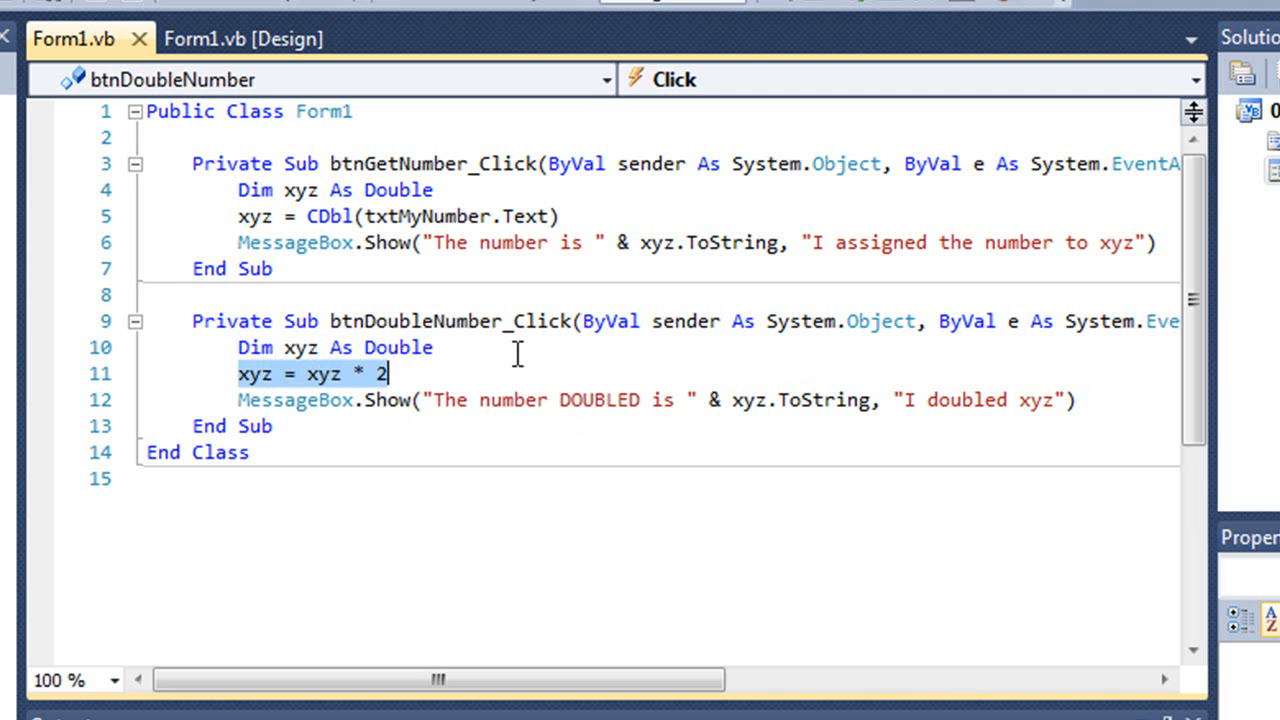
pyautogui.moveTo(528, 370)
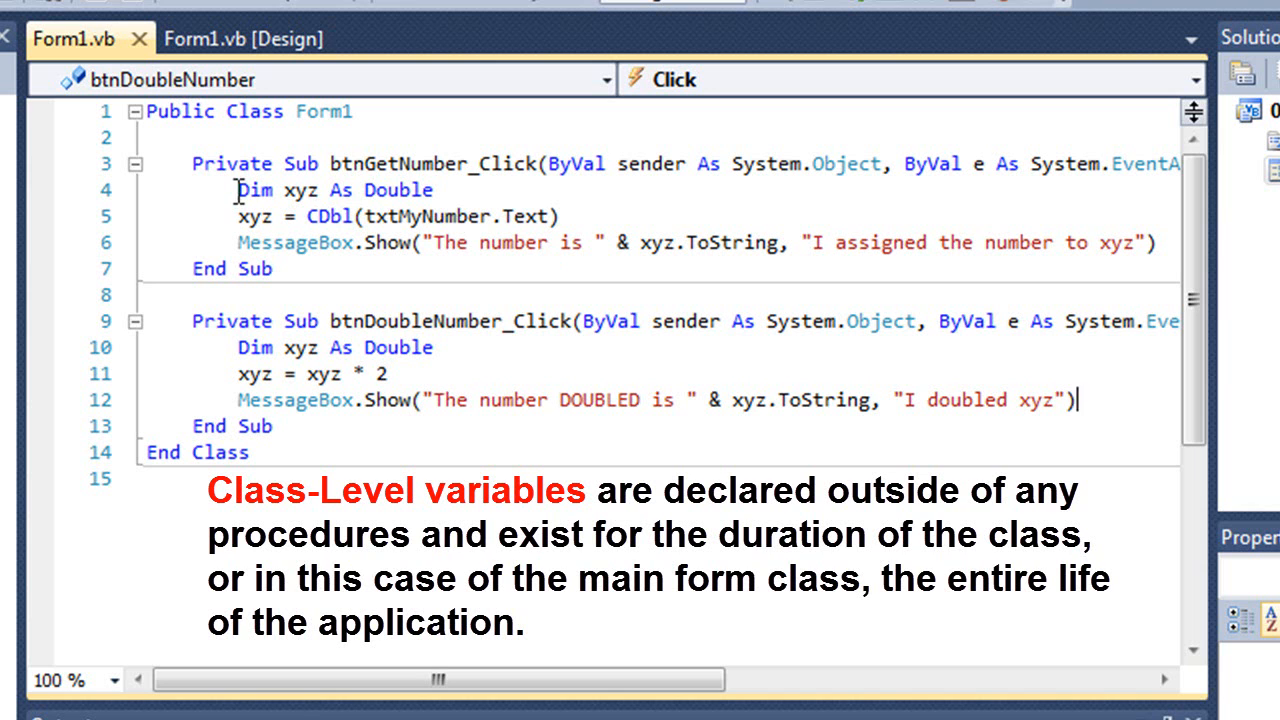
# Comment out the local Dim xyz and type 'Dim xyz As' as a class-level declaration
pyautogui.click(240, 190)
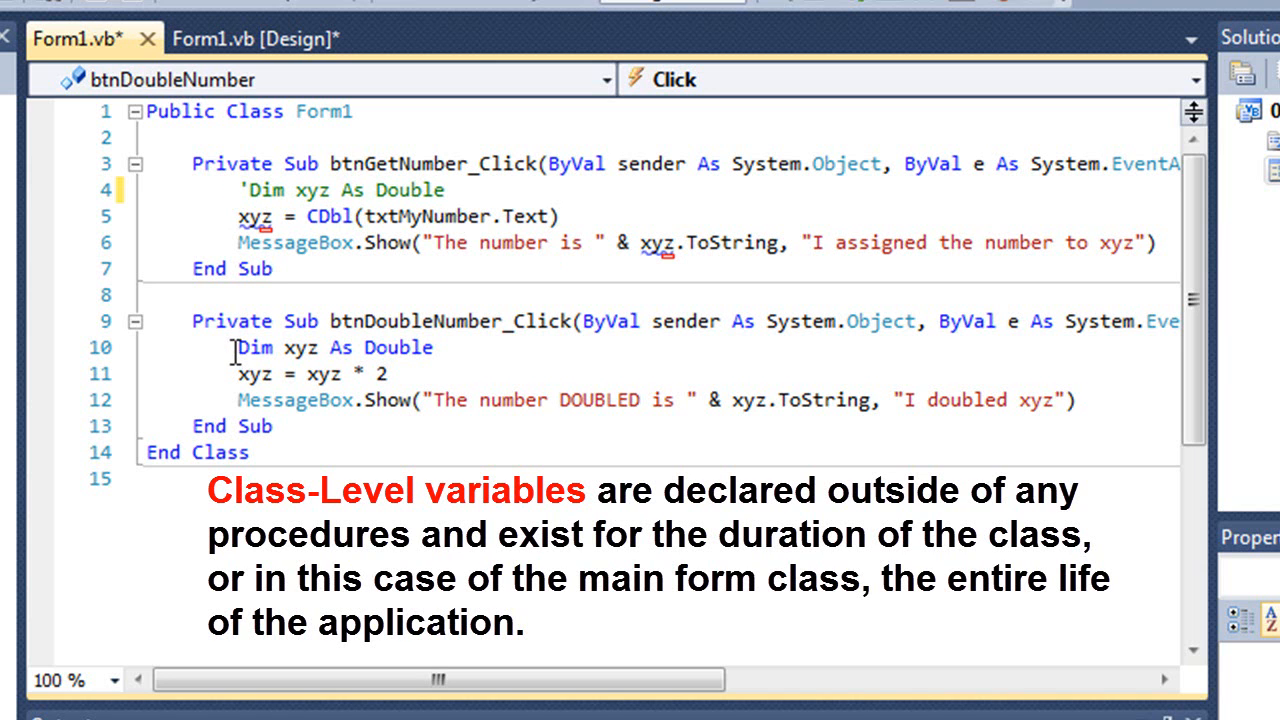
pyautogui.write("'")
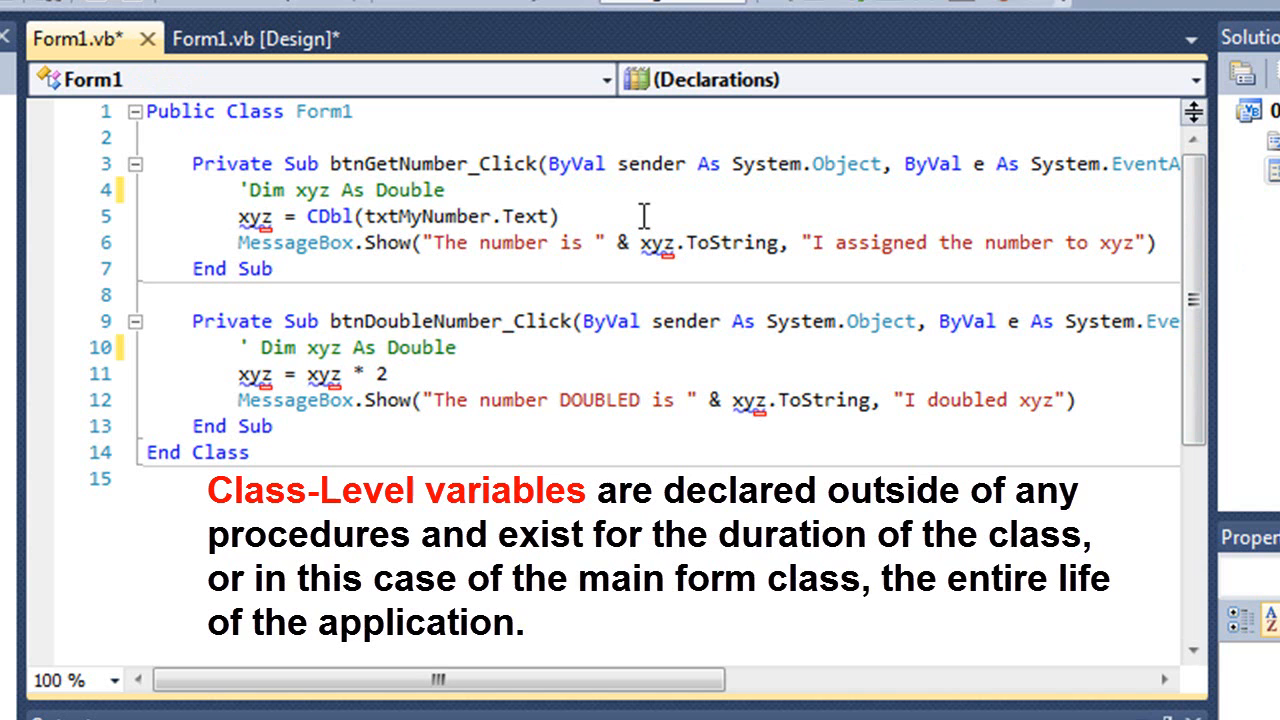
pyautogui.write('D')
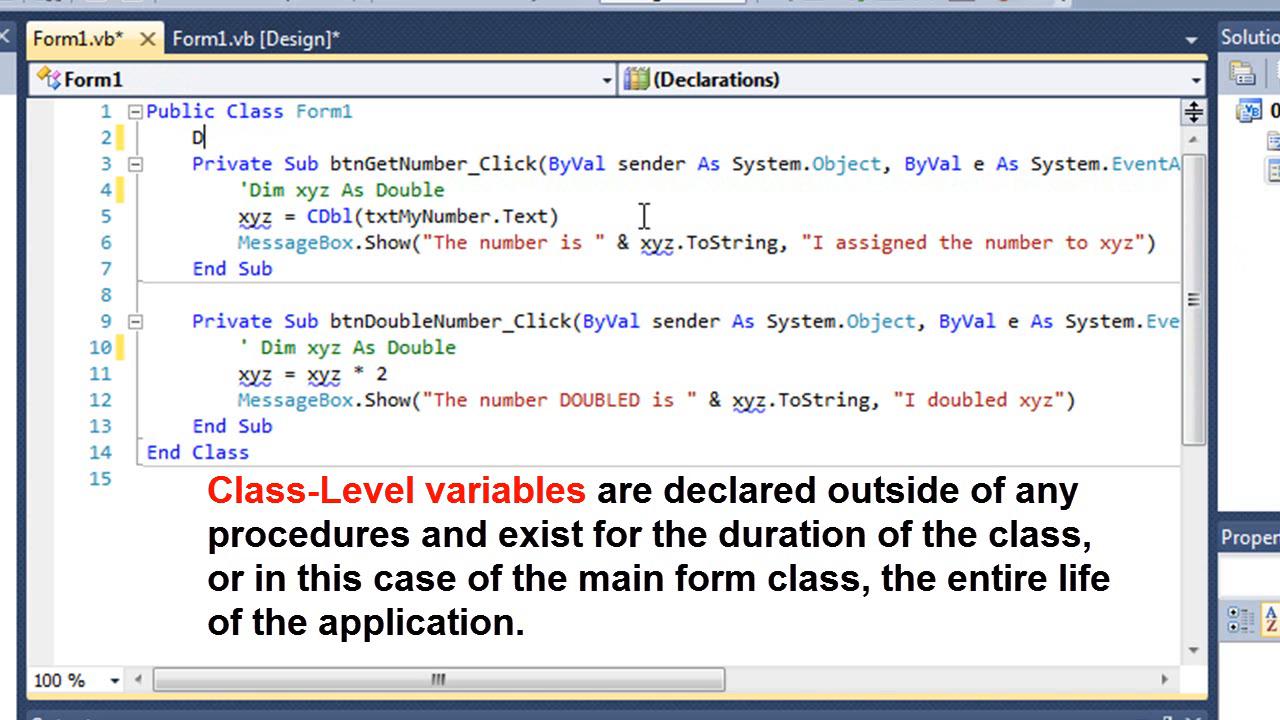
pyautogui.write('im xyz')
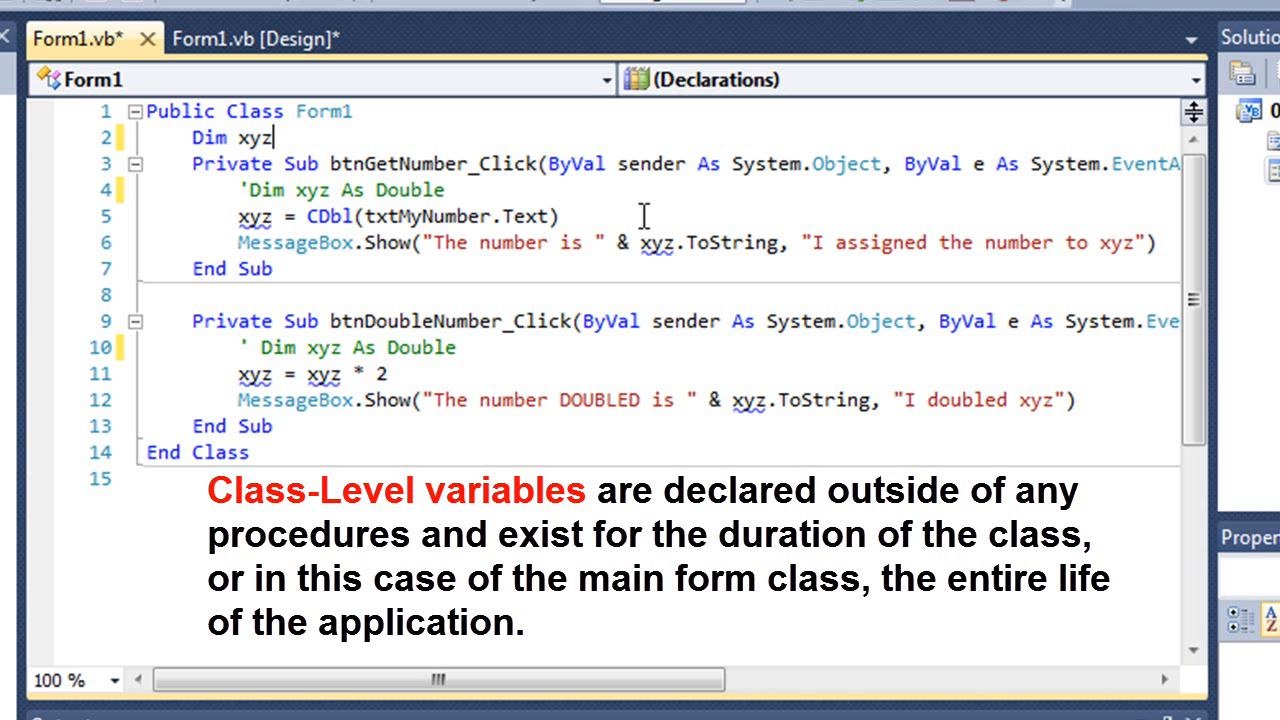
pyautogui.write('as')
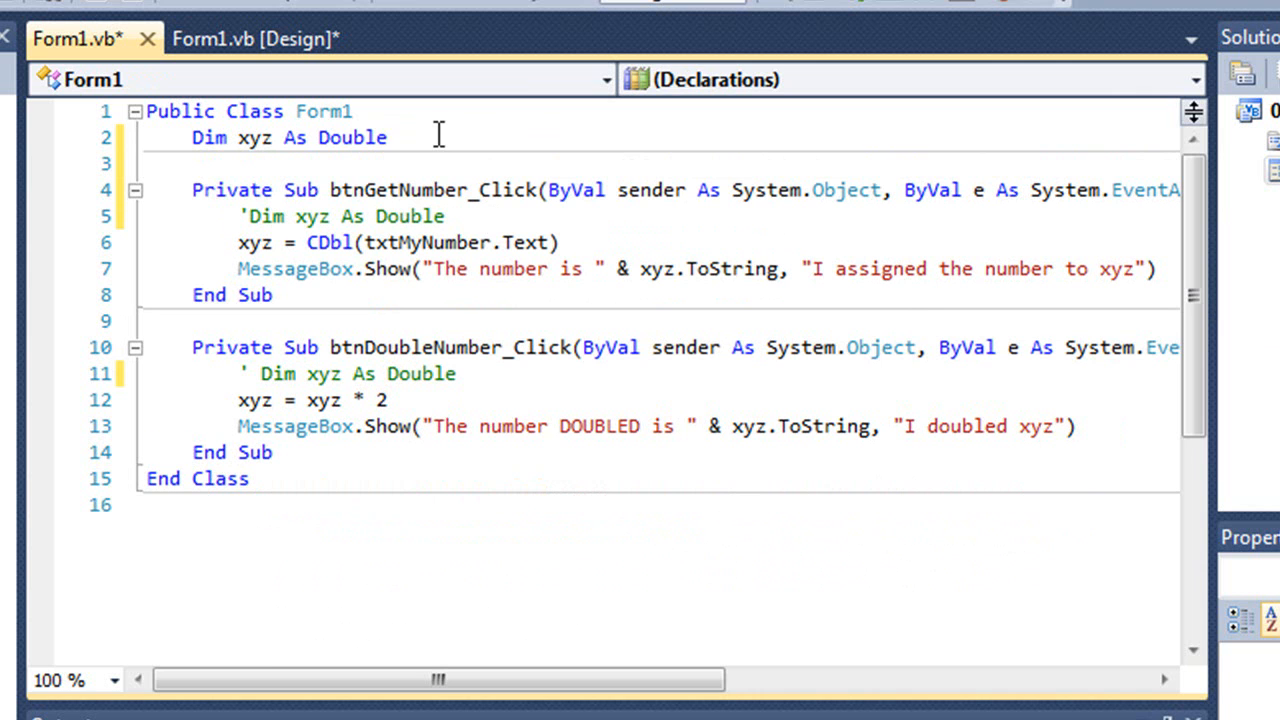
pyautogui.moveTo(238, 108)
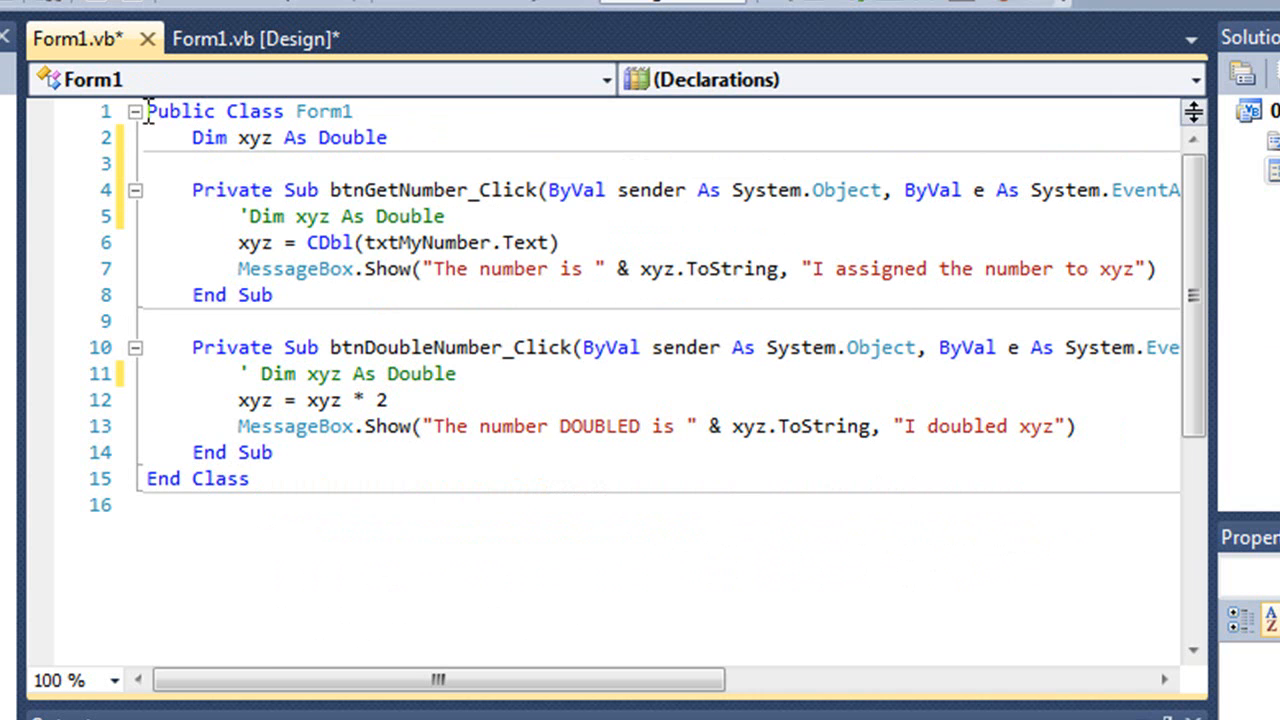
# Review the whole Form1 code, highlight the class-level 'Dim xyz As Double', and rerun the form
pyautogui.press('ctrl+a')
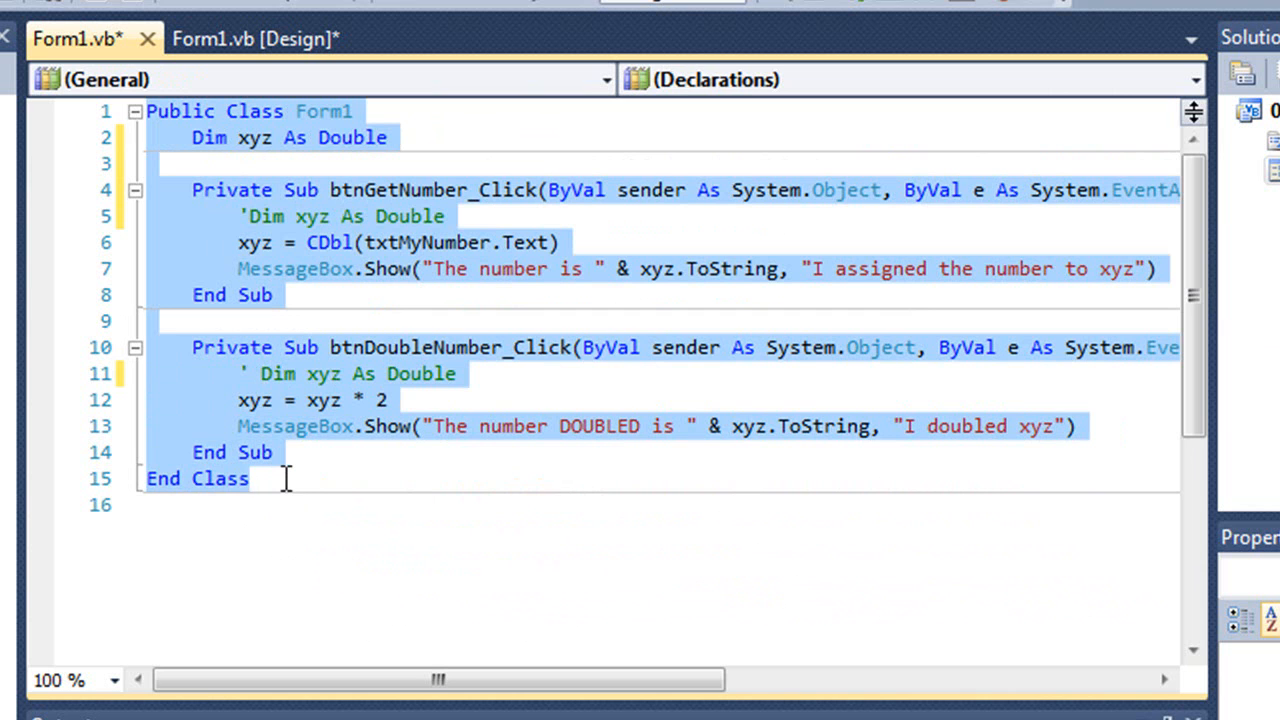
pyautogui.moveTo(272, 306)
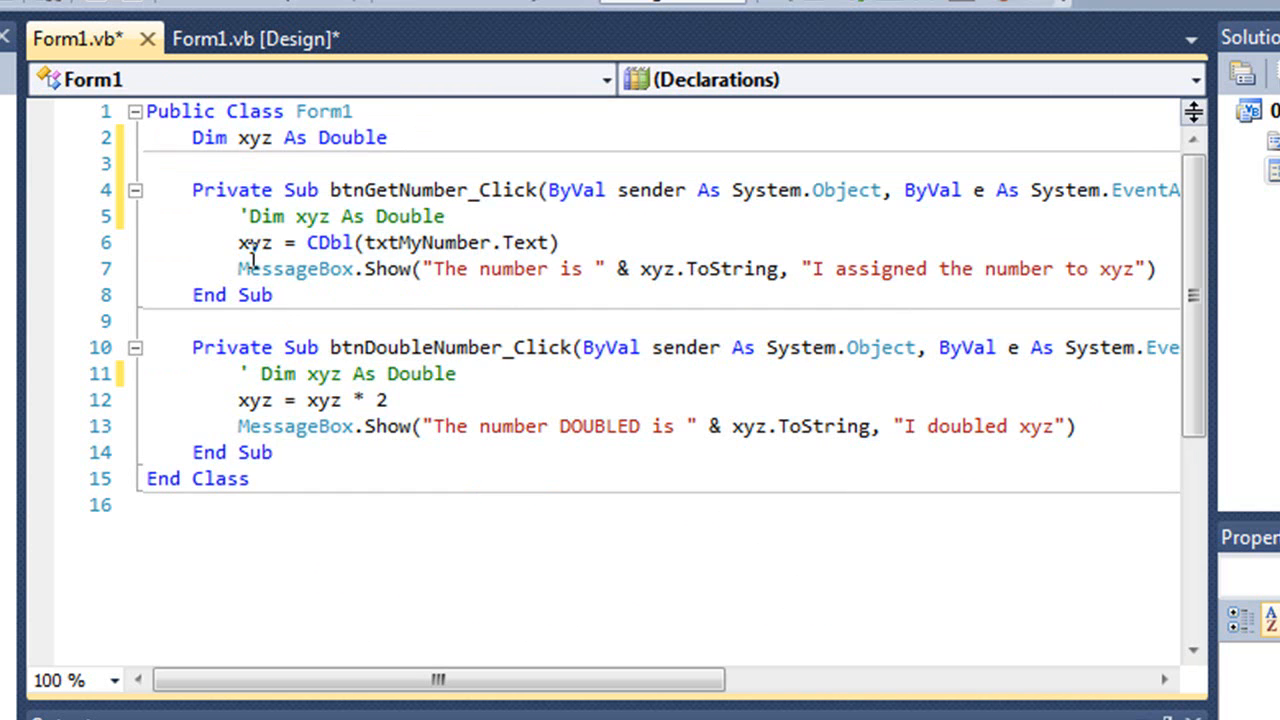
pyautogui.moveTo(238, 242); pyautogui.dragTo(356, 268)
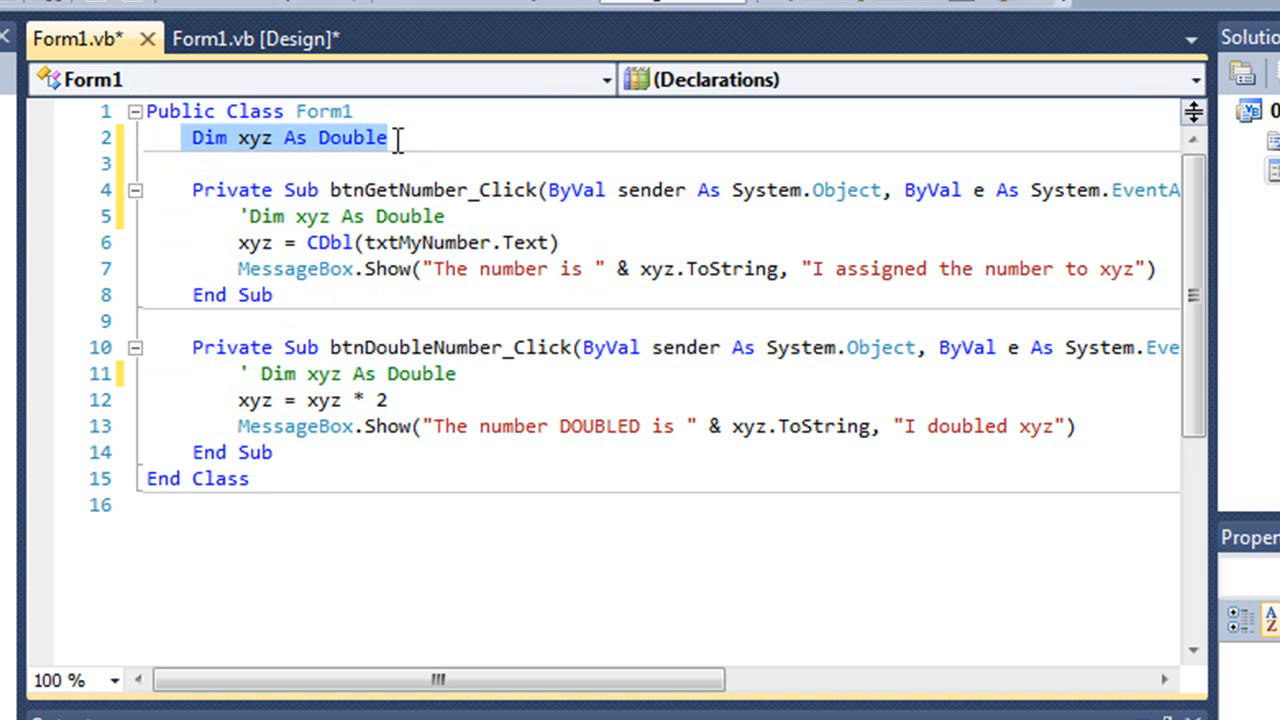
pyautogui.moveTo(262, 20)
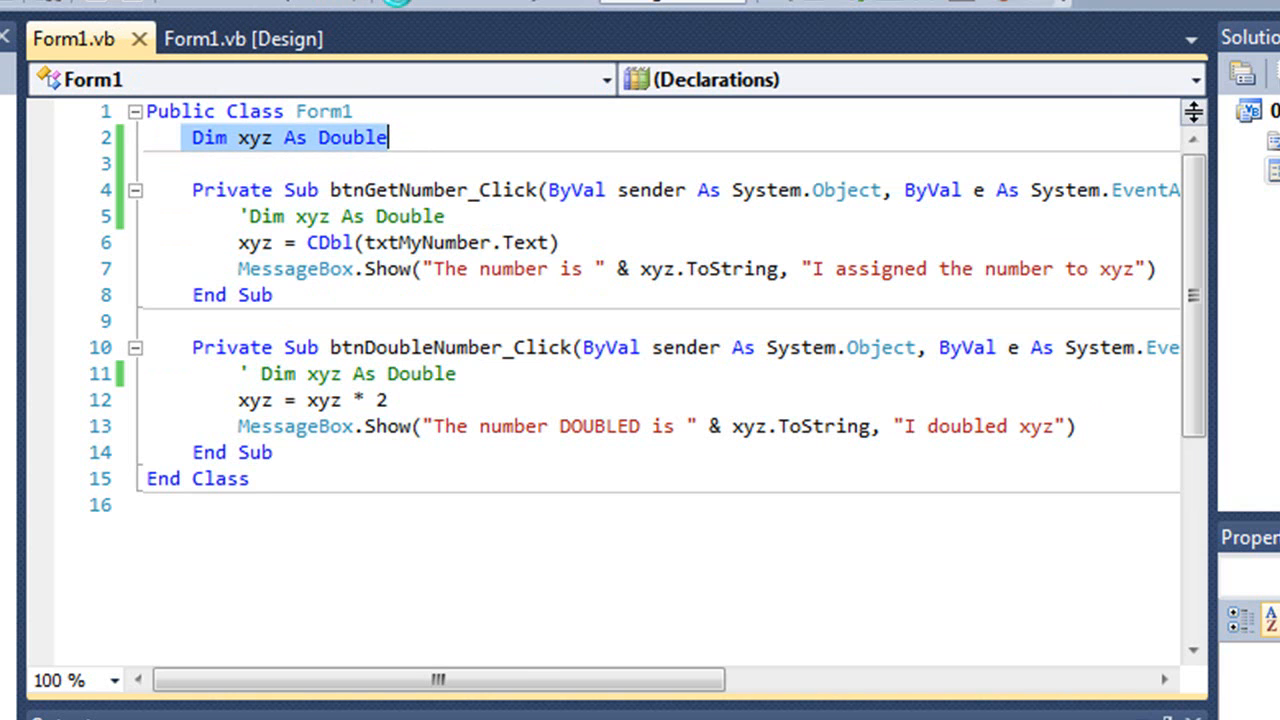
pyautogui.press('F5')
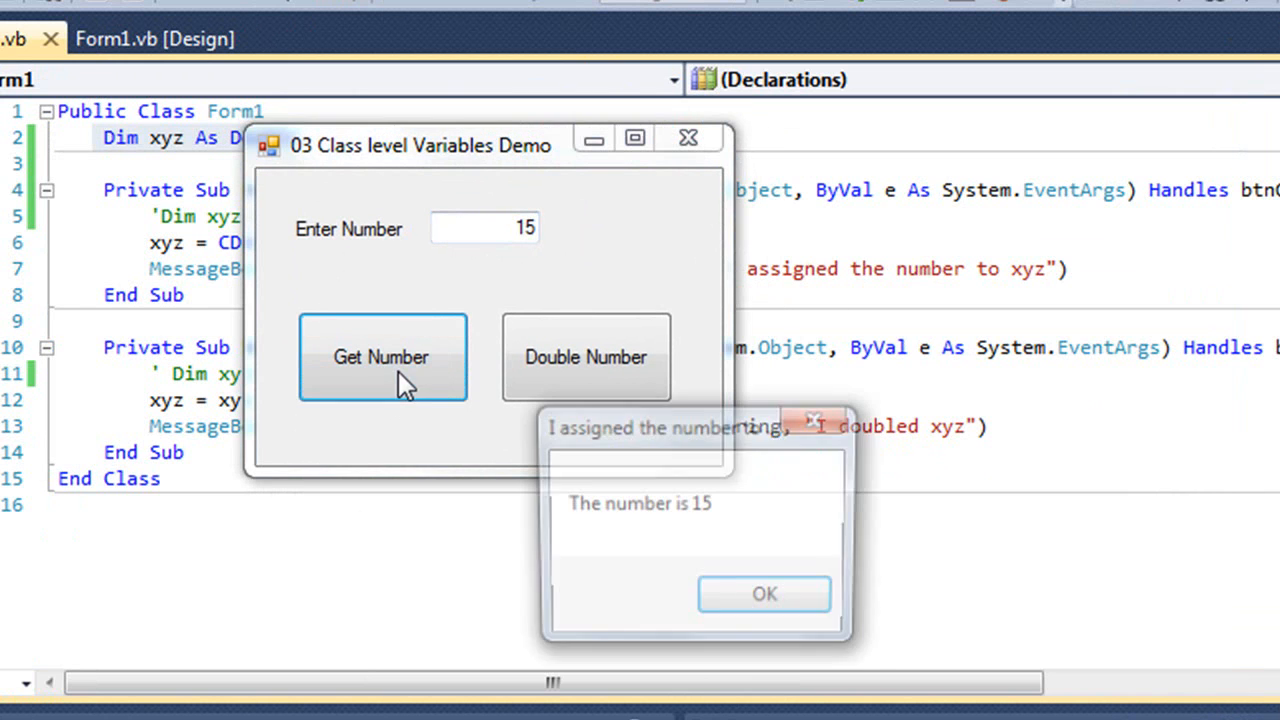
pyautogui.click(764, 594)
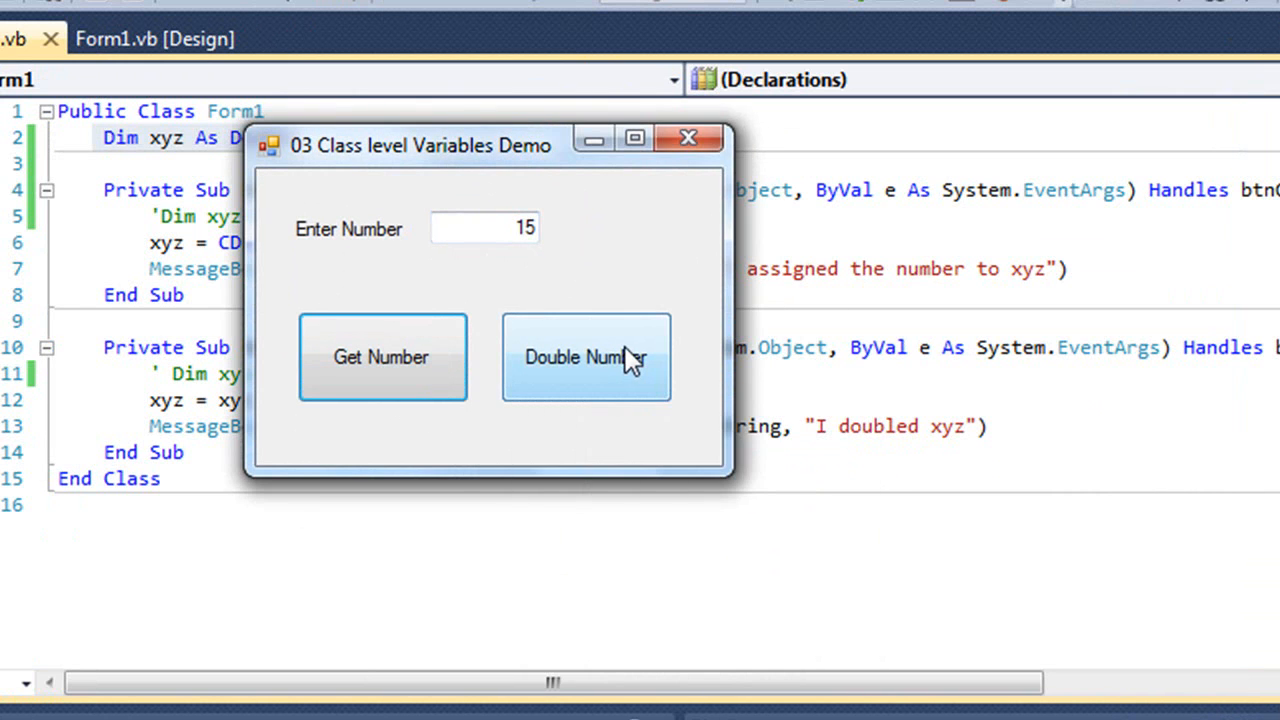
pyautogui.click(586, 356)
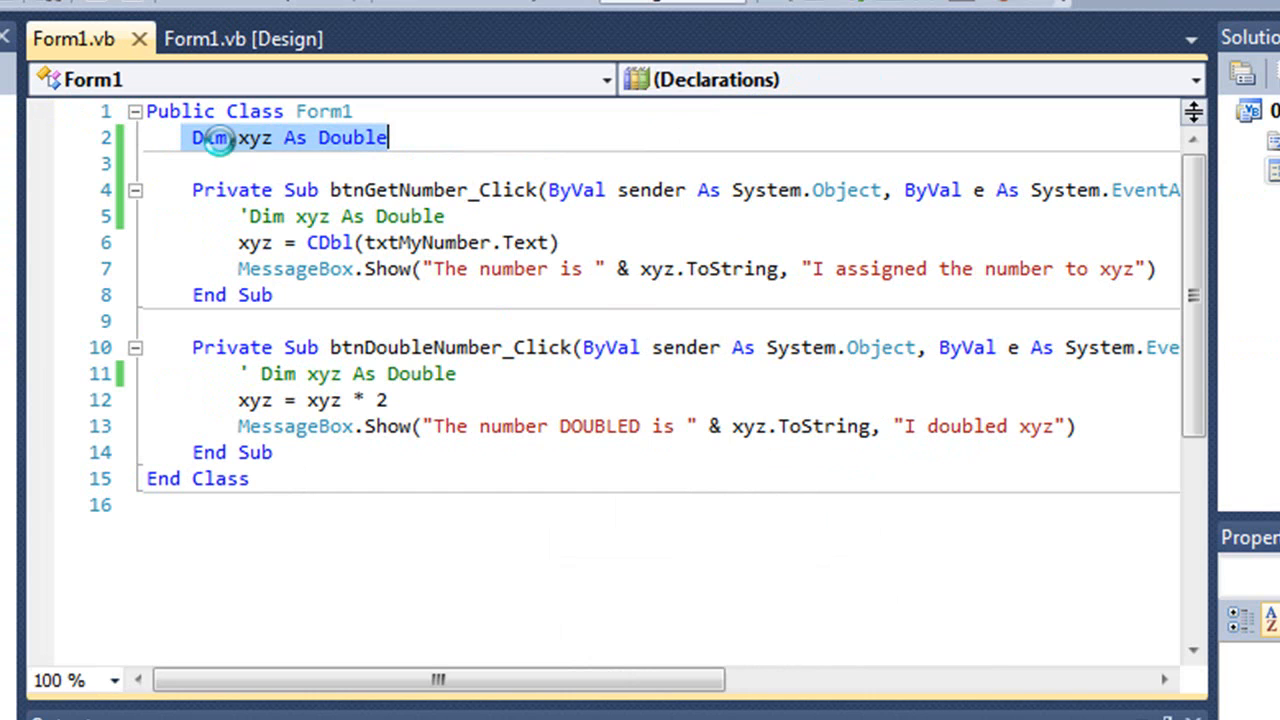
pyautogui.moveTo(372, 160)
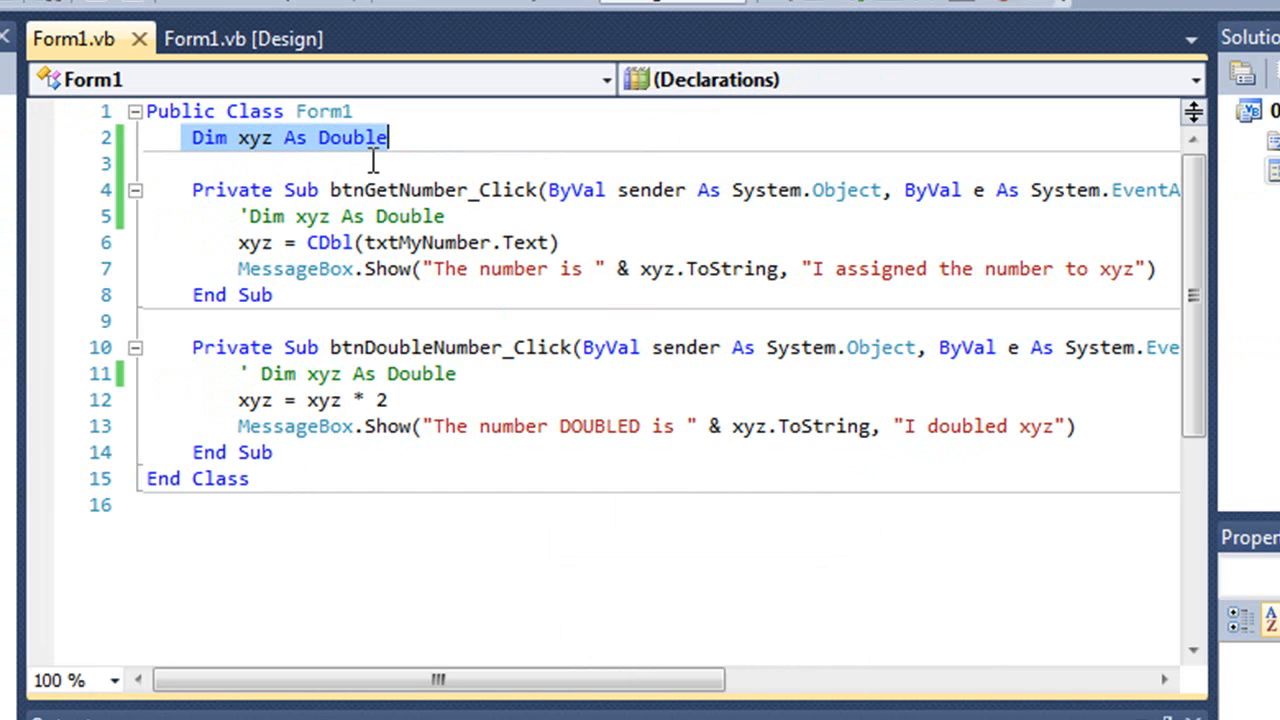
pyautogui.moveTo(262, 380)
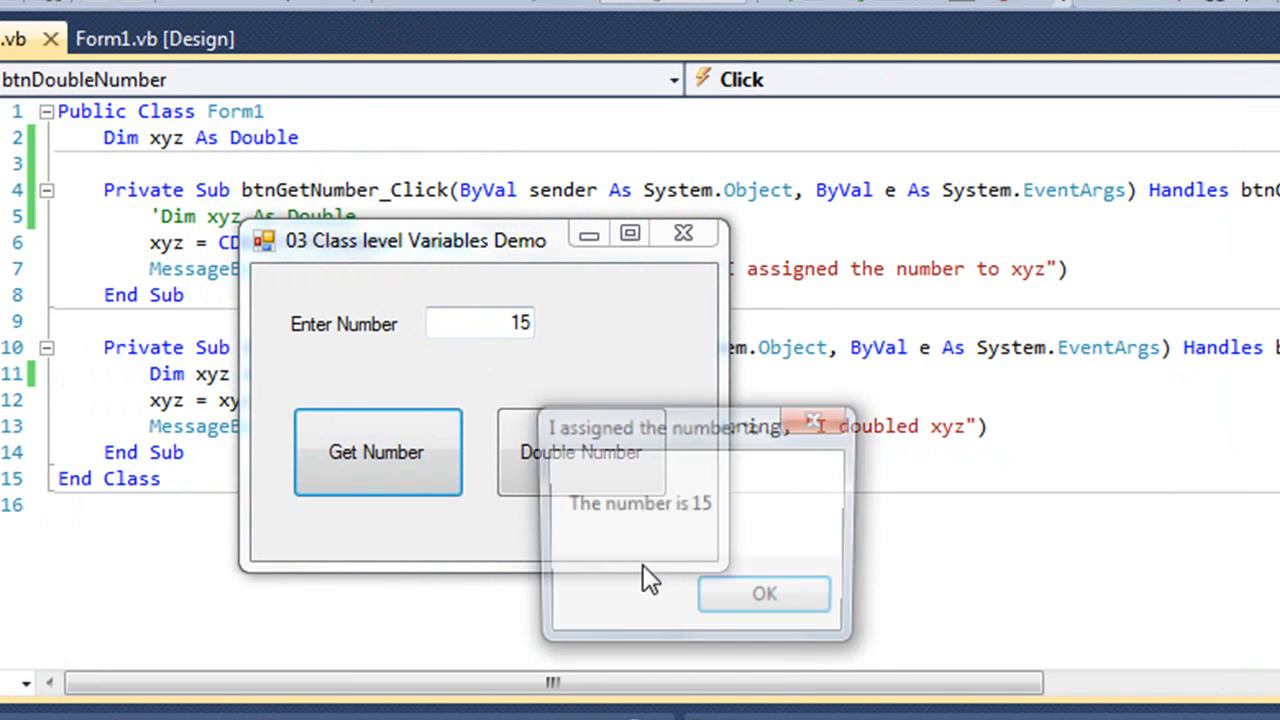
# In the running form, confirm 15 is stored, then Double Number reports 0 again
pyautogui.click(764, 592)
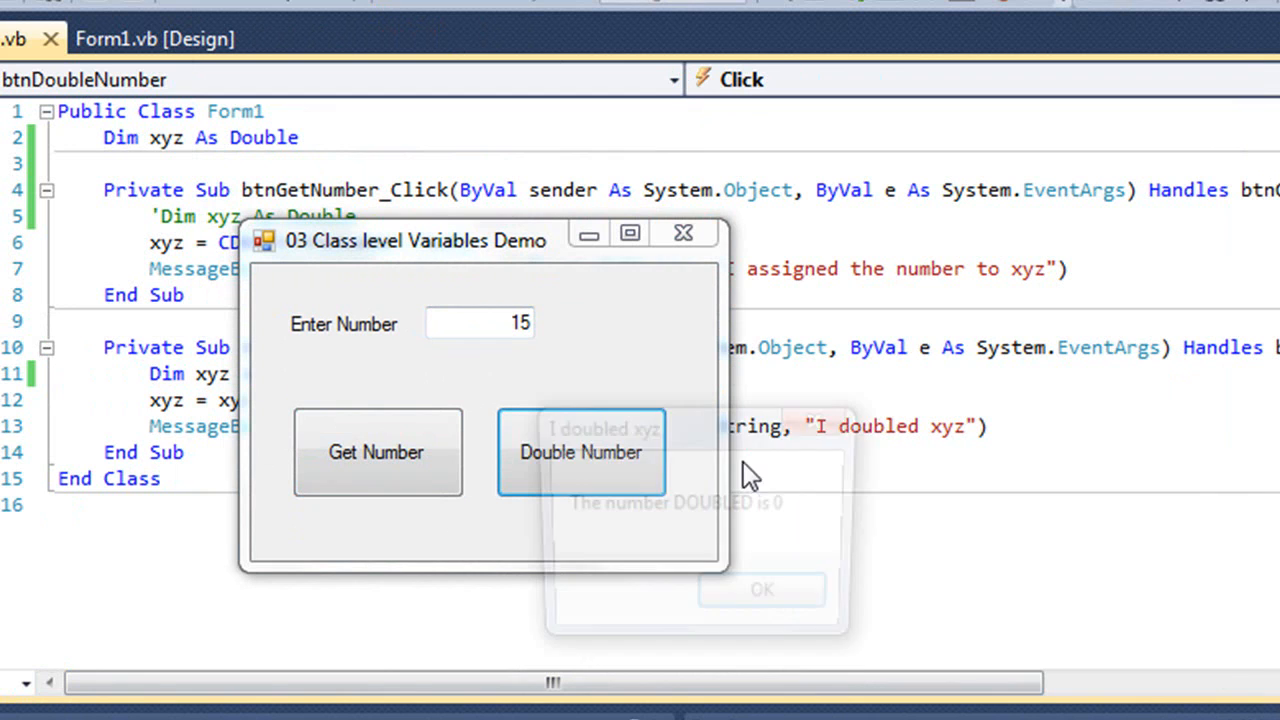
pyautogui.click(580, 452)
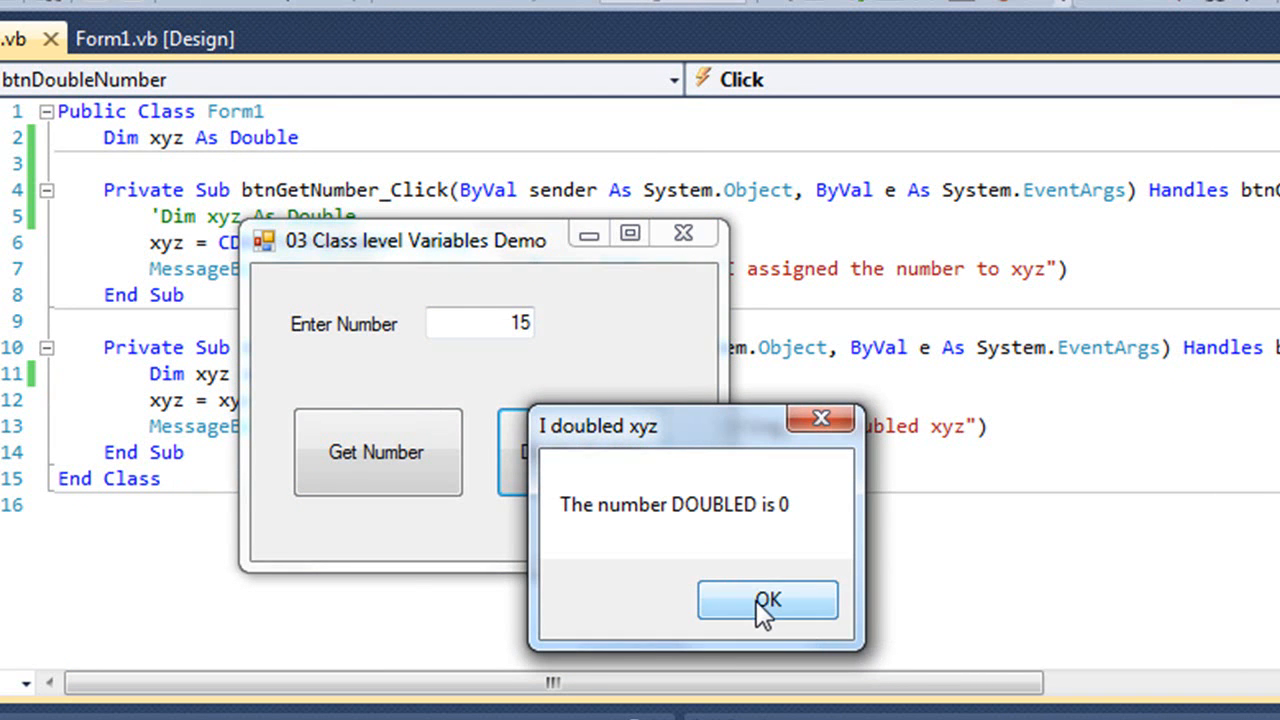
pyautogui.click(768, 600)
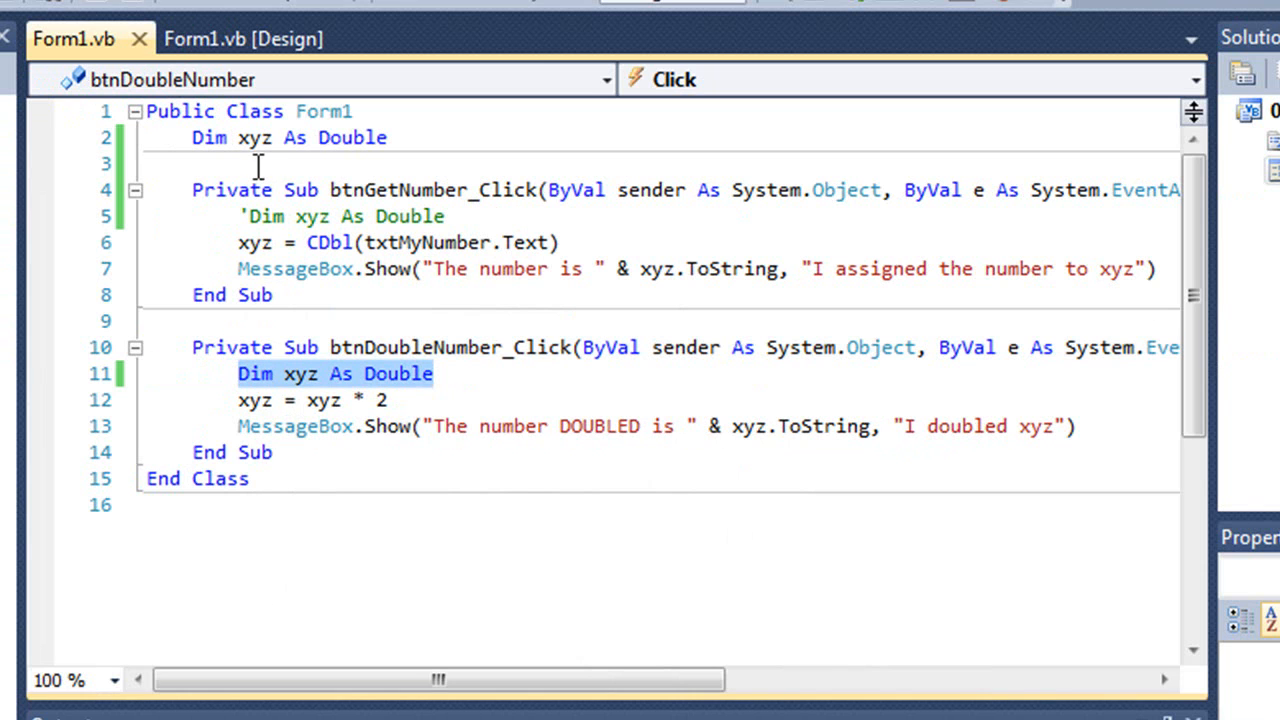
pyautogui.moveTo(352, 136)
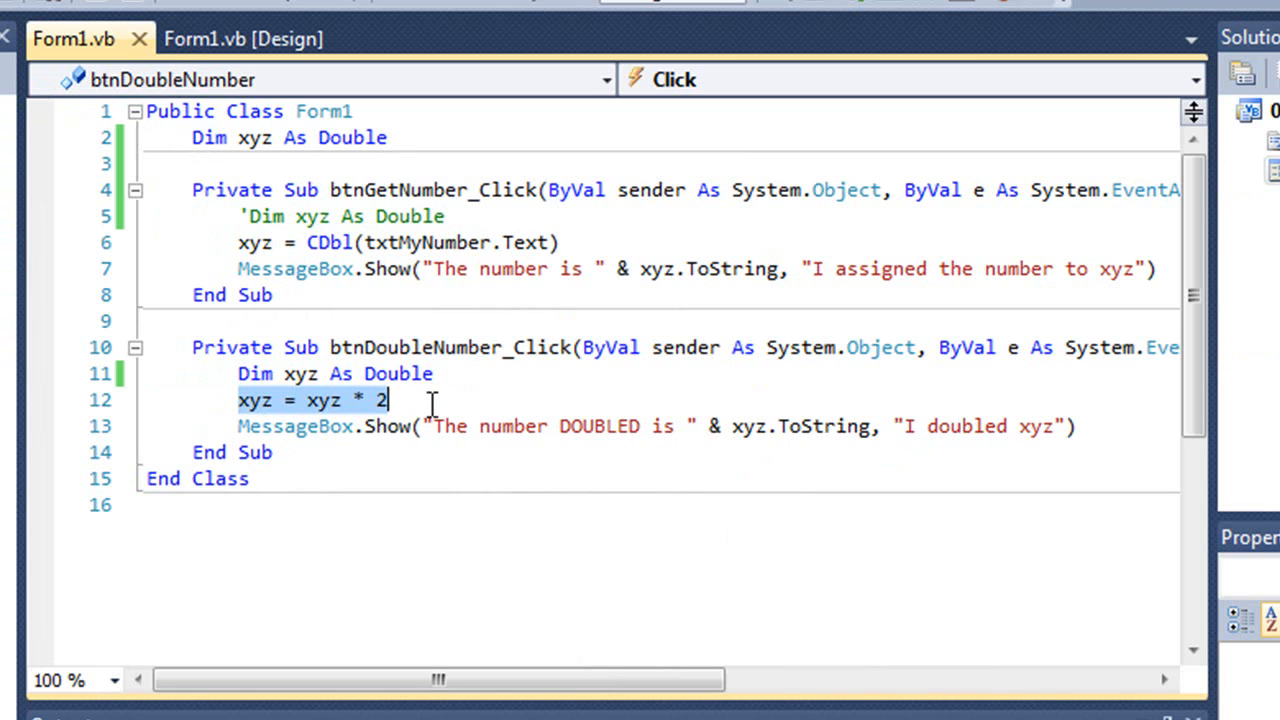
pyautogui.moveTo(252, 374)
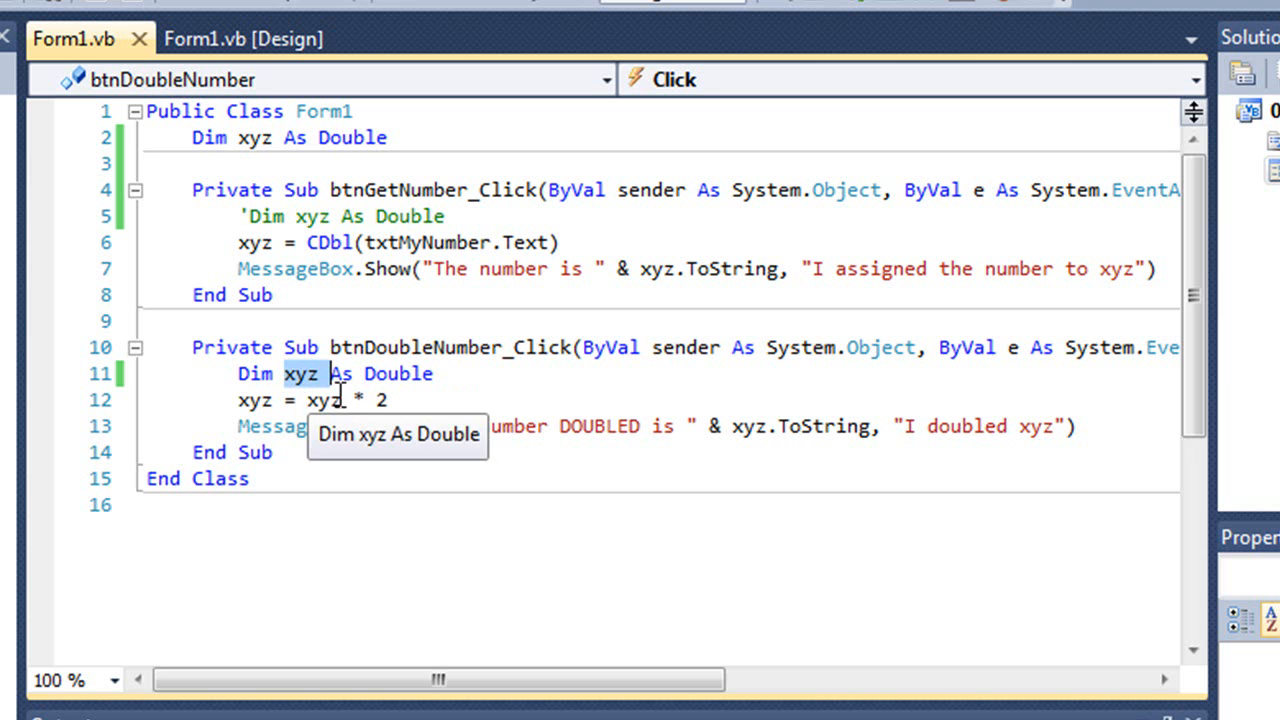
pyautogui.click(256, 136)
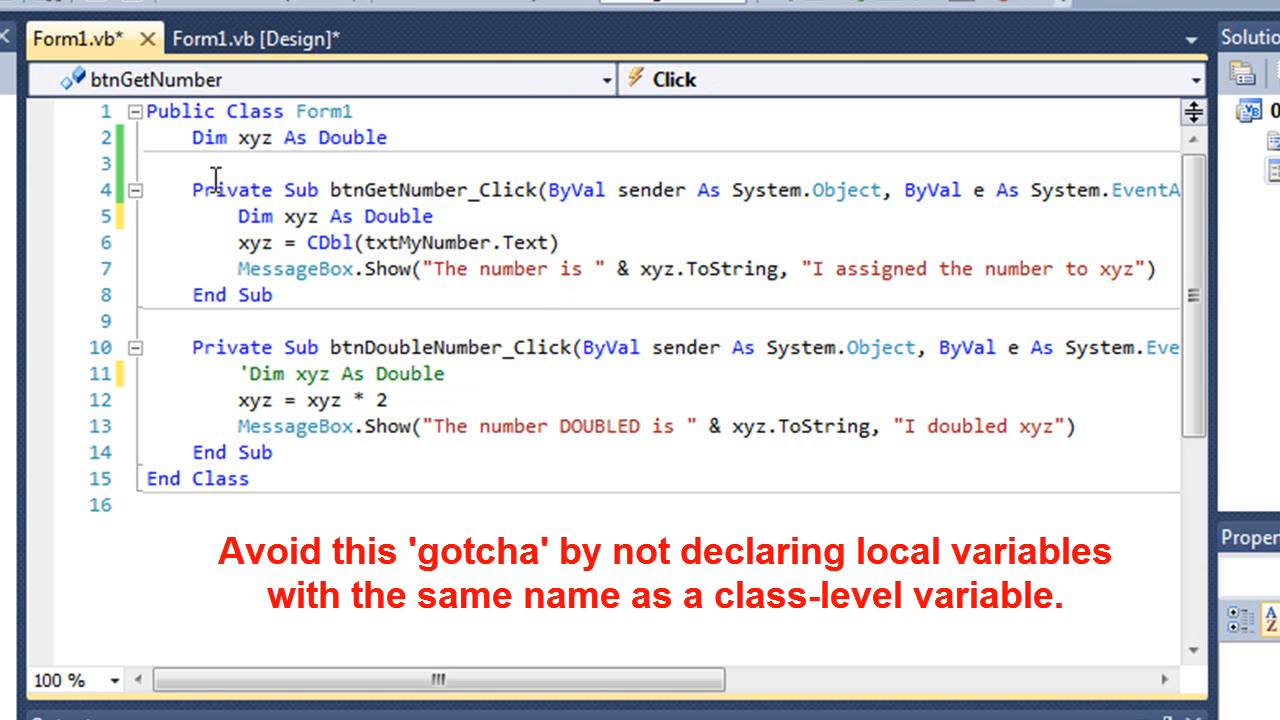
pyautogui.moveTo(356, 260)
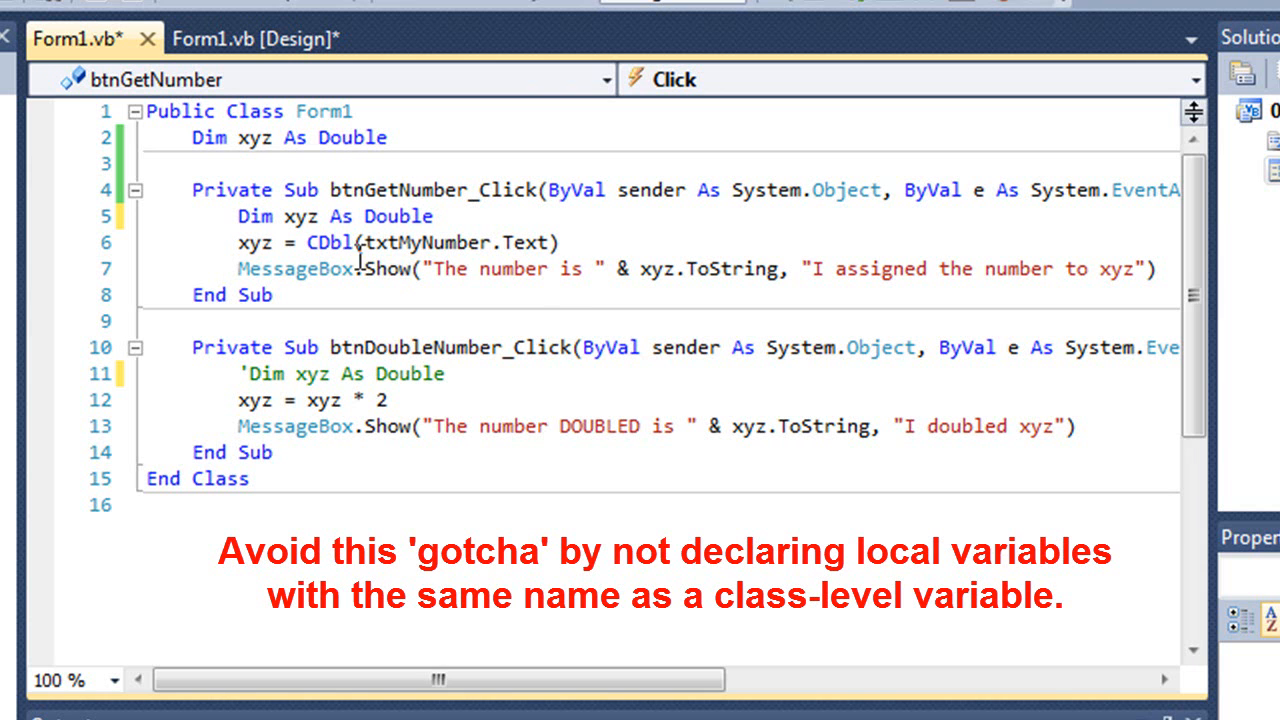
# Select the class-level xyz declaration while Get Number keeps its own local xyz
pyautogui.doubleClick(300, 216)
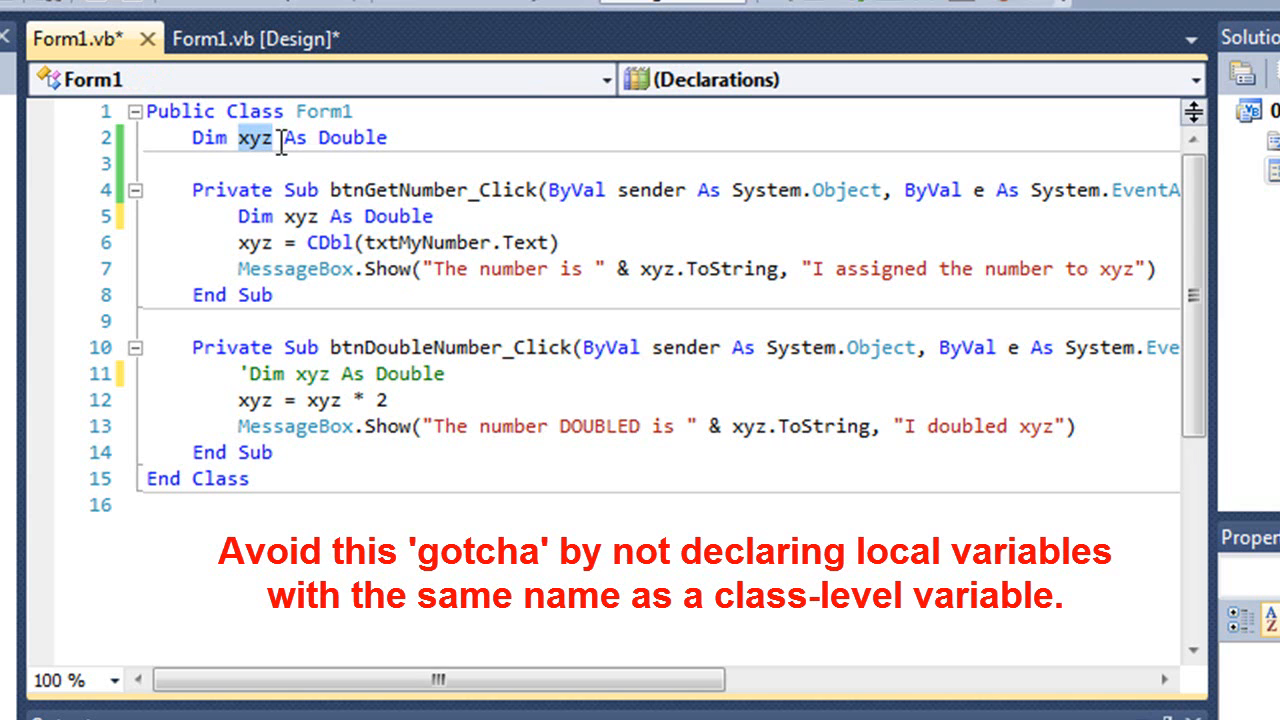
pyautogui.moveTo(252, 400)
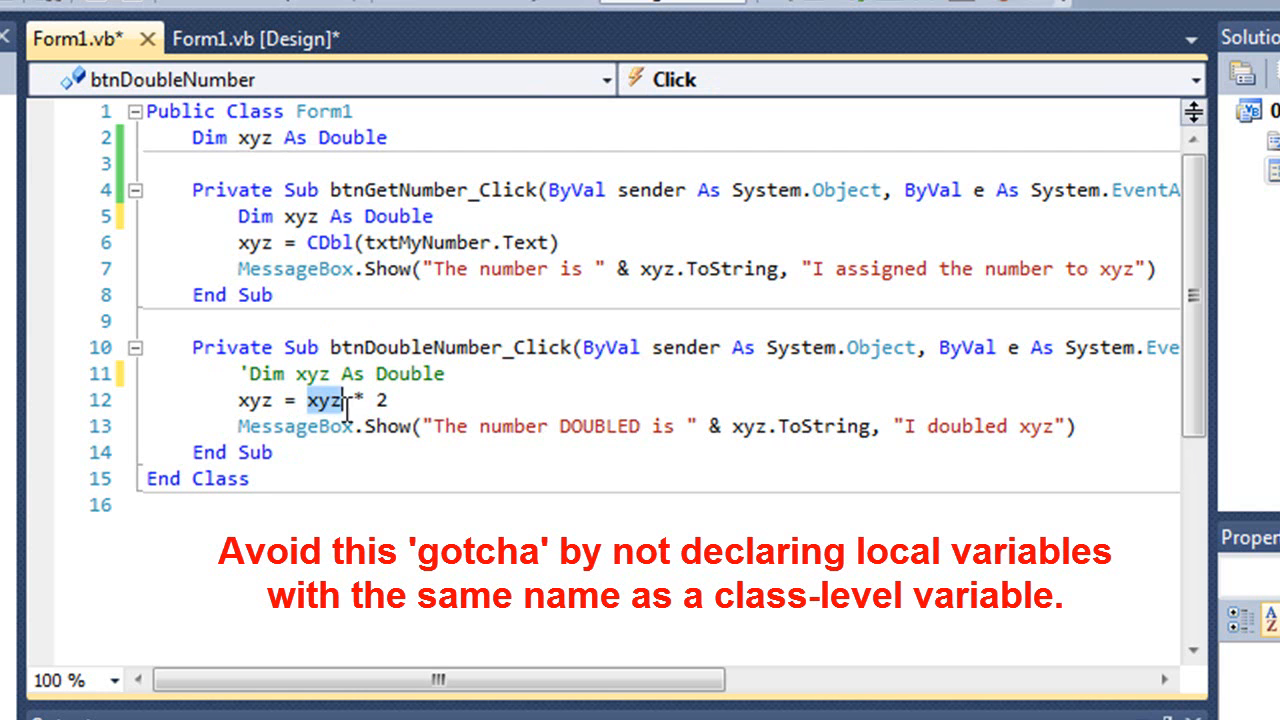
pyautogui.moveTo(360, 136)
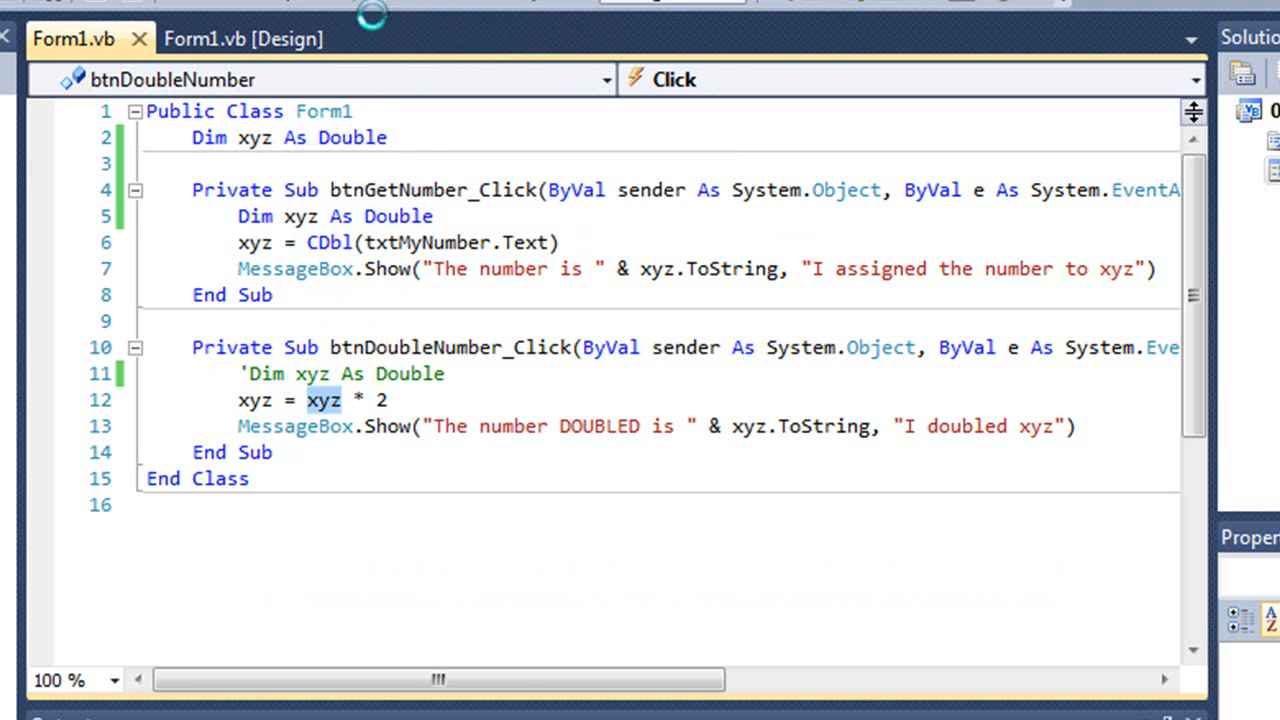
pyautogui.press('F5')
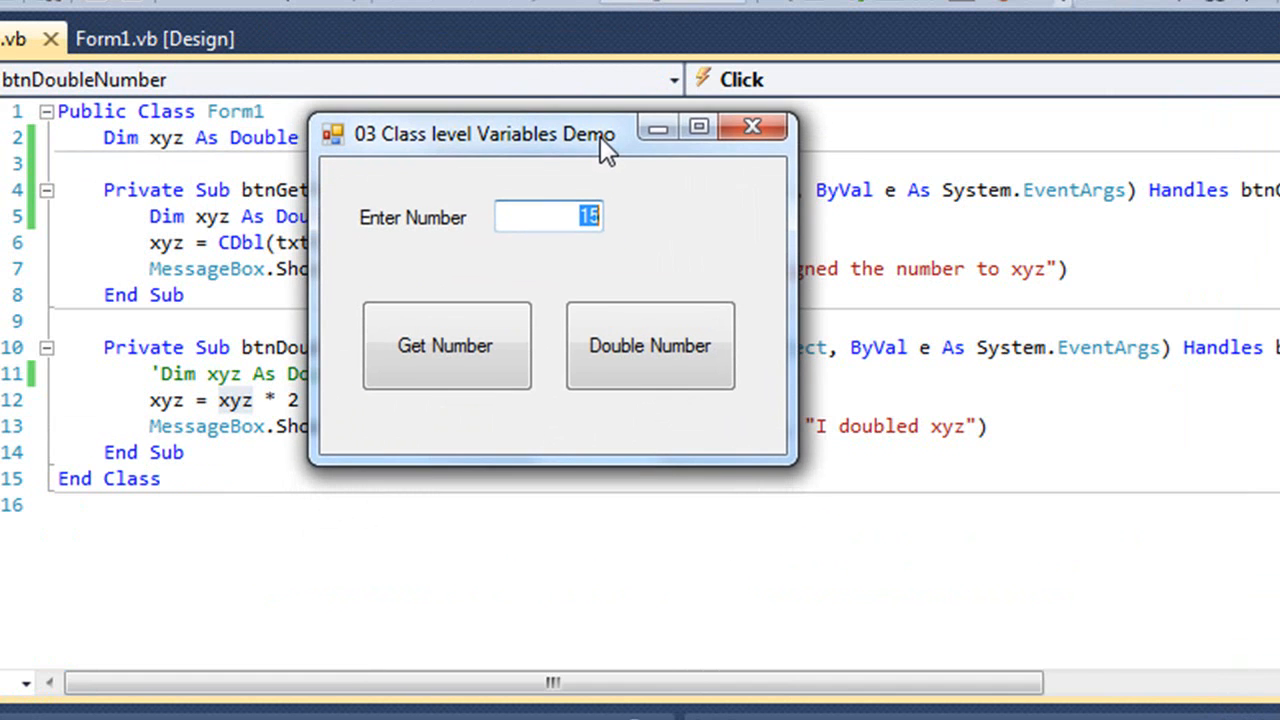
pyautogui.moveTo(470, 356)
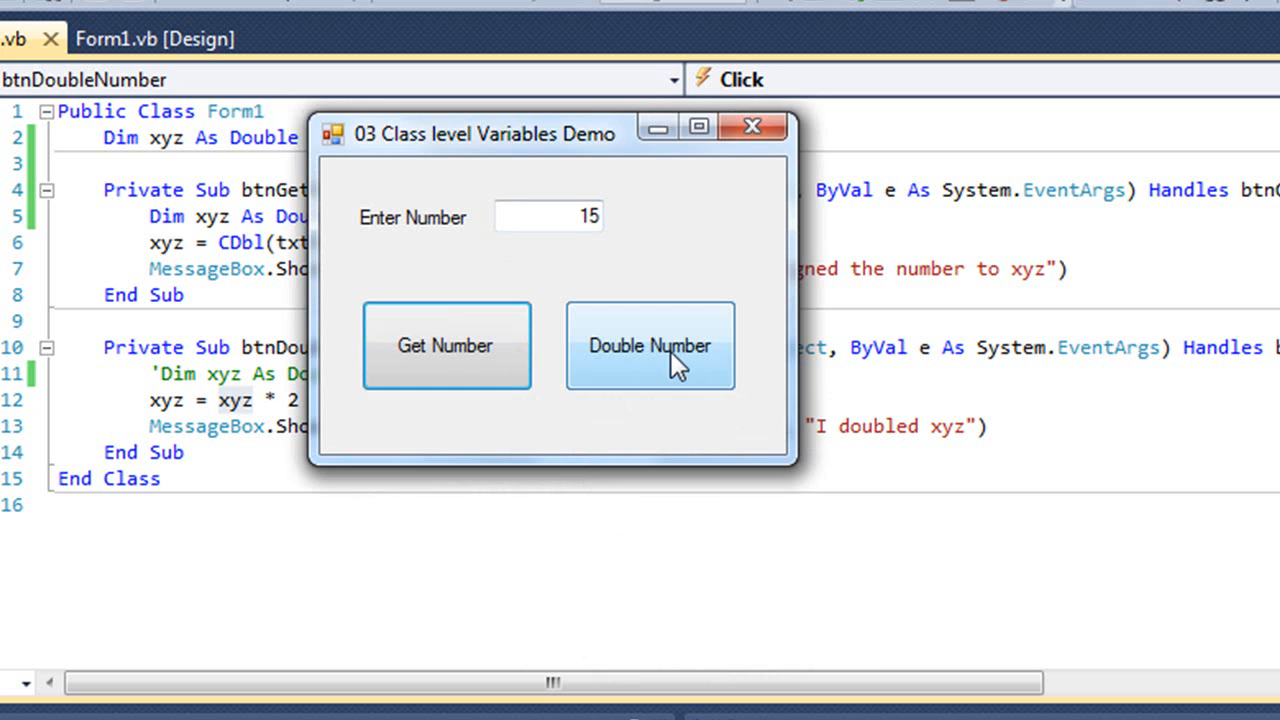
pyautogui.click(650, 344)
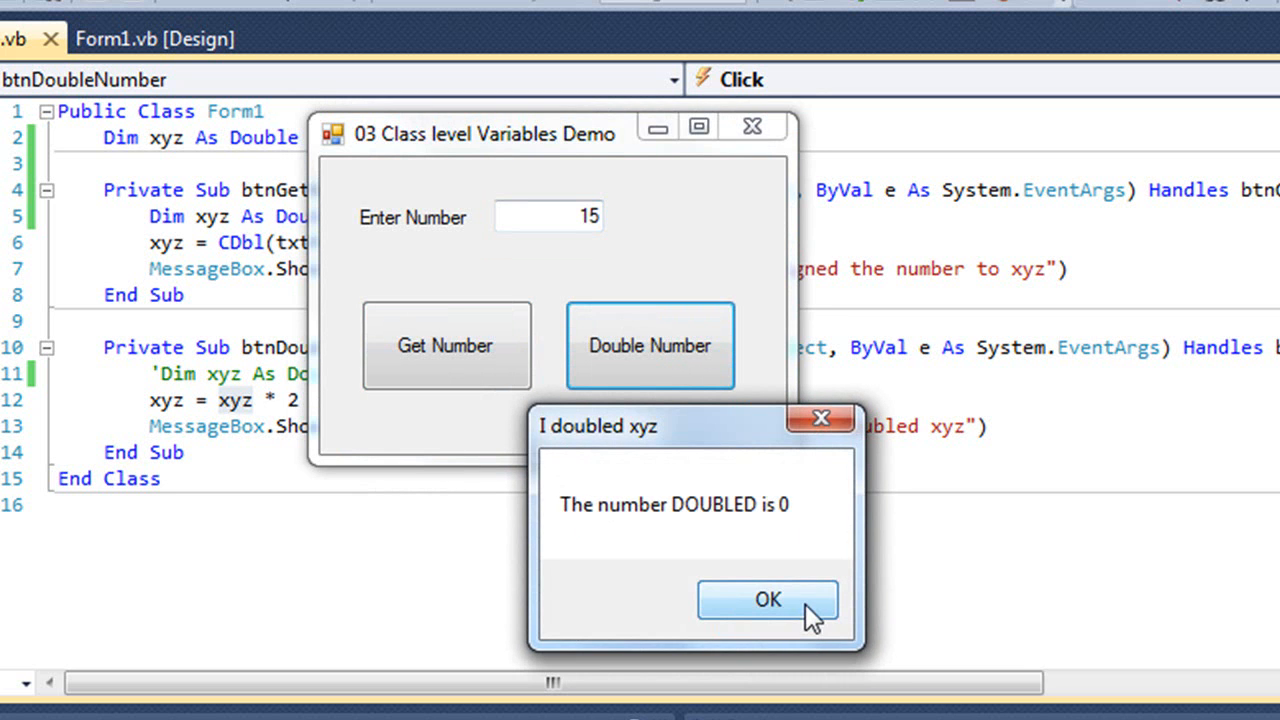
pyautogui.click(768, 600)
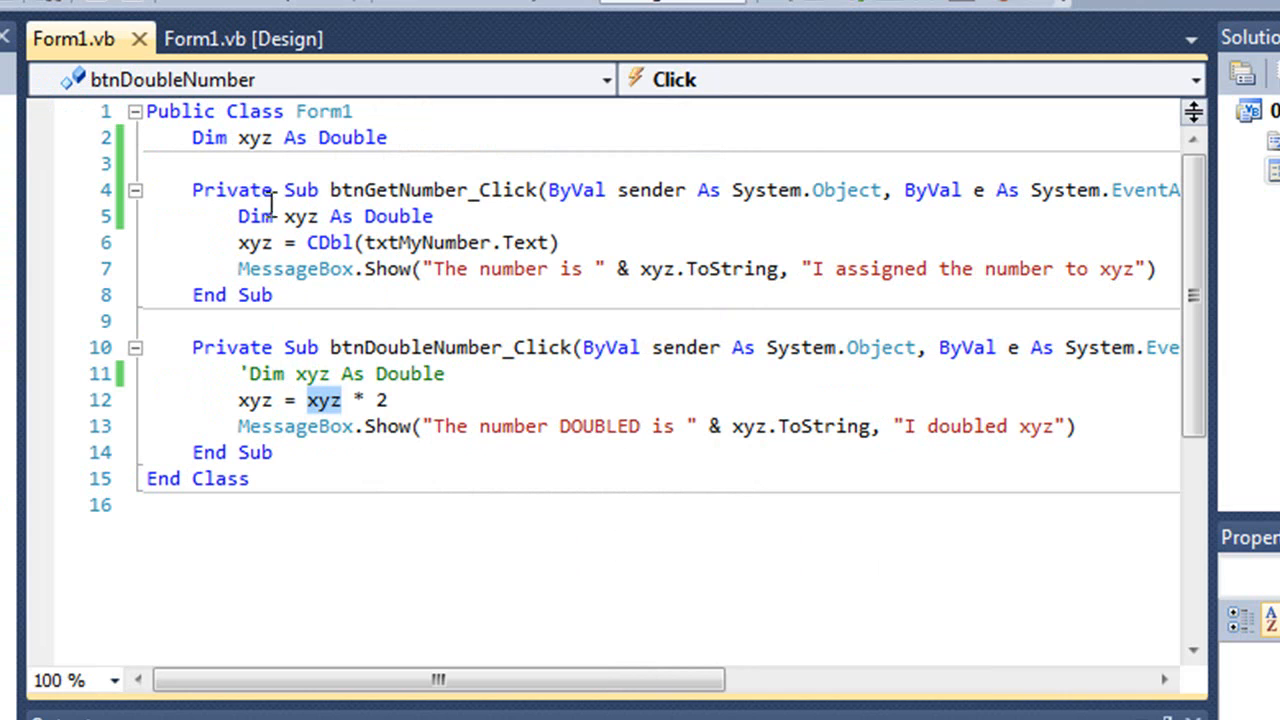
pyautogui.moveTo(460, 216)
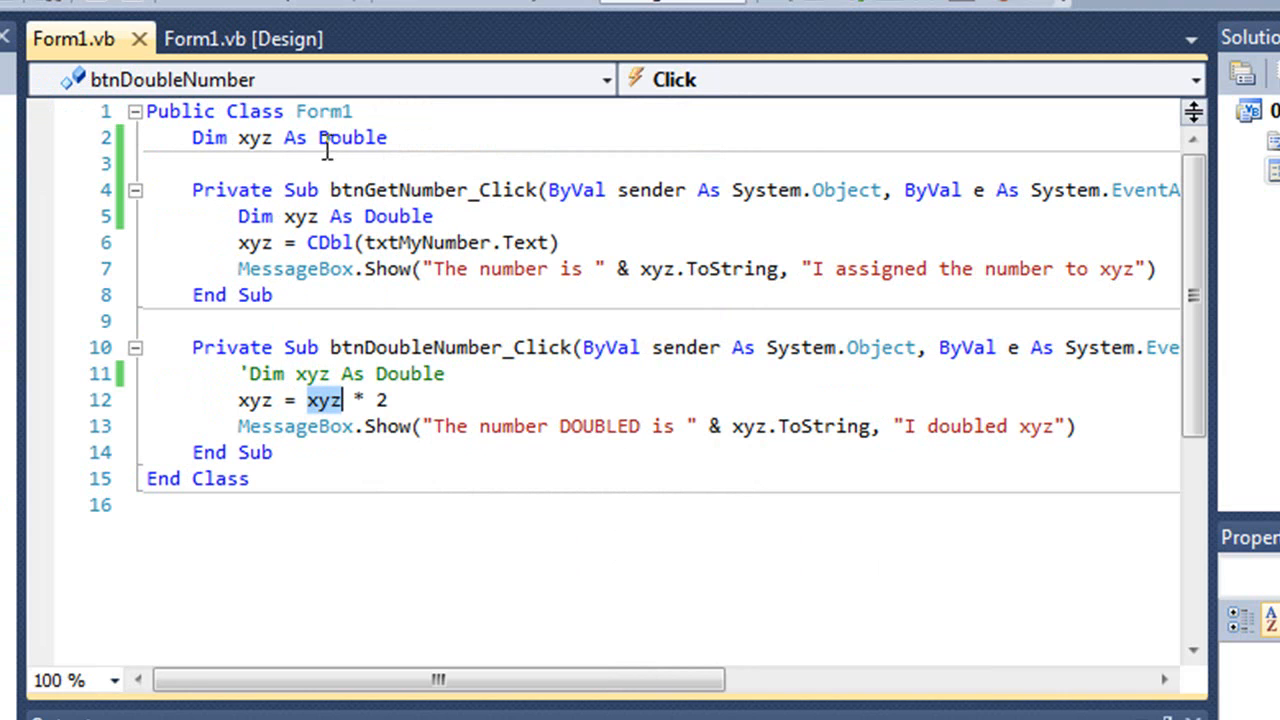
pyautogui.moveTo(254, 136)
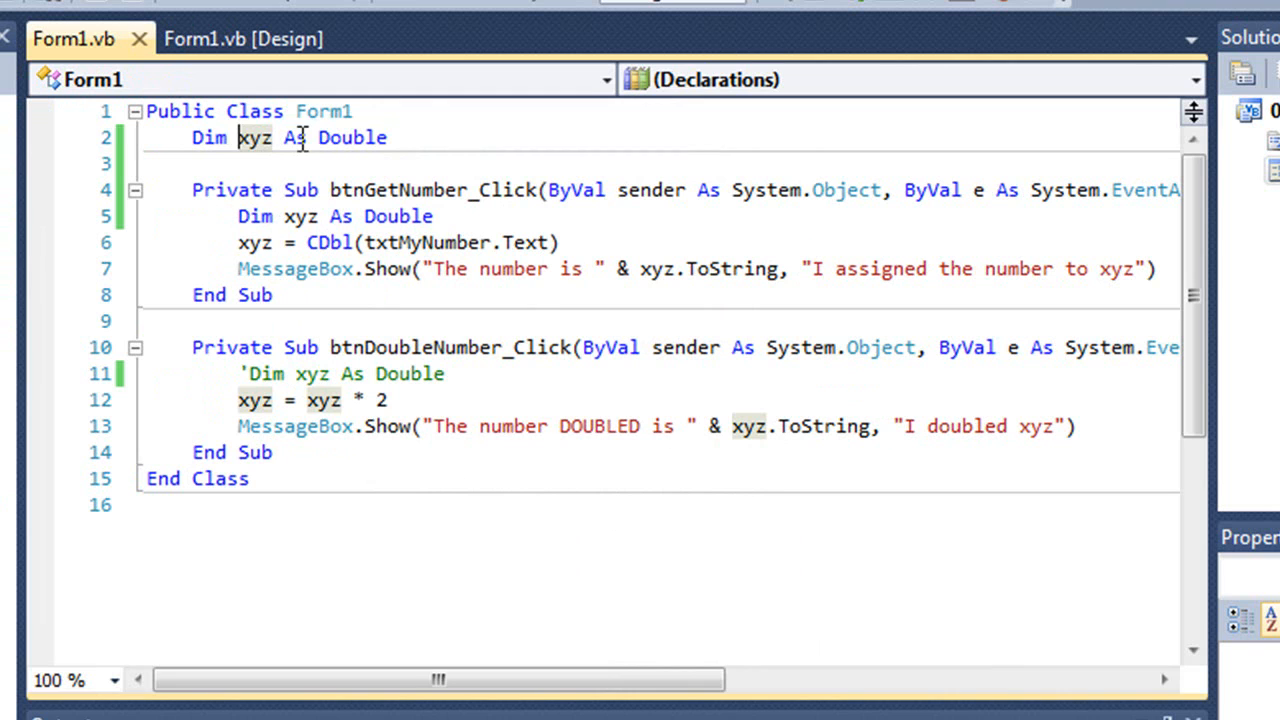
pyautogui.write('g')
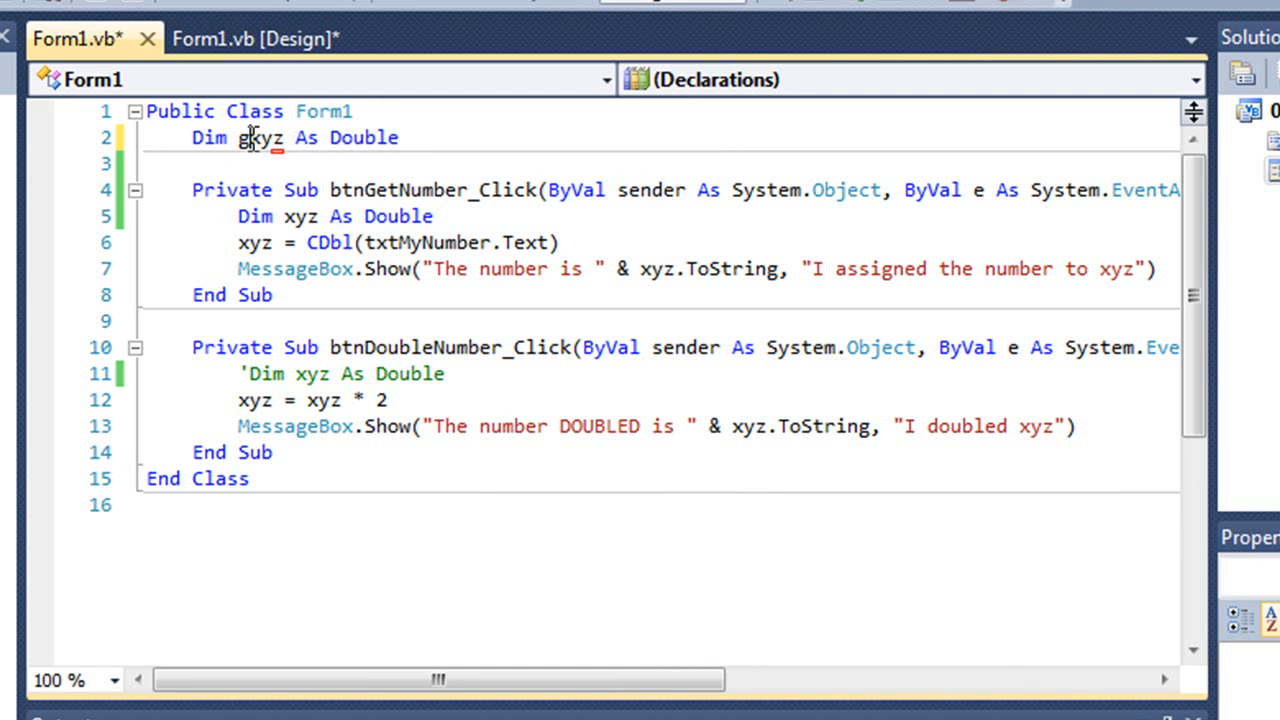
pyautogui.moveTo(264, 146)
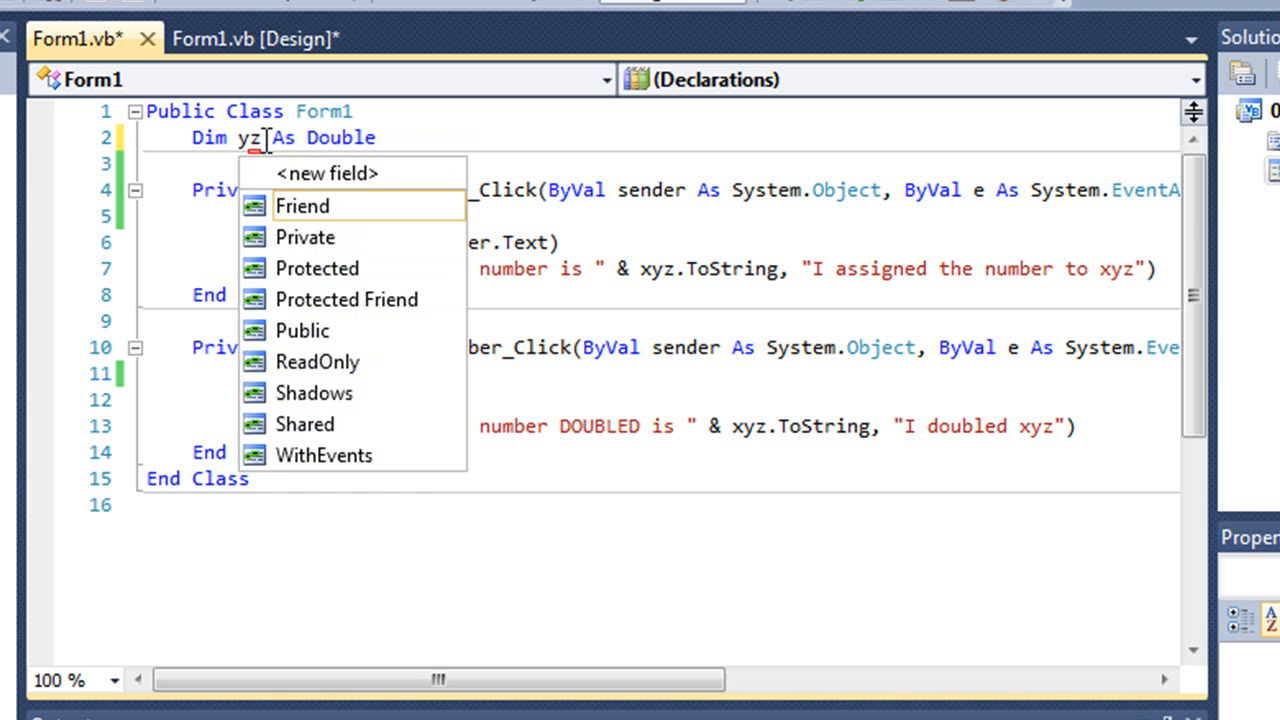
pyautogui.moveTo(304, 204)
pyautogui.write('x')
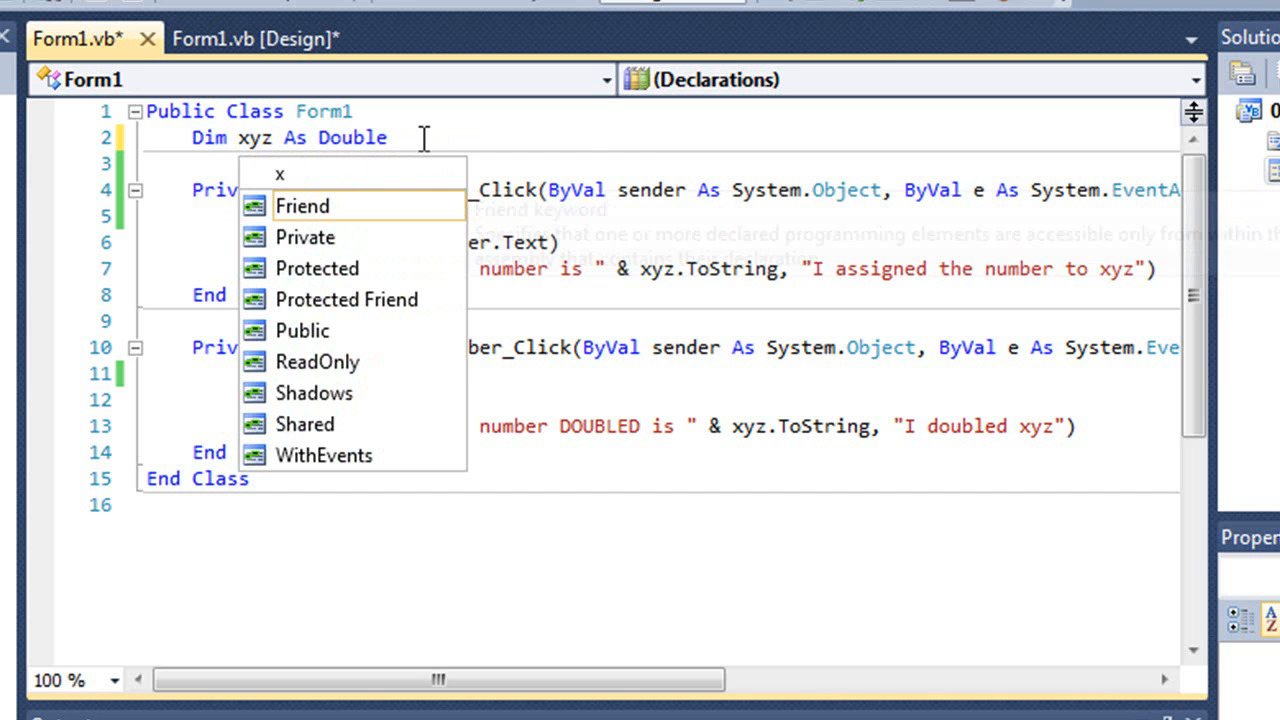
pyautogui.press('Escape')
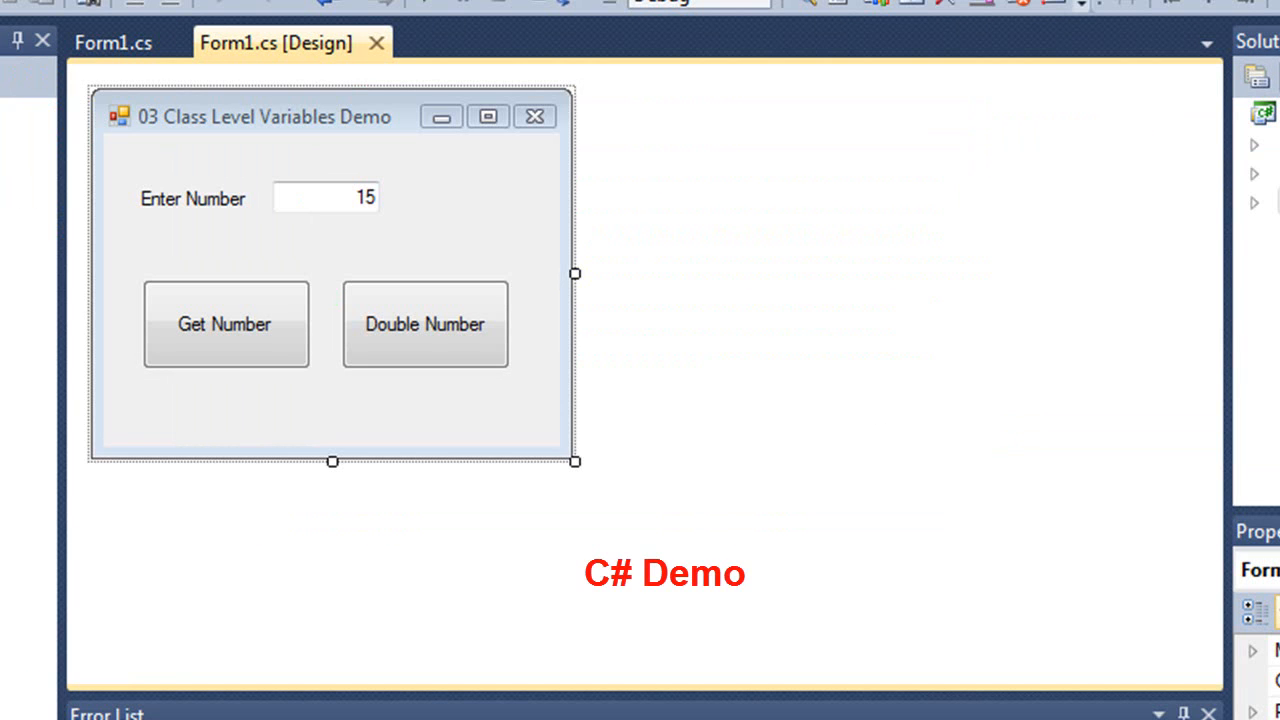
pyautogui.moveTo(338, 416)
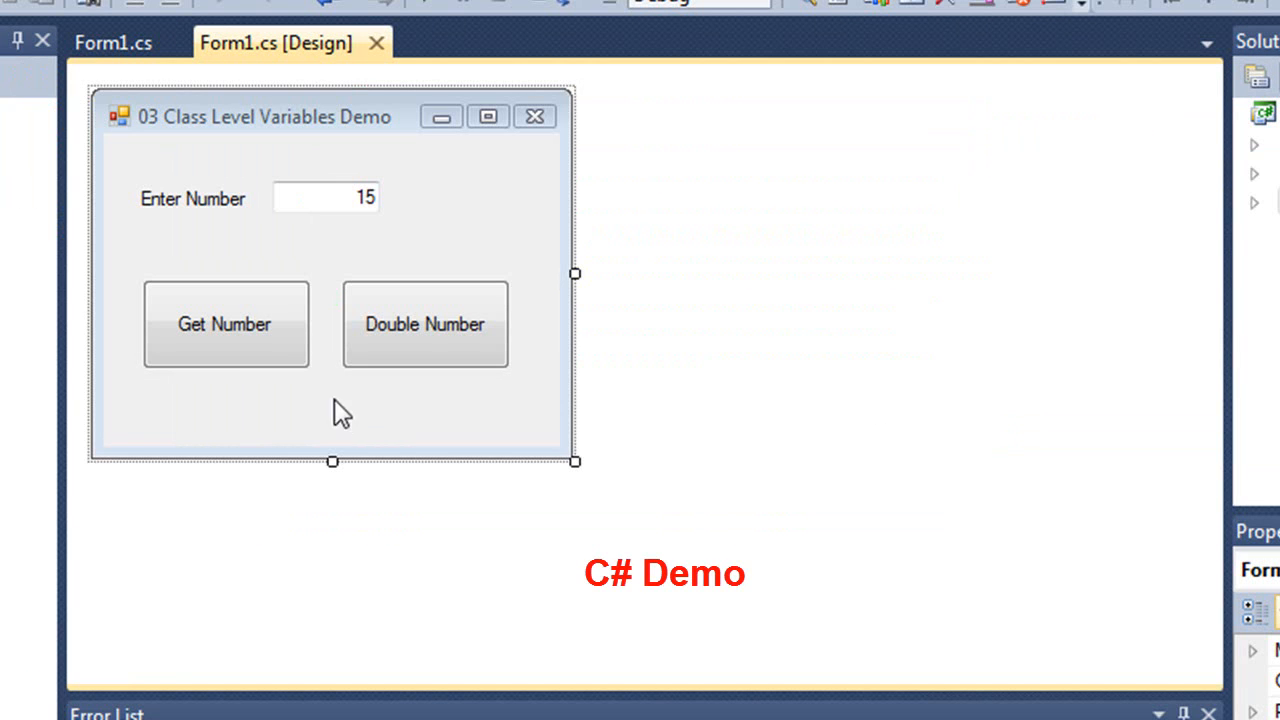
pyautogui.moveTo(270, 324)
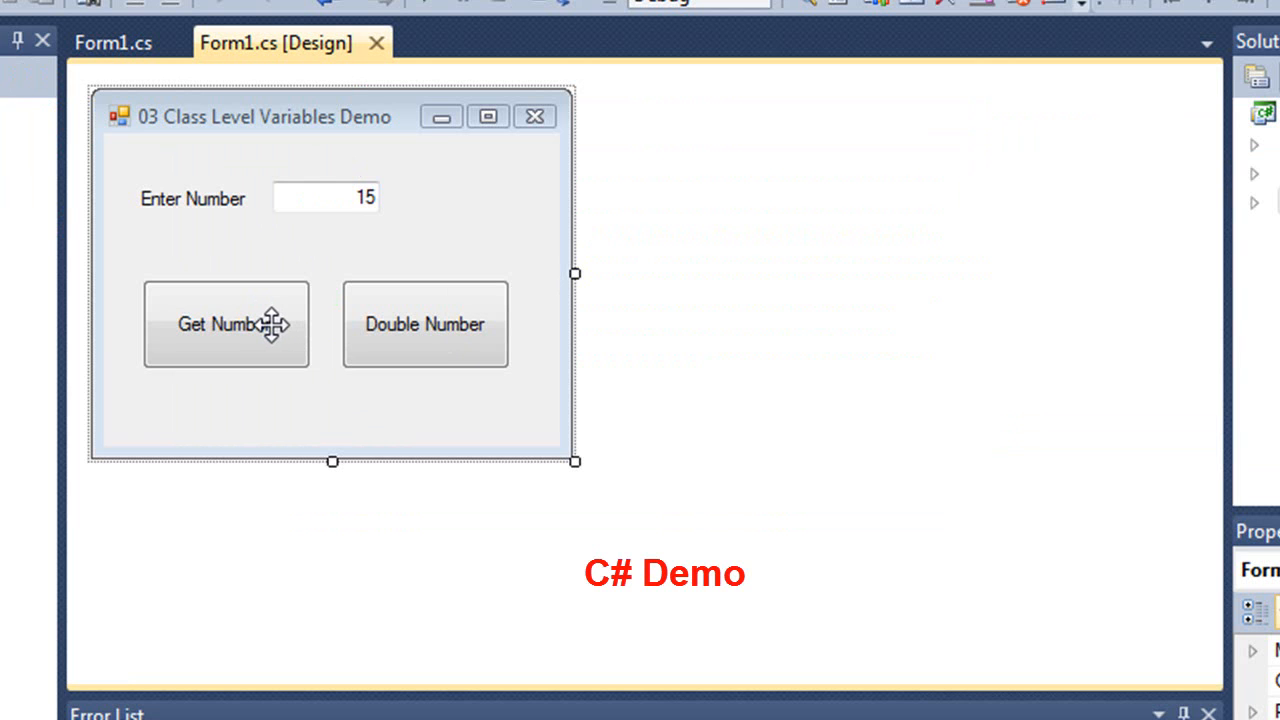
# Mark the local 'double xyz' declaration inside the C# btnGetNumber_Click handler
pyautogui.click(112, 44)
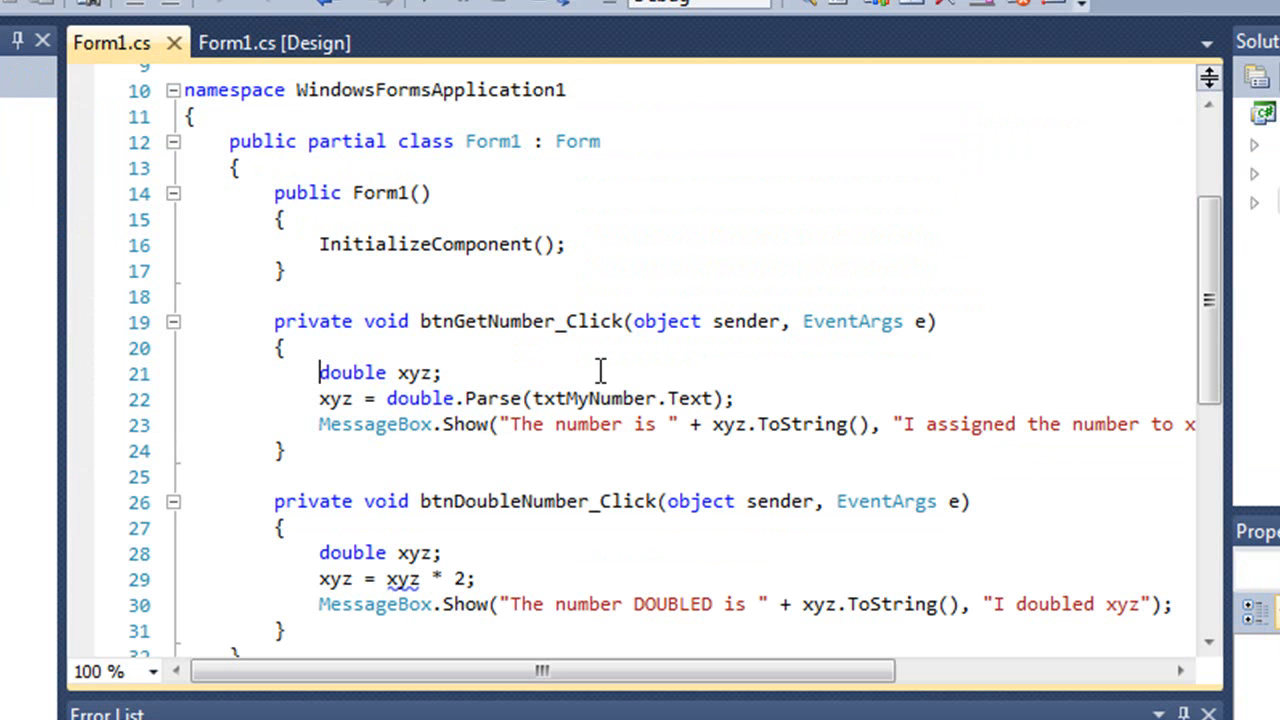
# Move down to the doubling code and pick out xyz on the doubling line
pyautogui.scroll(-3)
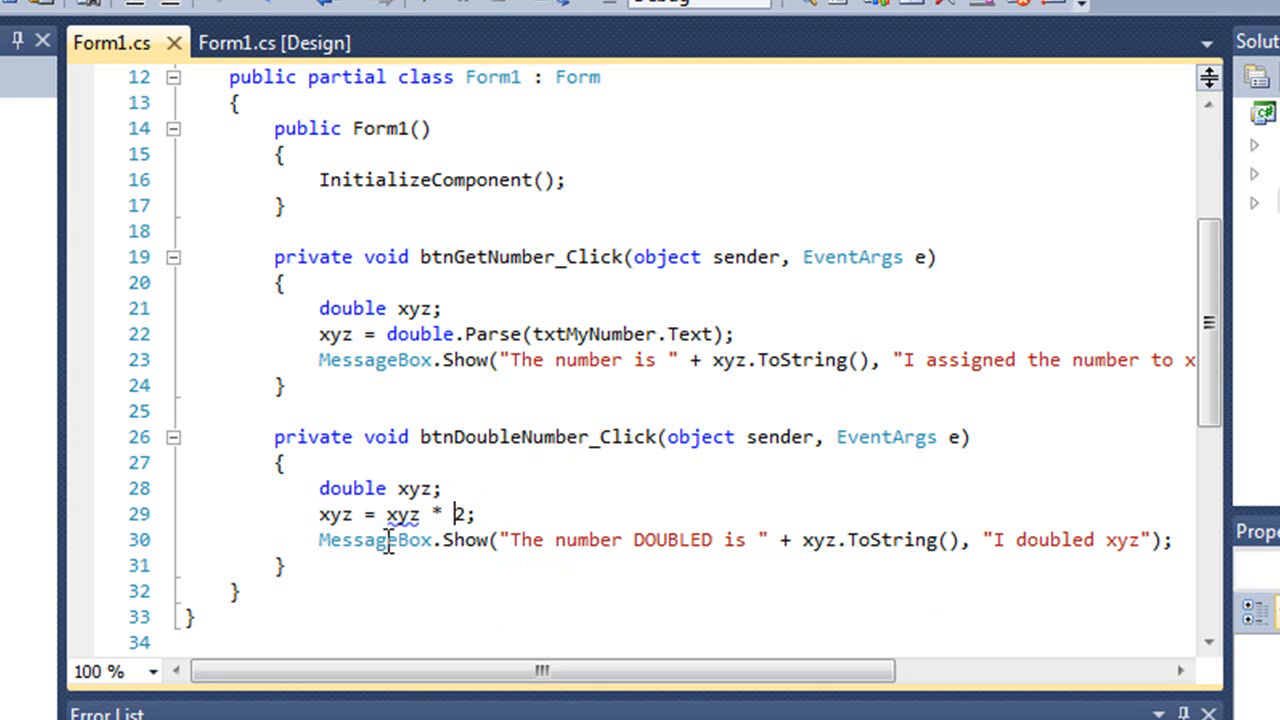
pyautogui.moveTo(416, 548)
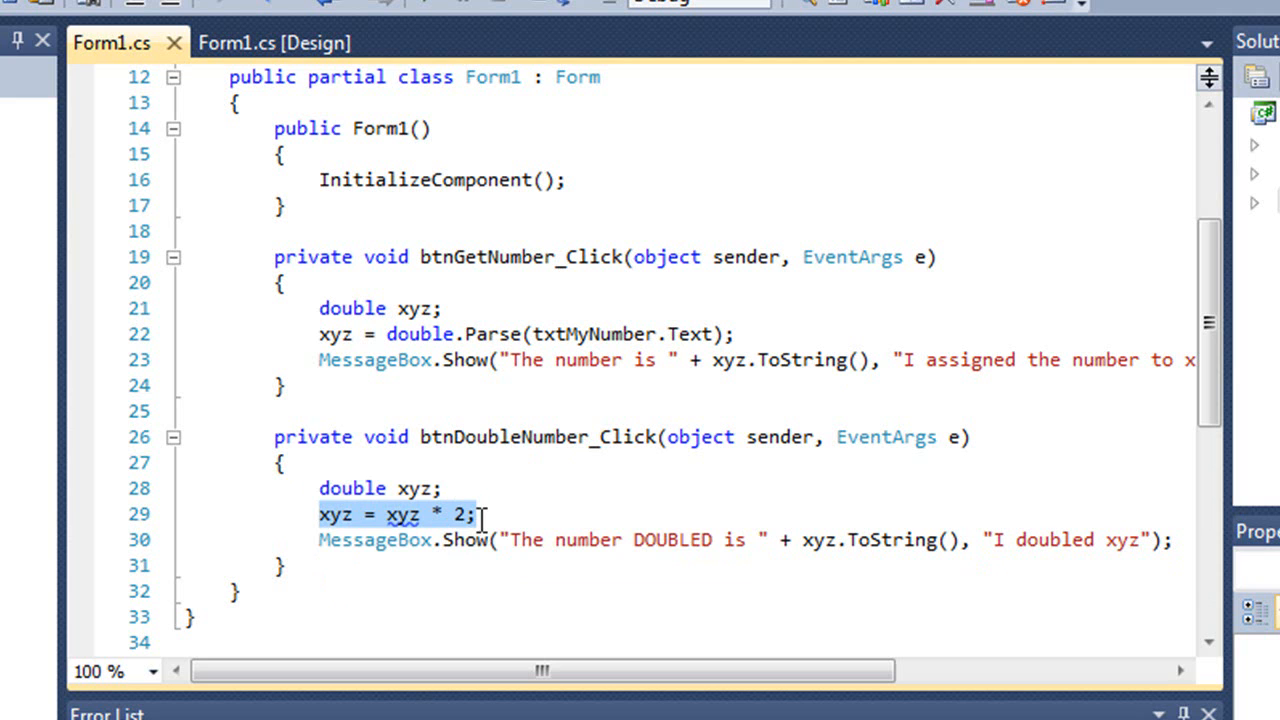
pyautogui.moveTo(388, 540)
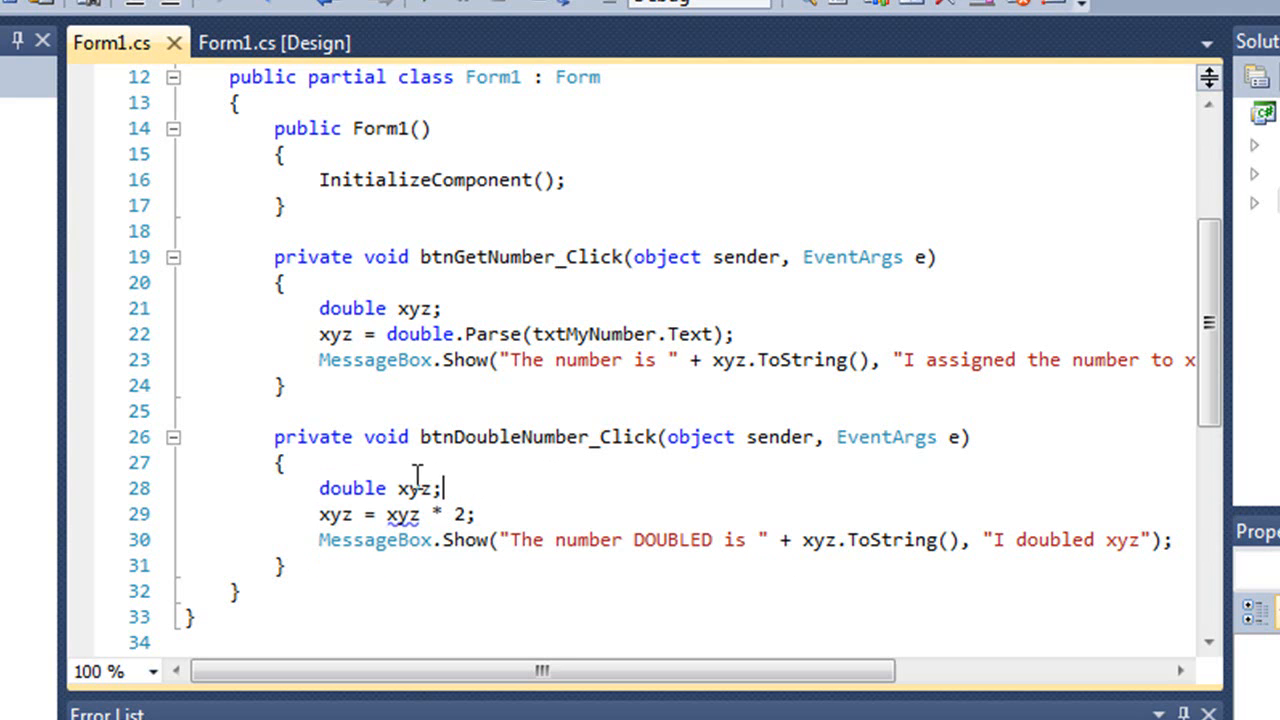
pyautogui.moveTo(352, 488)
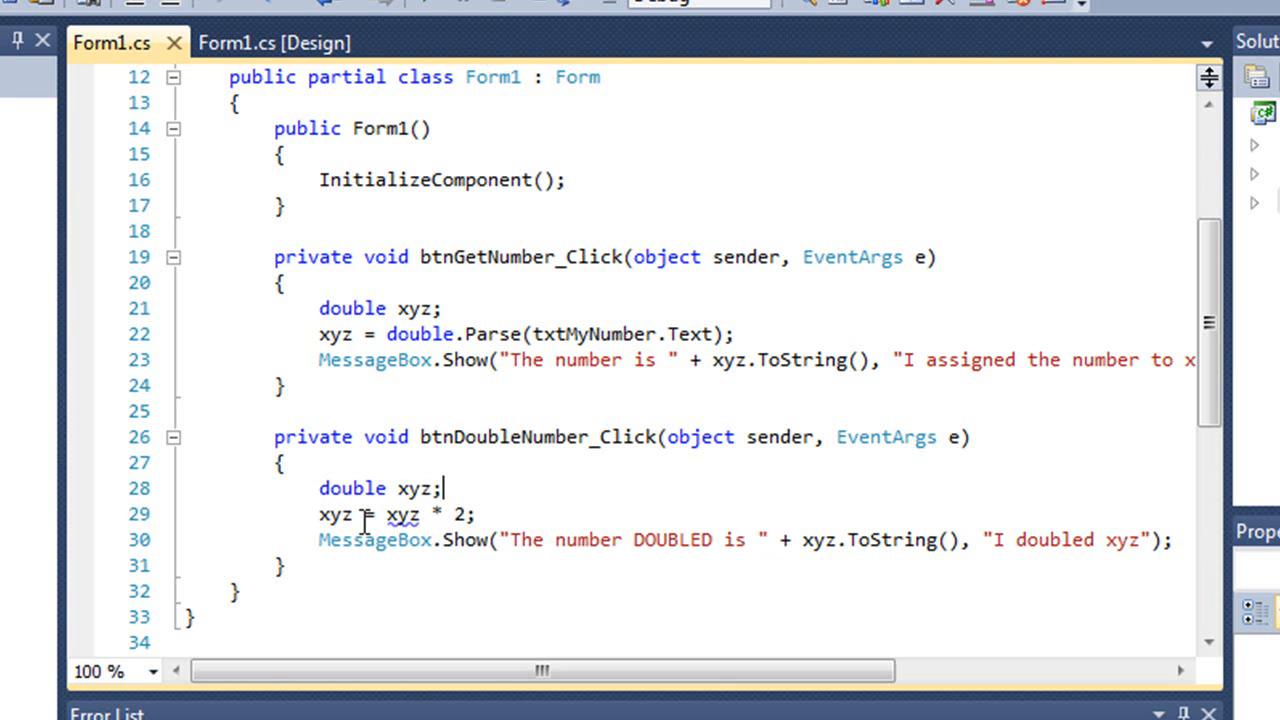
pyautogui.doubleClick(402, 516)
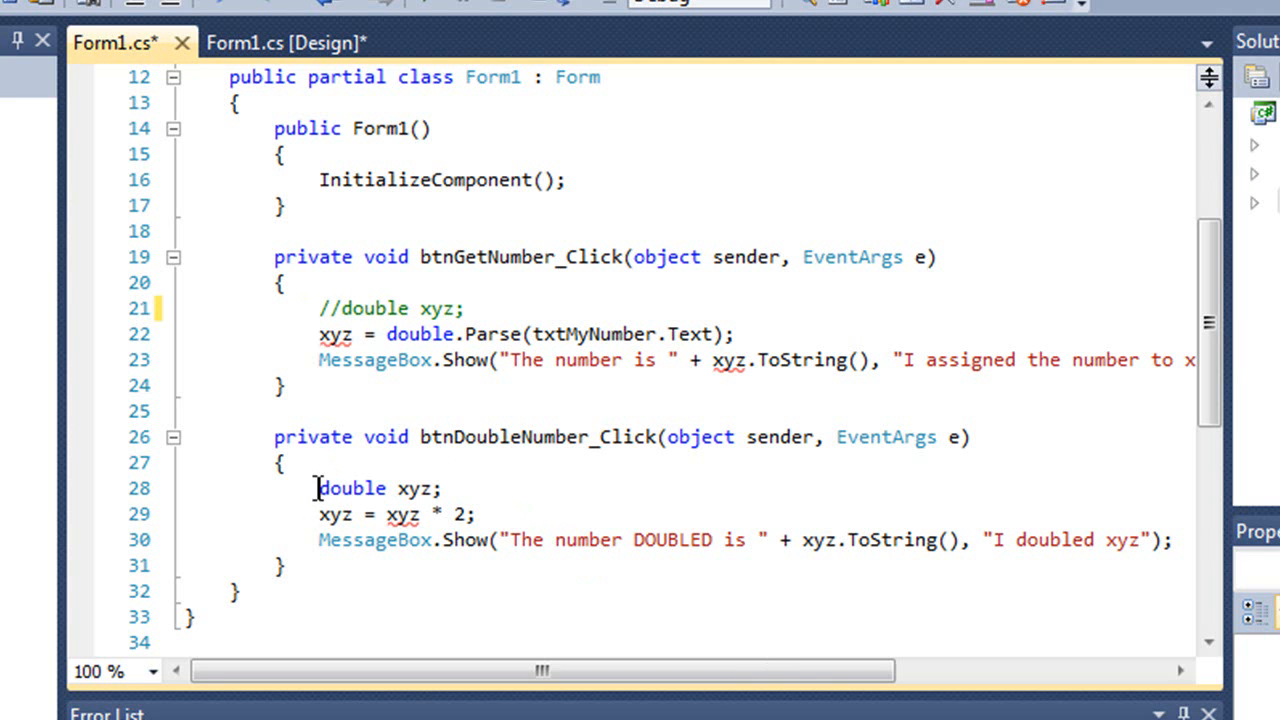
# Start the // comment before 'double xyz;' in btnDoubleNumber_Click
pyautogui.write('//')
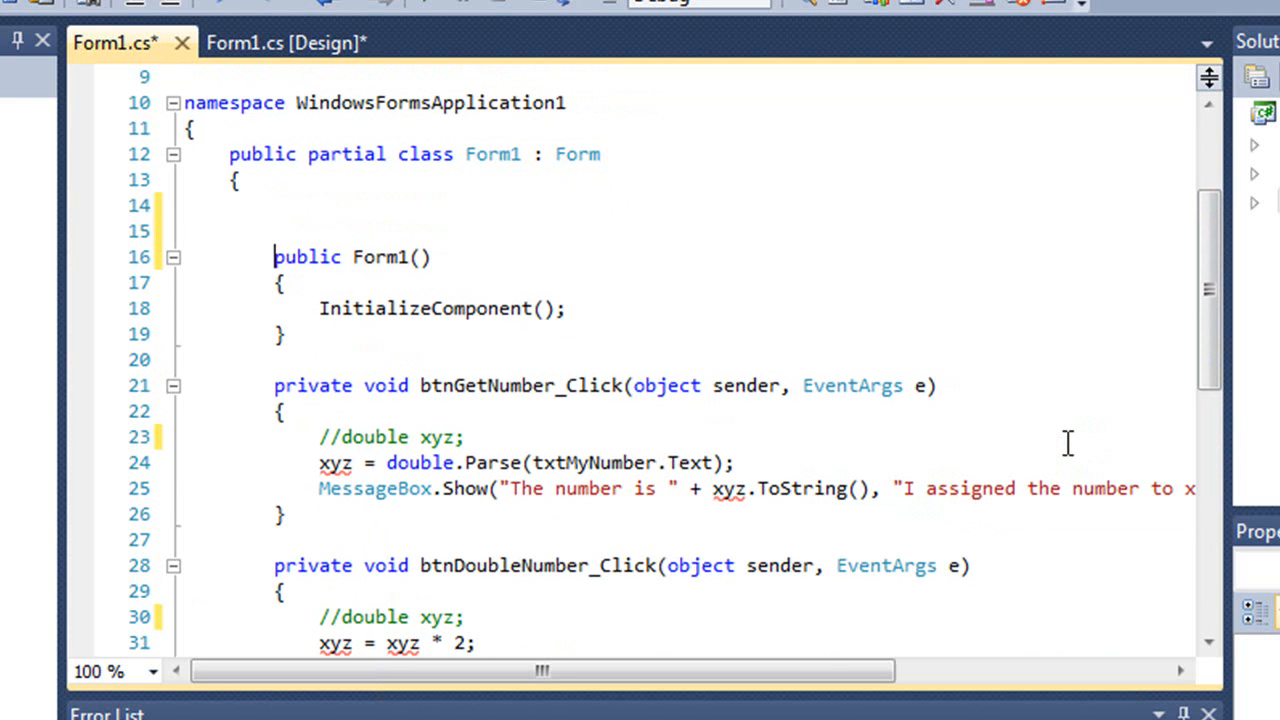
# Add a class-level 'double xyz = 0;' above the Form1 constructor
pyautogui.click(284, 230)
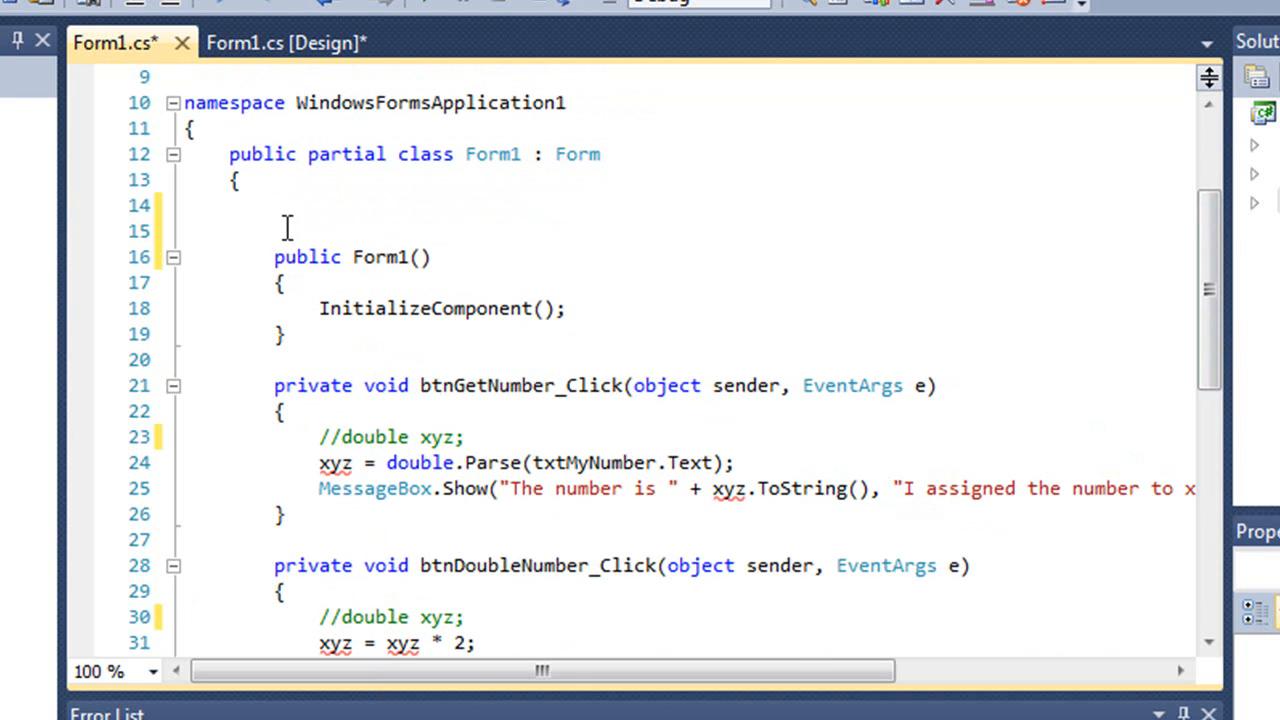
pyautogui.moveTo(276, 204)
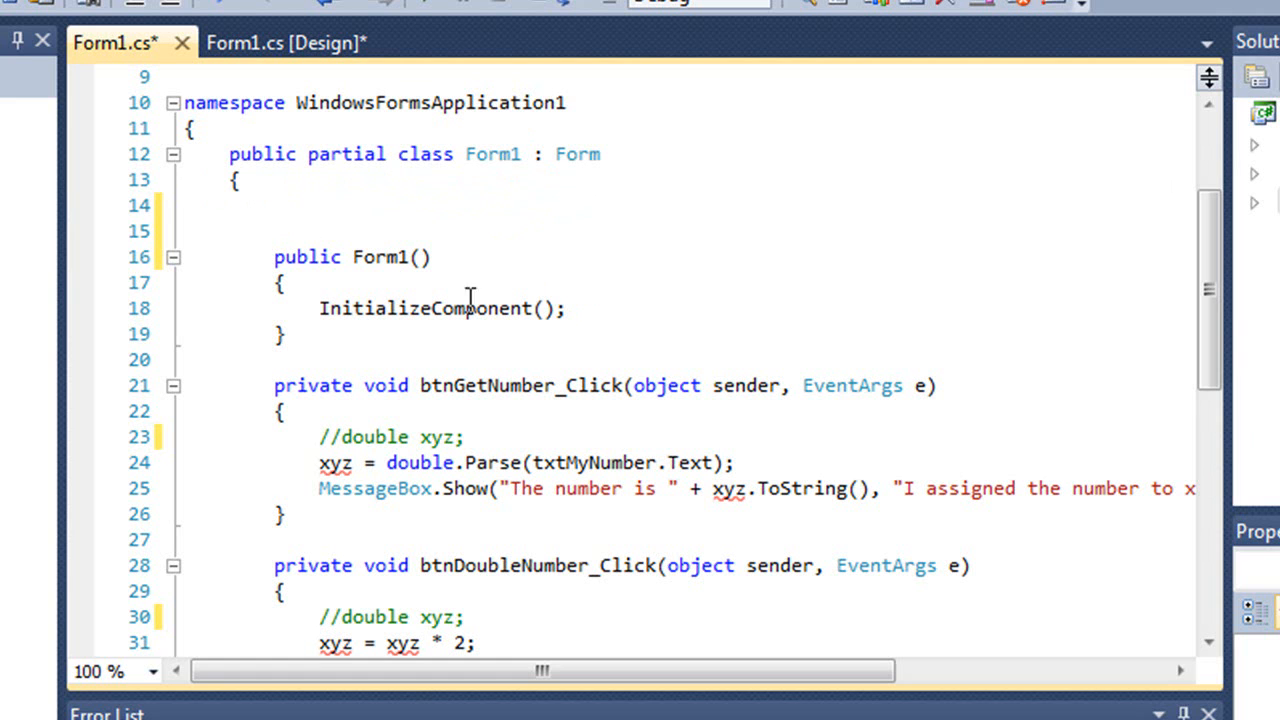
pyautogui.write('d')
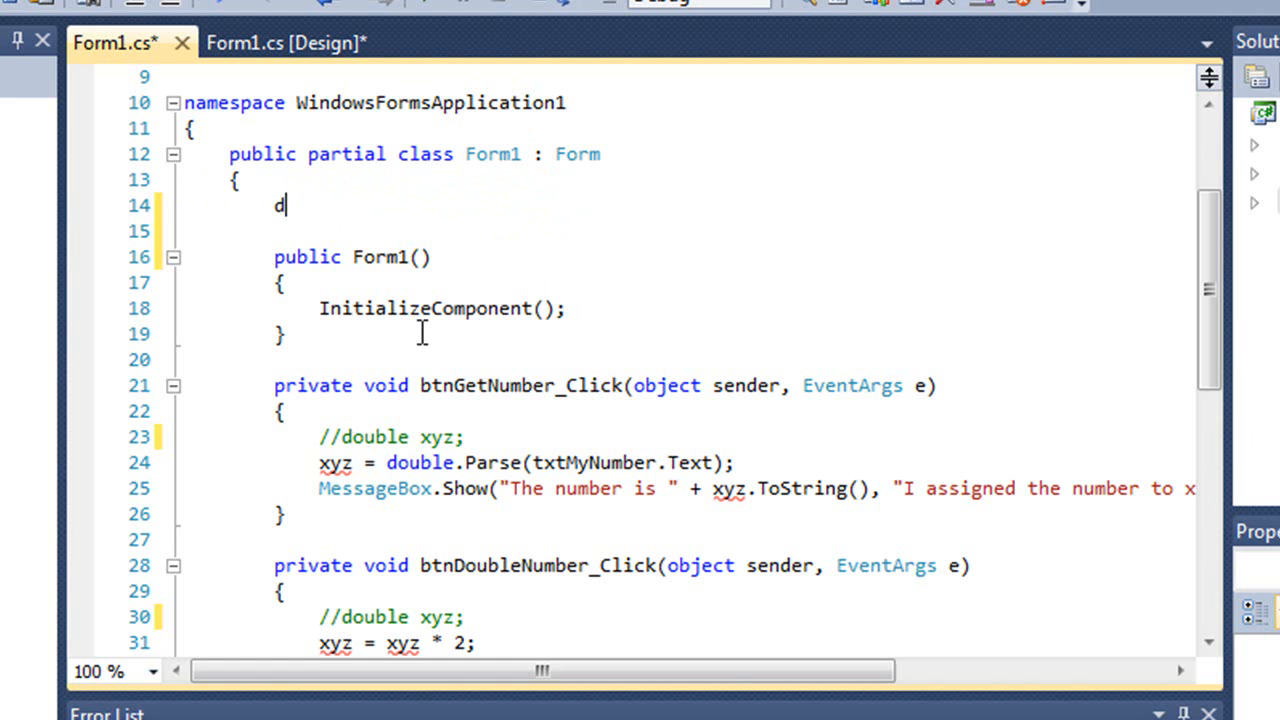
pyautogui.write('ouble x')
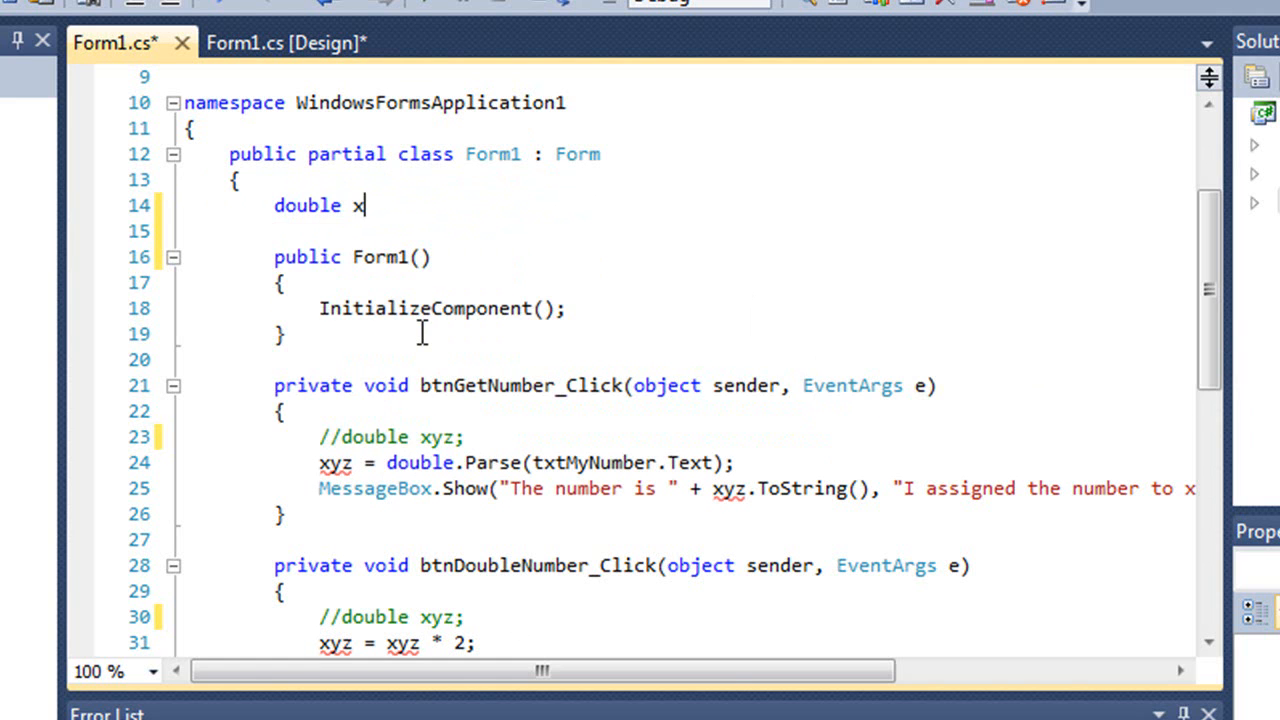
pyautogui.write('yz;')
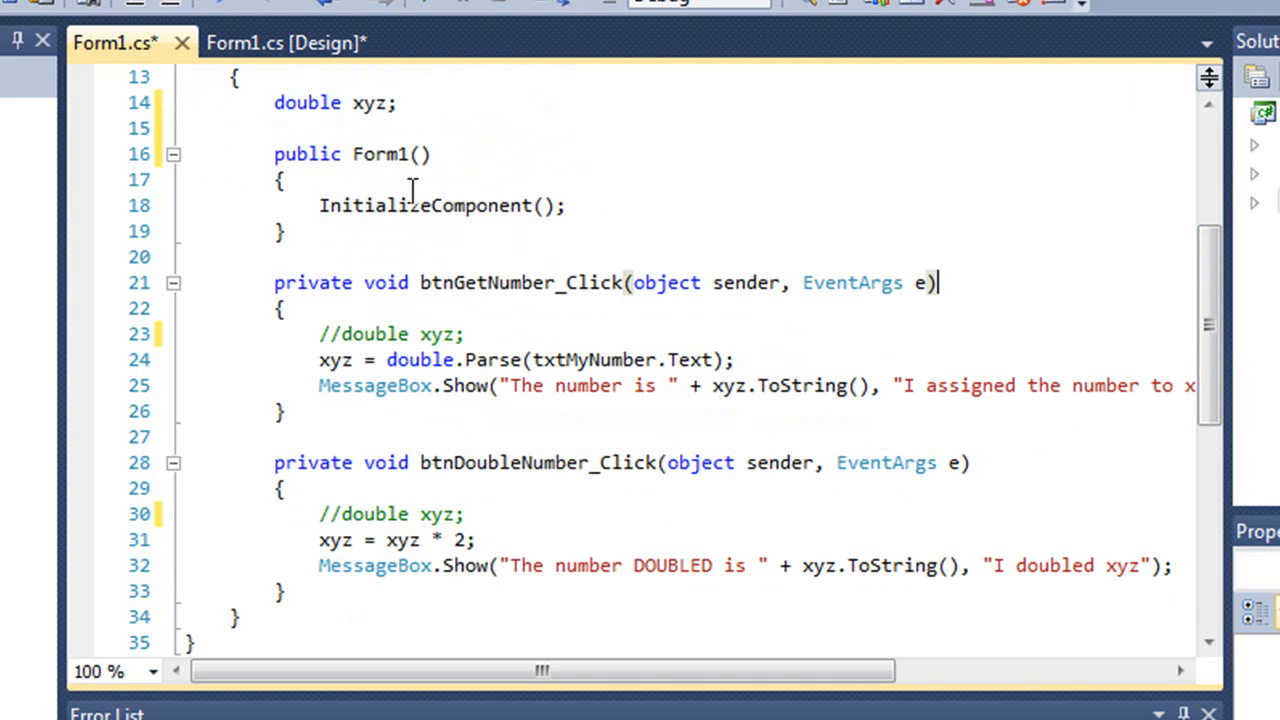
pyautogui.moveTo(396, 514)
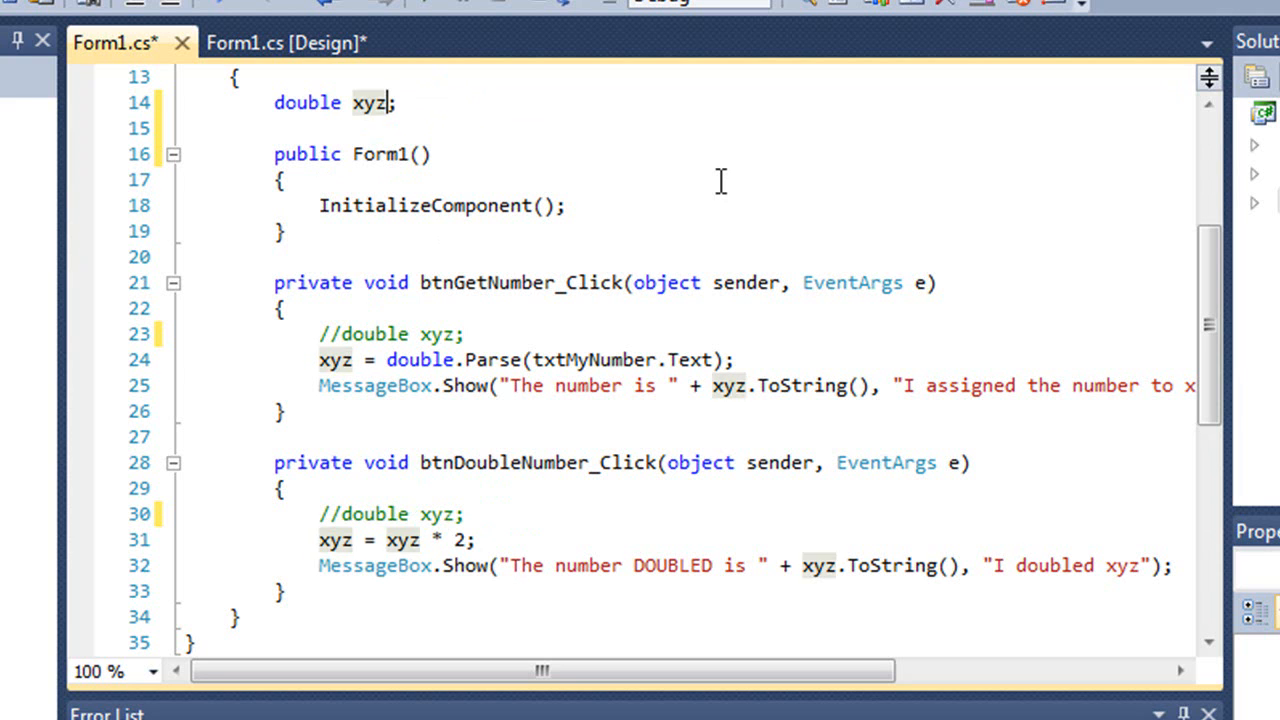
pyautogui.write('= 0')
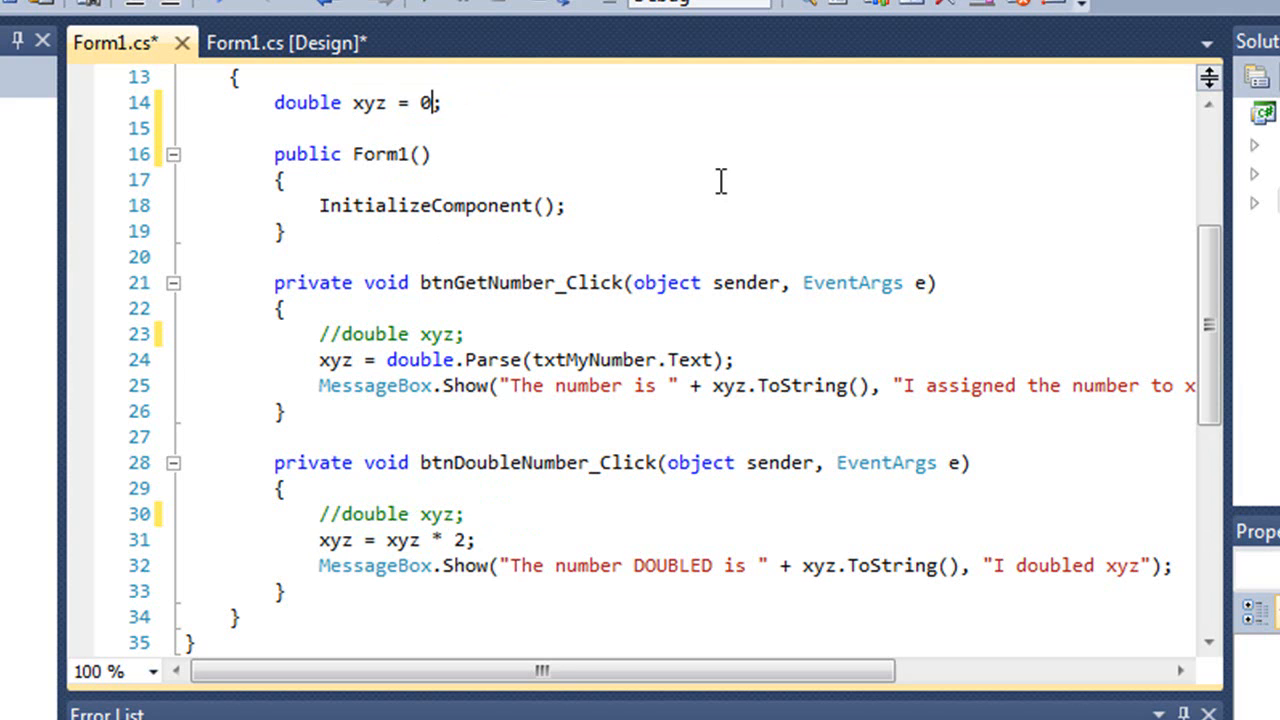
pyautogui.moveTo(480, 222)
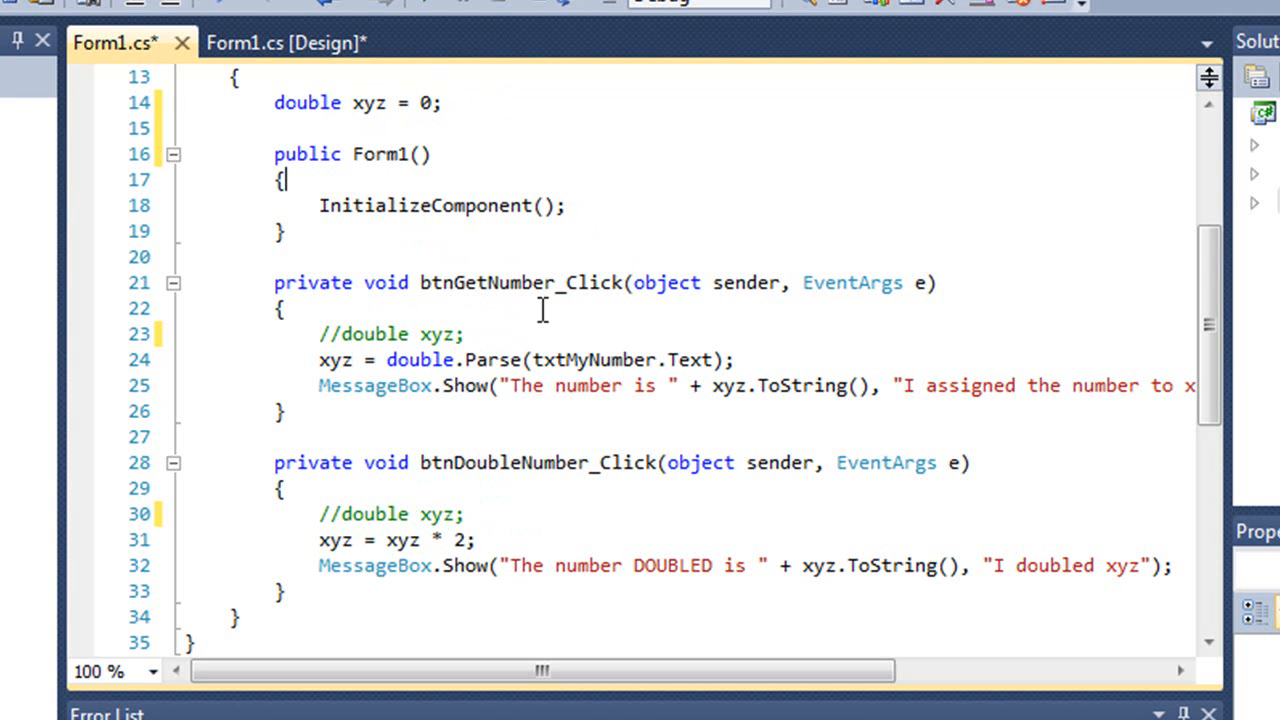
pyautogui.moveTo(524, 324)
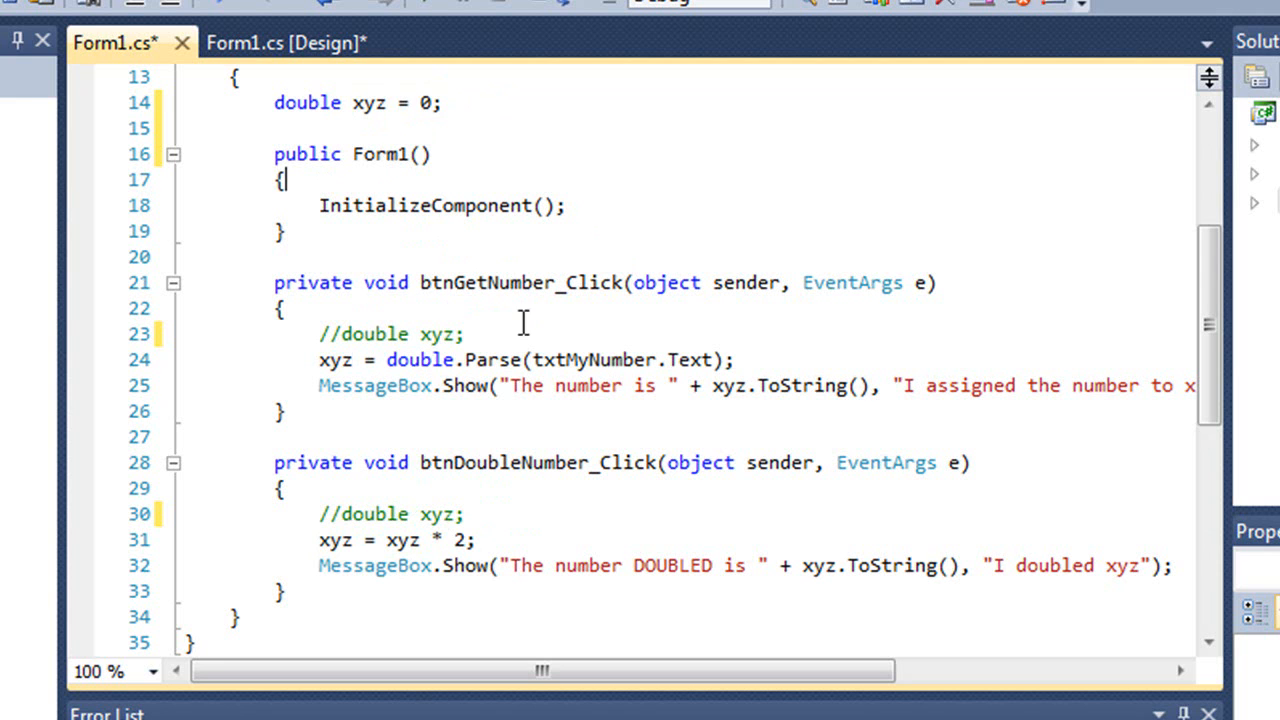
pyautogui.moveTo(372, 102)
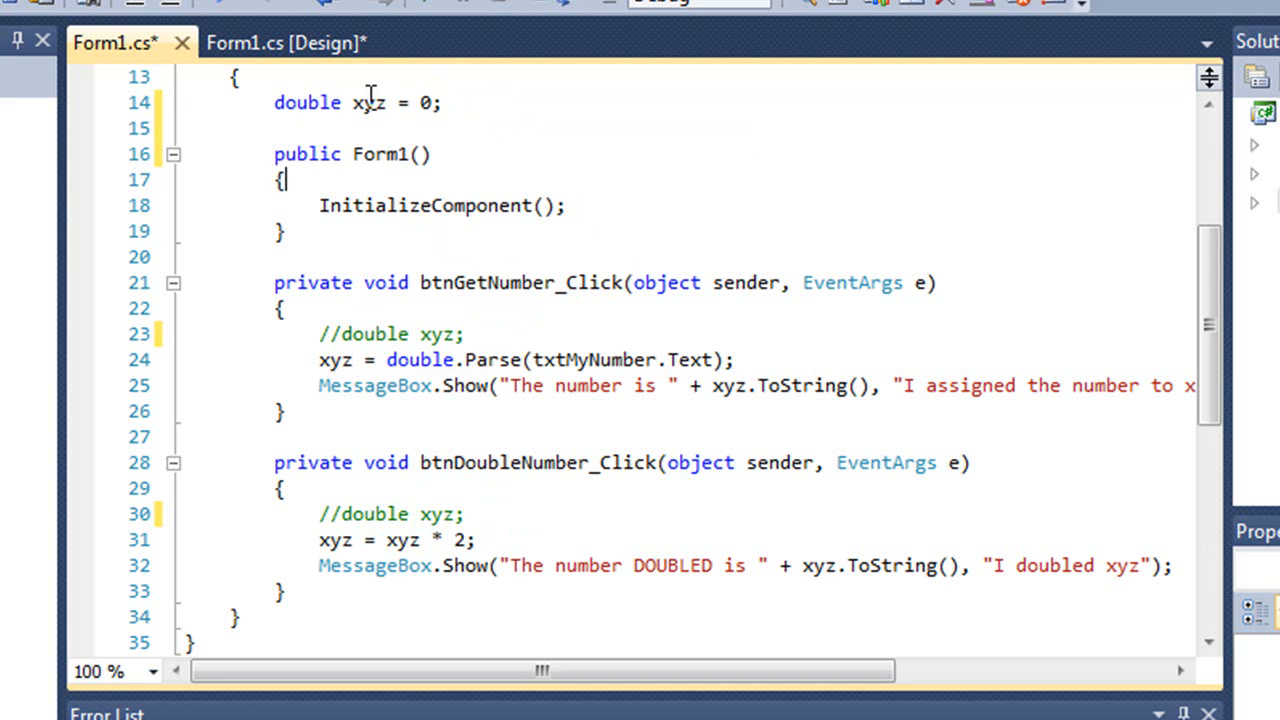
pyautogui.moveTo(764, 396)
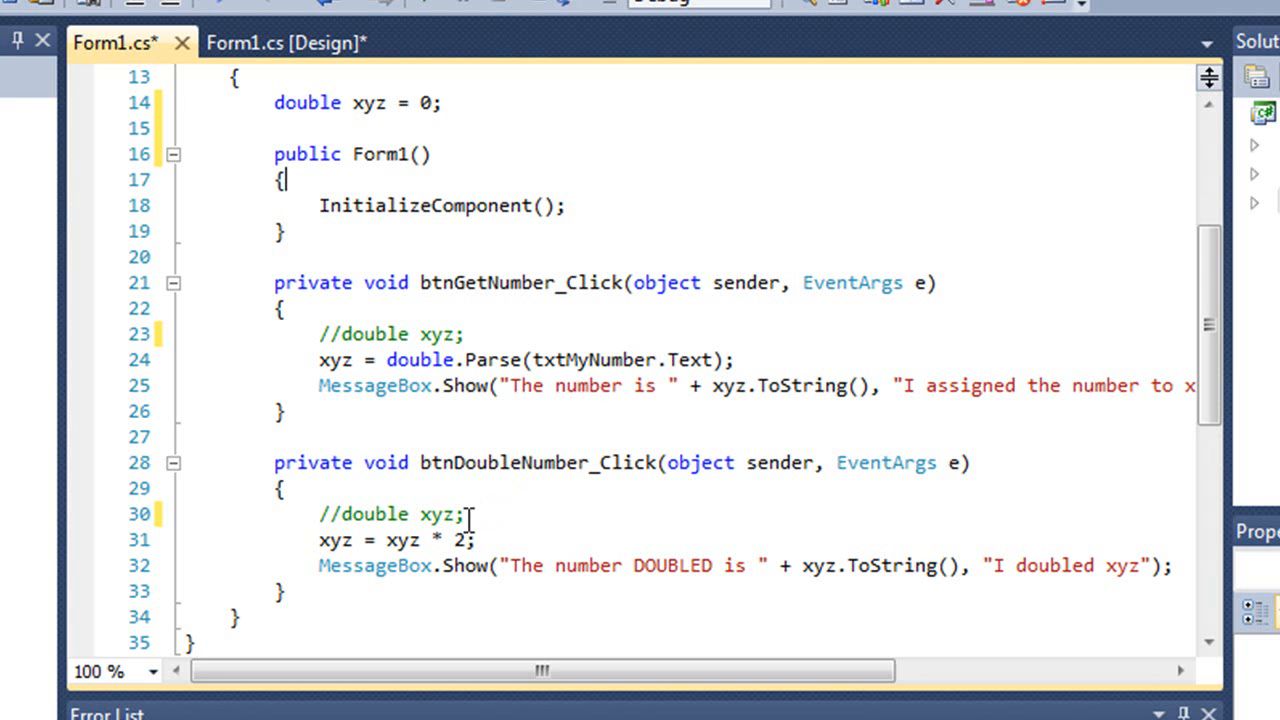
pyautogui.moveTo(622, 506)
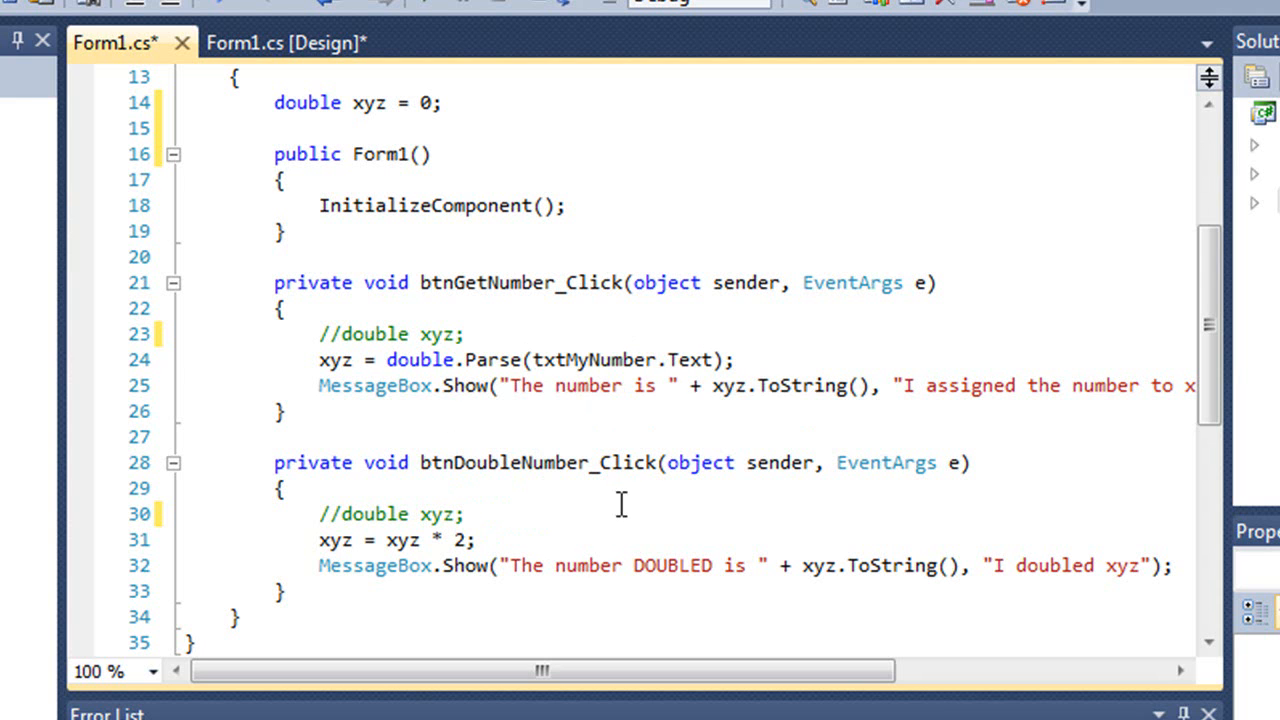
pyautogui.moveTo(484, 474)
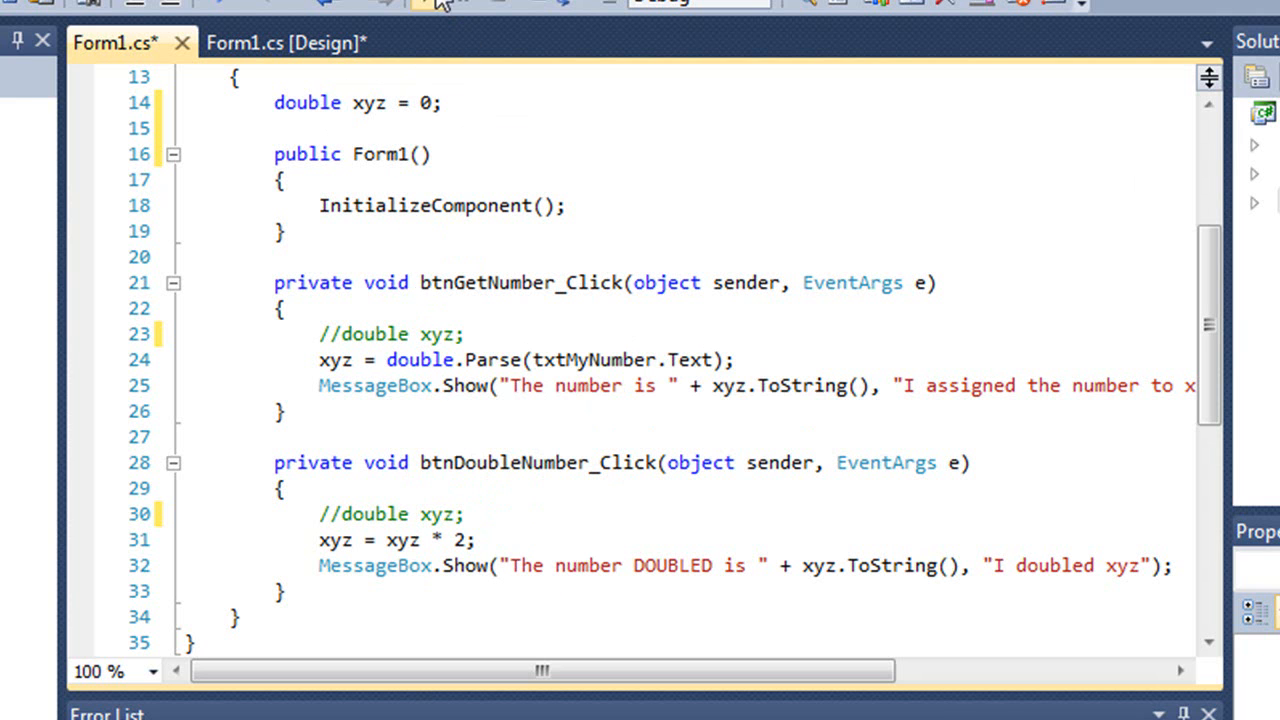
# Save and run the C# form: Get Number stores 15 and doubling now shows 30
pyautogui.press('ctrl+s')
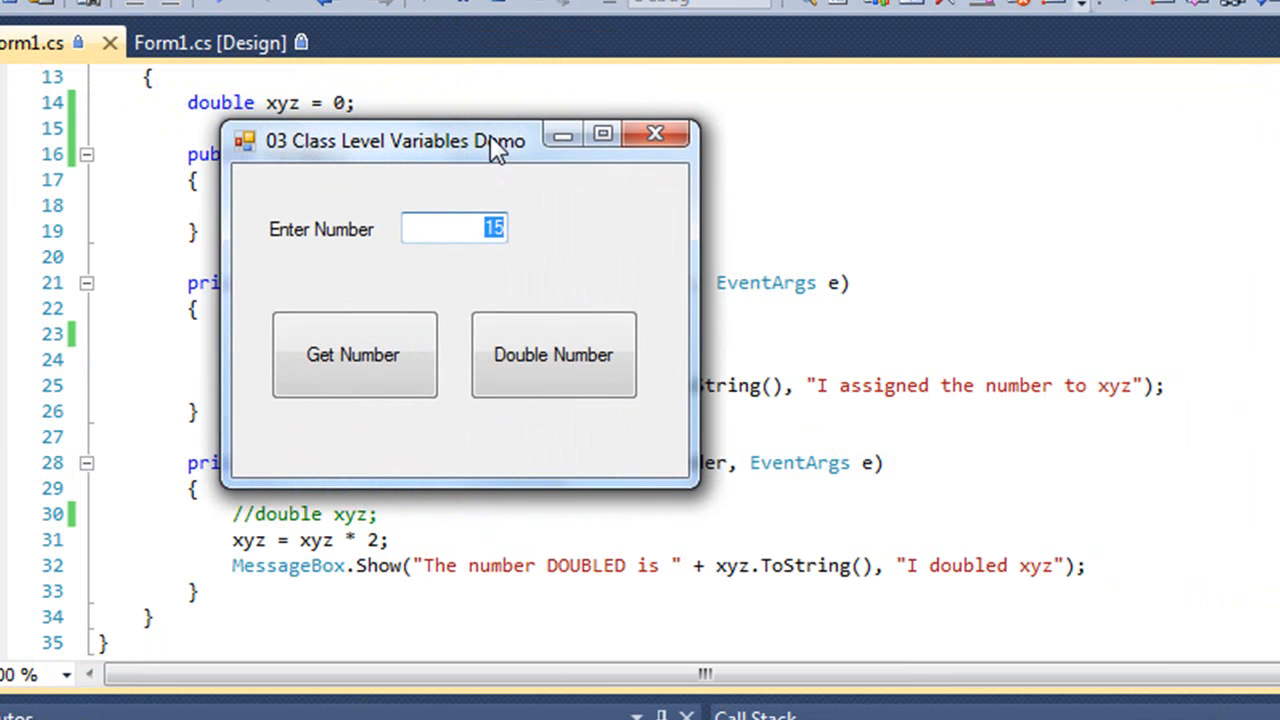
pyautogui.click(358, 354)
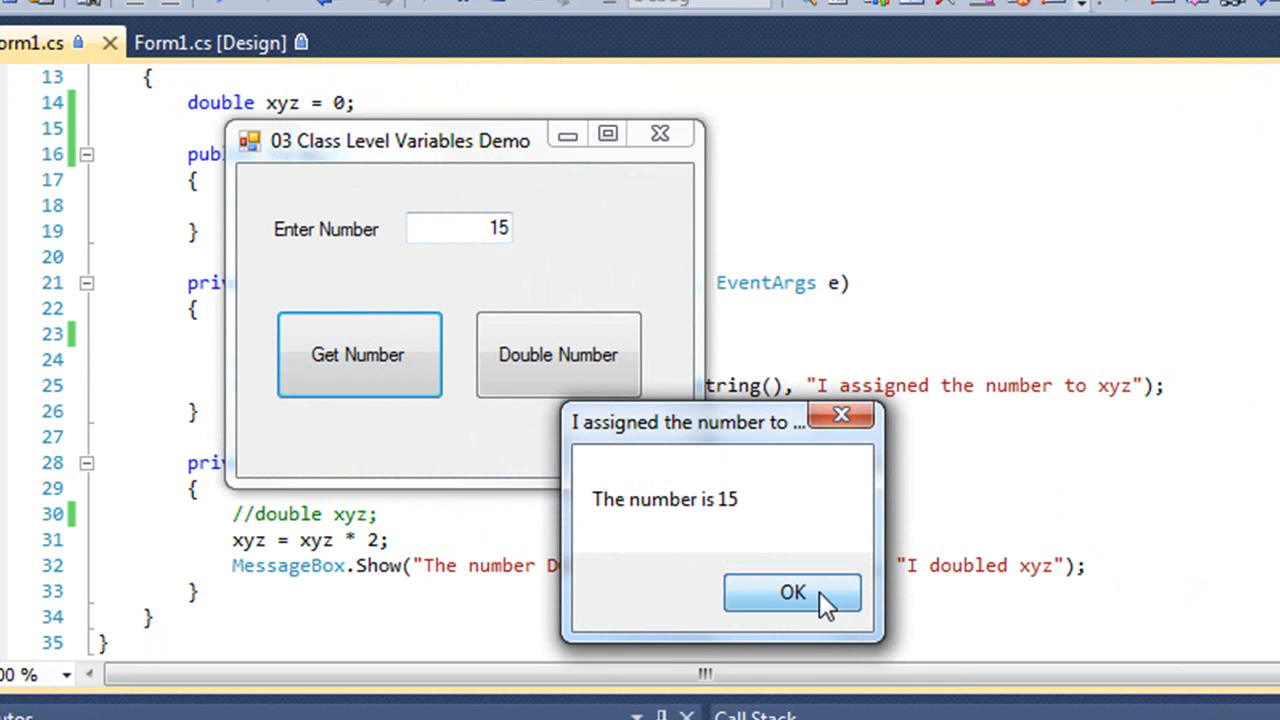
pyautogui.click(792, 592)
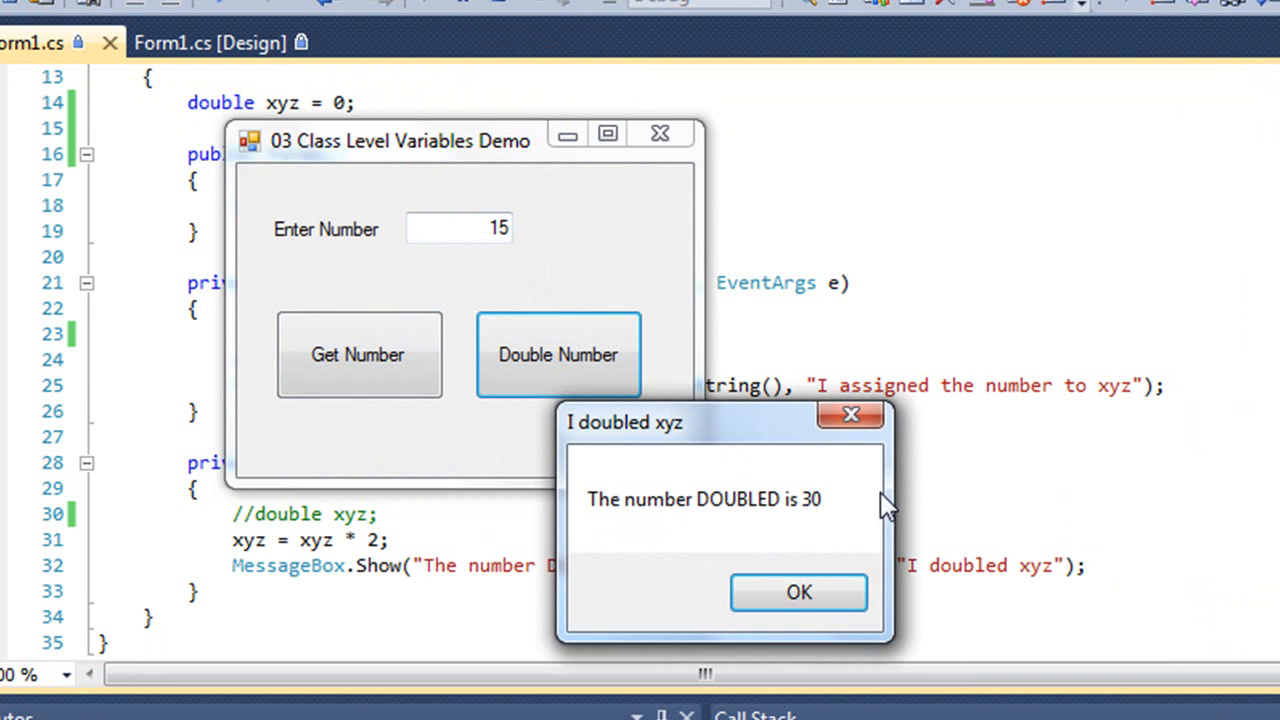
pyautogui.moveTo(854, 414)
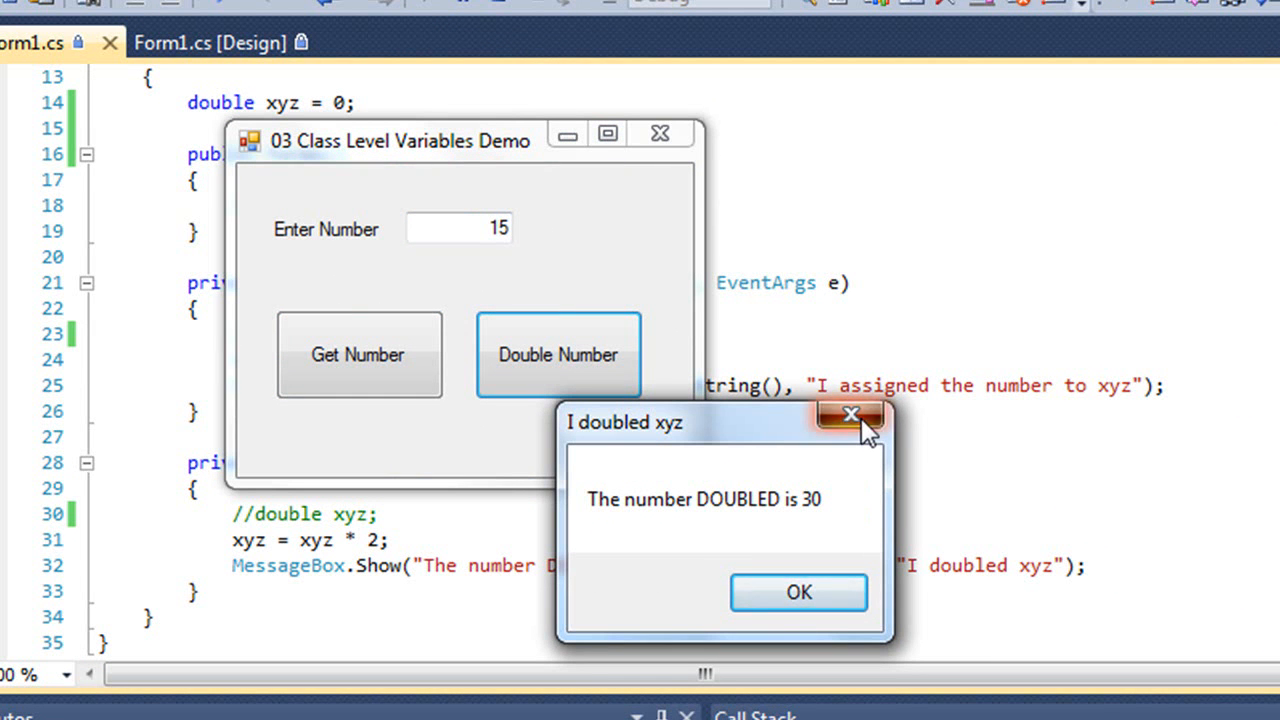
pyautogui.click(852, 416)
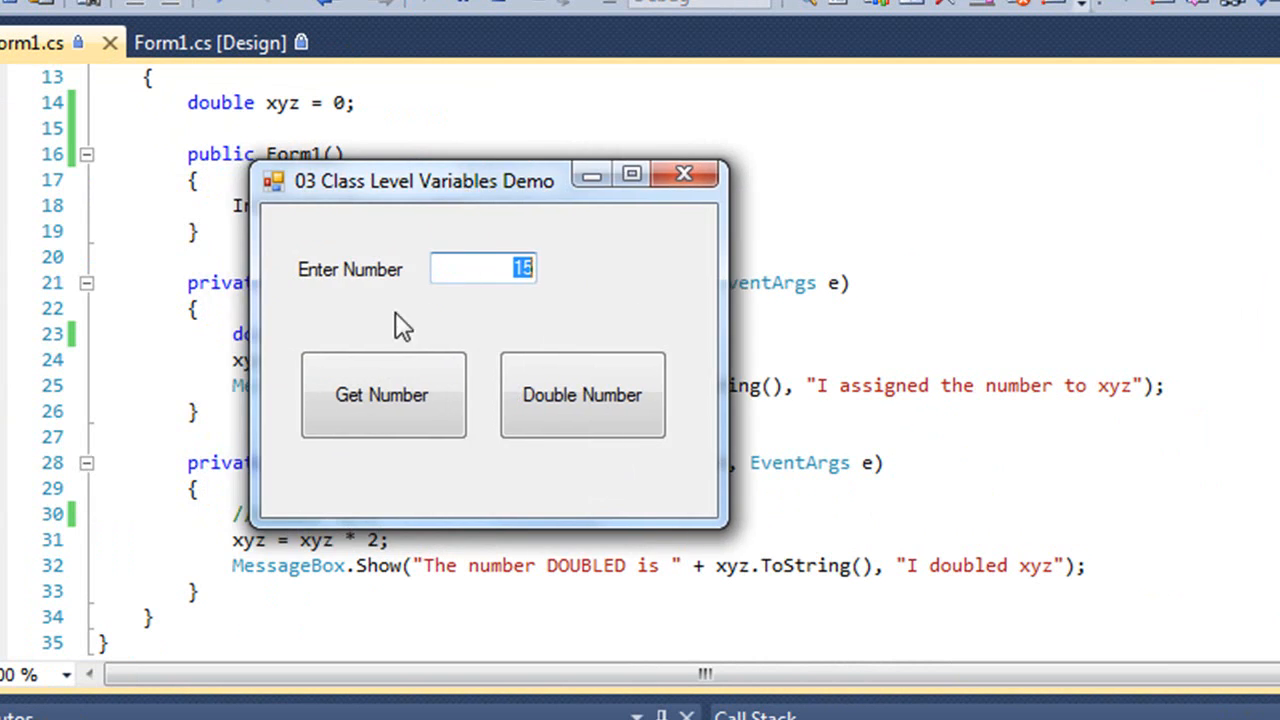
# Fetch the entered number 15, dismiss its message, then double it to get 0
pyautogui.click(382, 394)
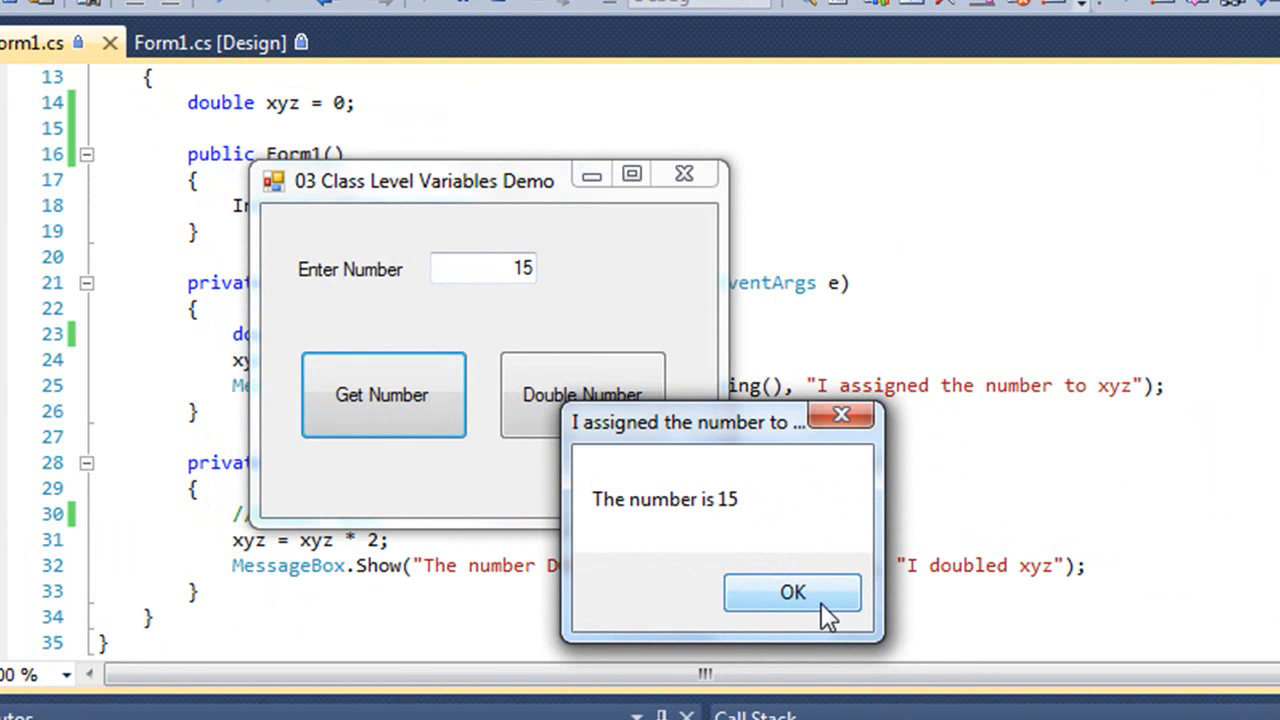
pyautogui.click(792, 592)
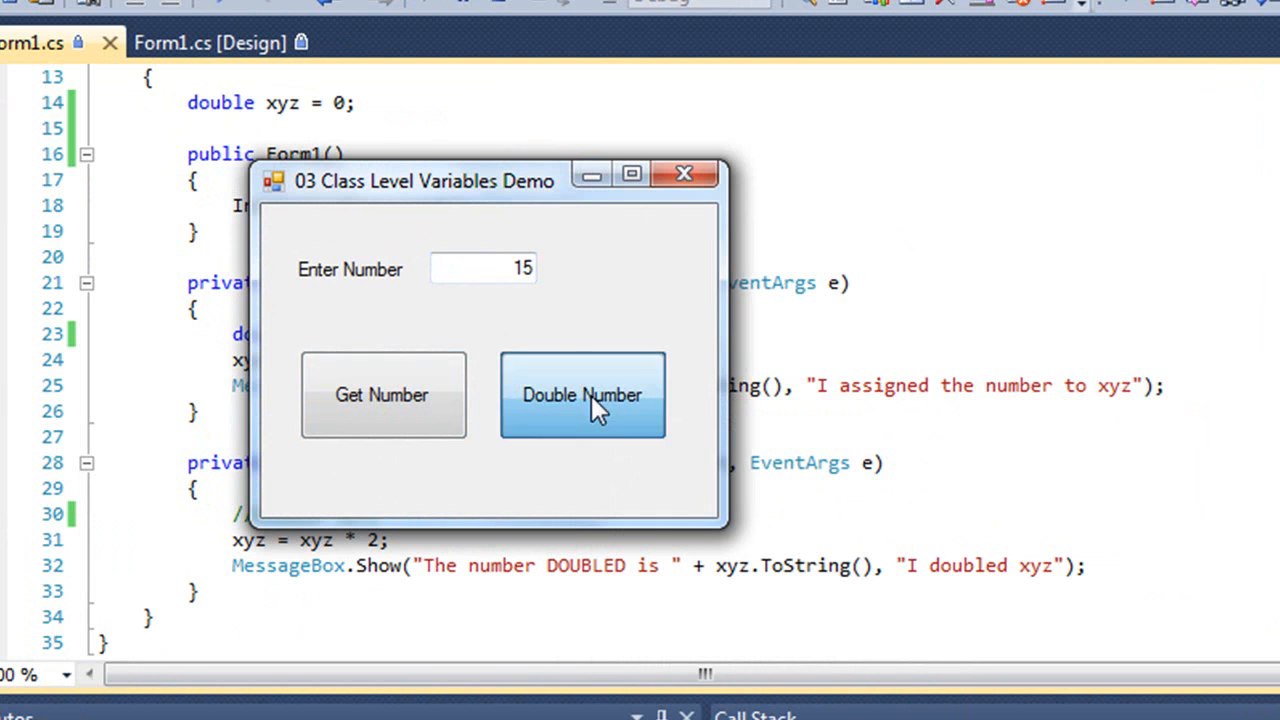
pyautogui.click(582, 394)
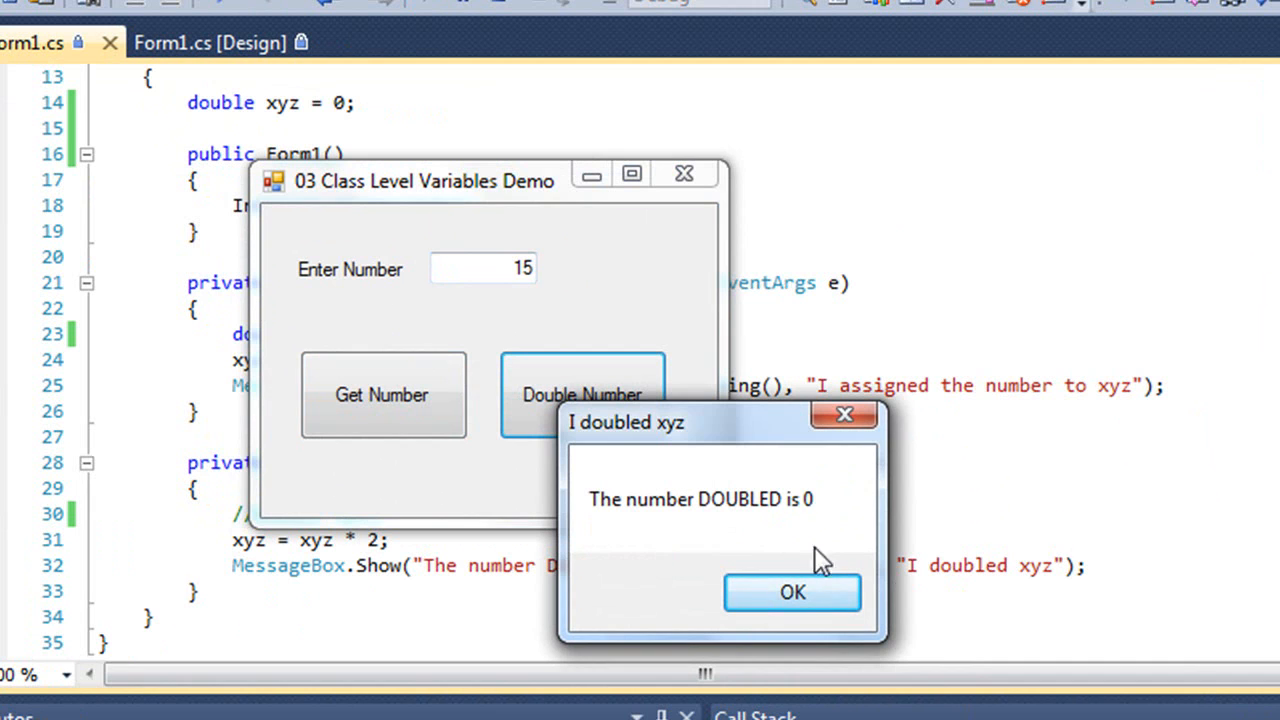
pyautogui.moveTo(804, 540)
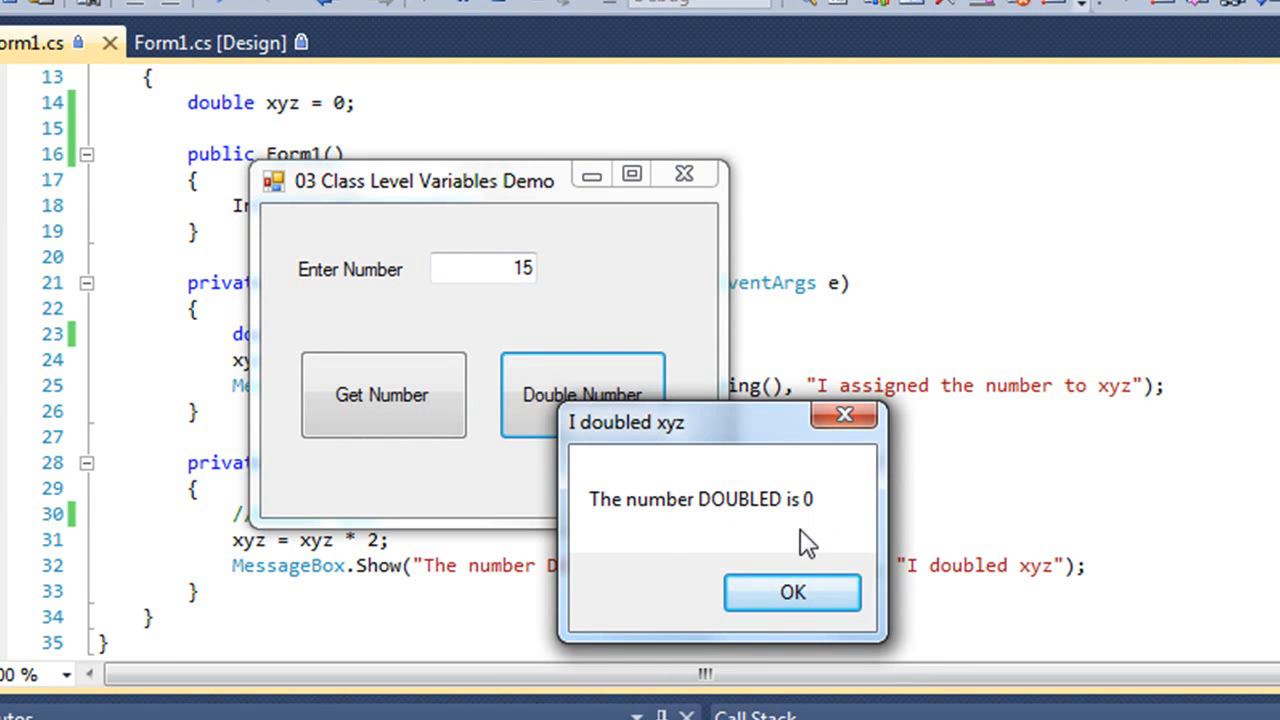
pyautogui.moveTo(750, 536)
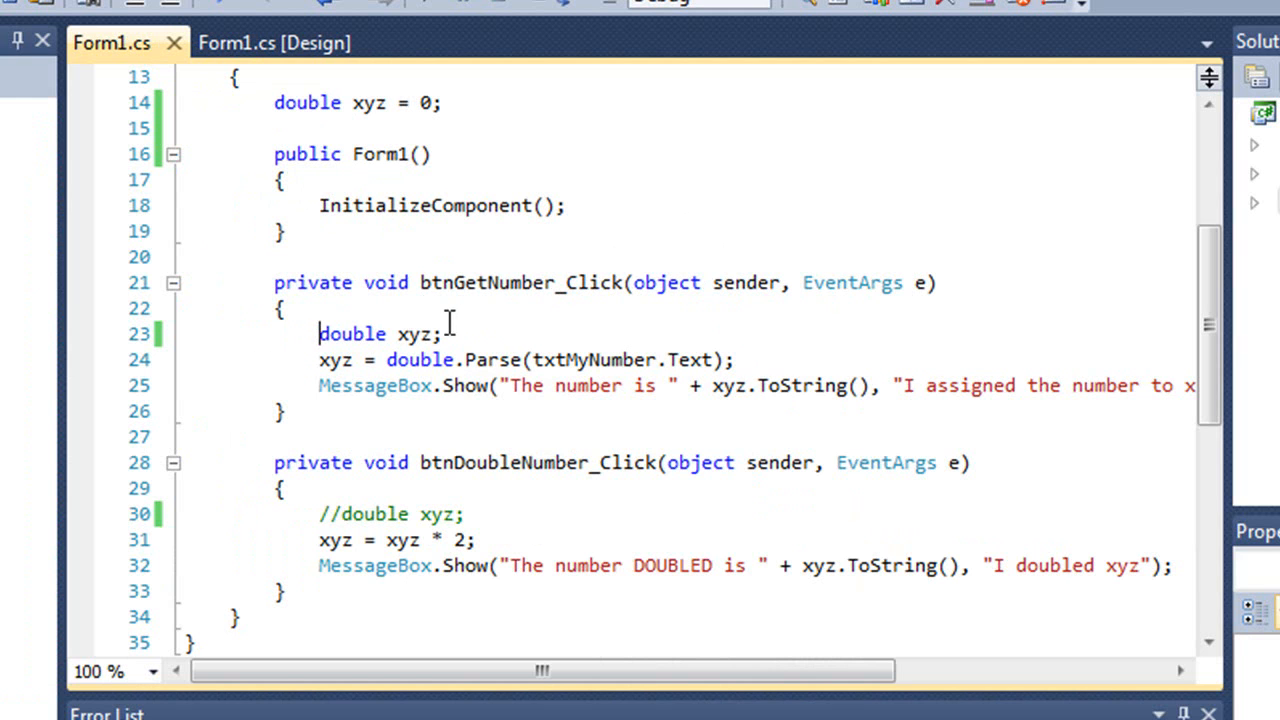
# Comment out the local 'double xyz;' in btnGetNumber_Click with //
pyautogui.write('//')
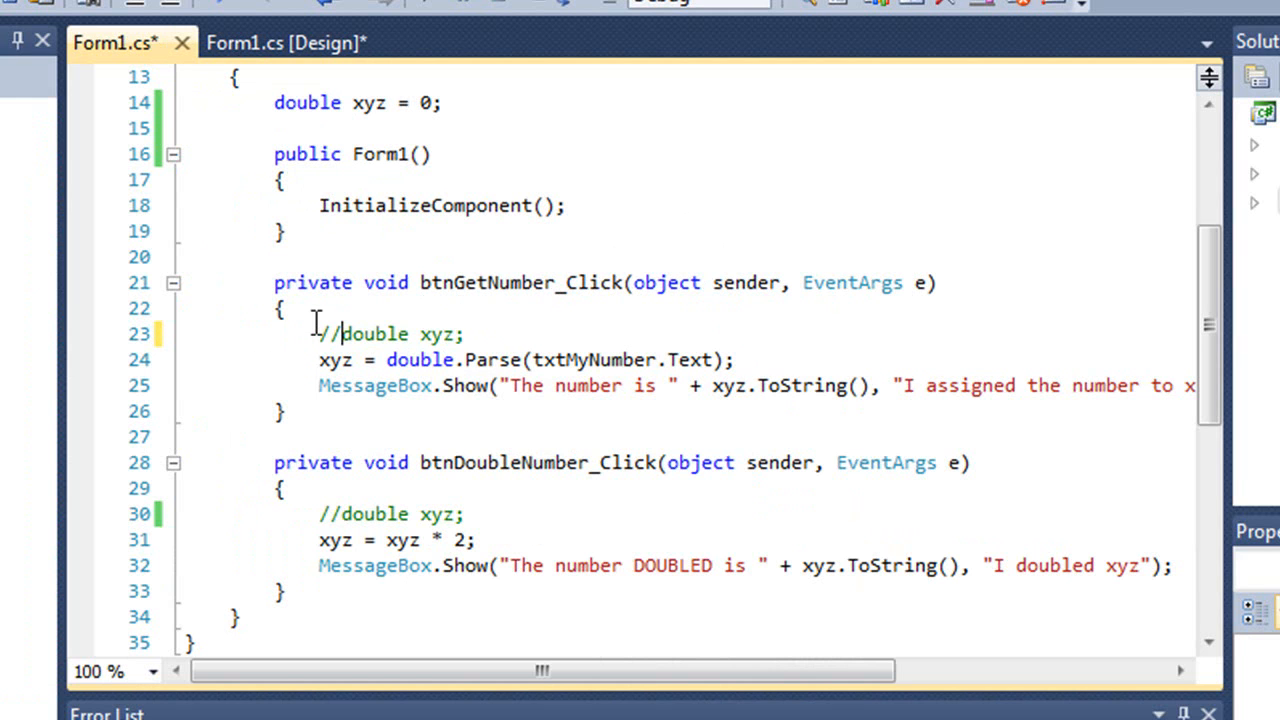